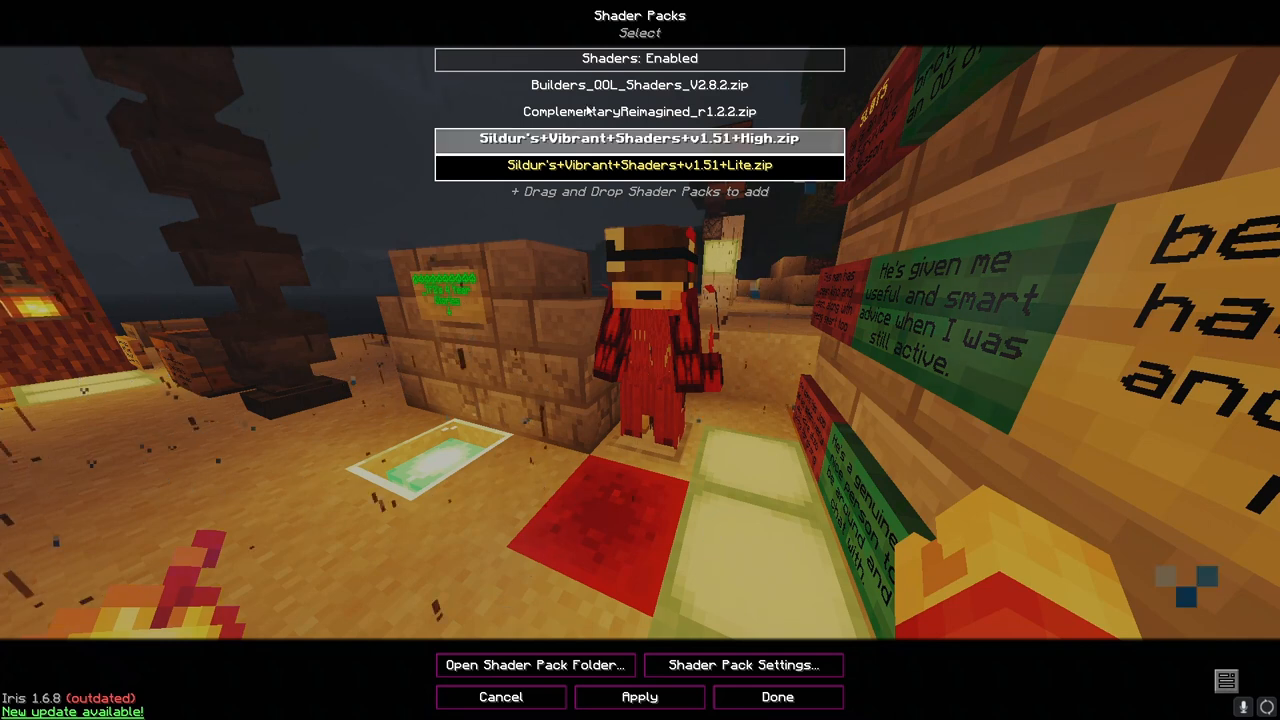
Try Complementary Reimagined, then settle on Sildur's Vibrant Shaders v1.51 Lite as the shader pack
left_click(640, 112)
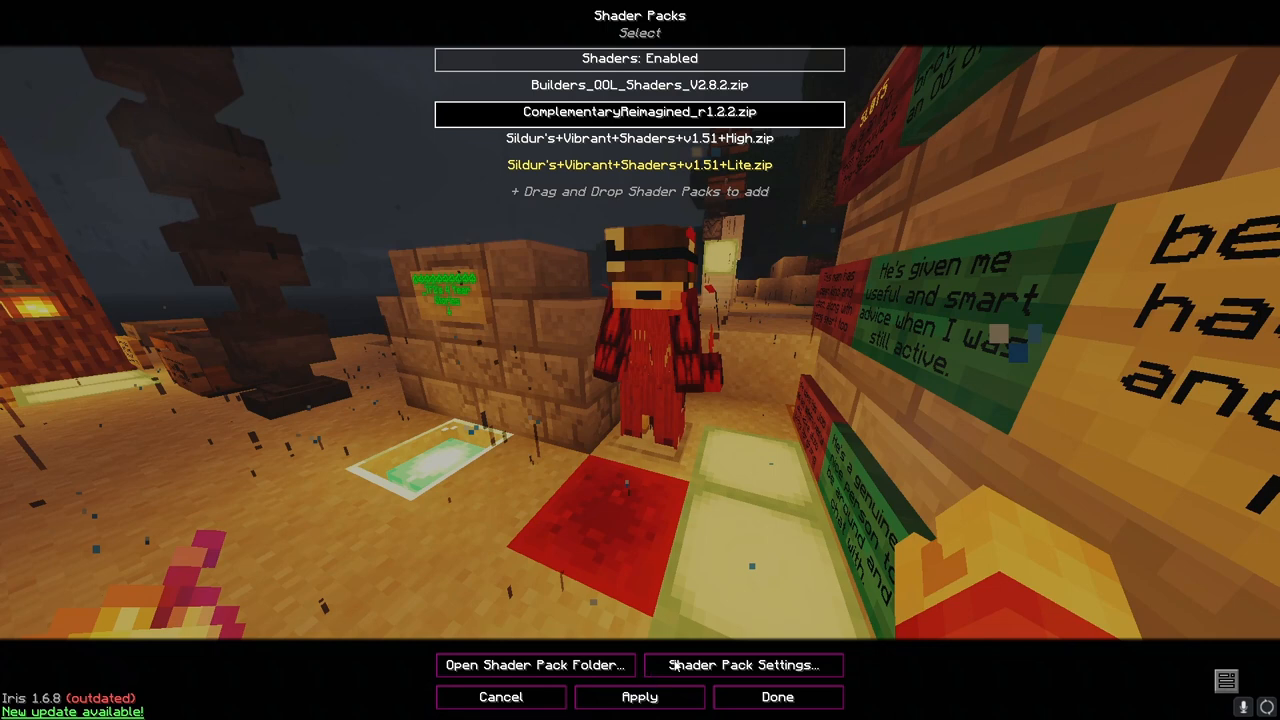
mouse_move(724, 700)
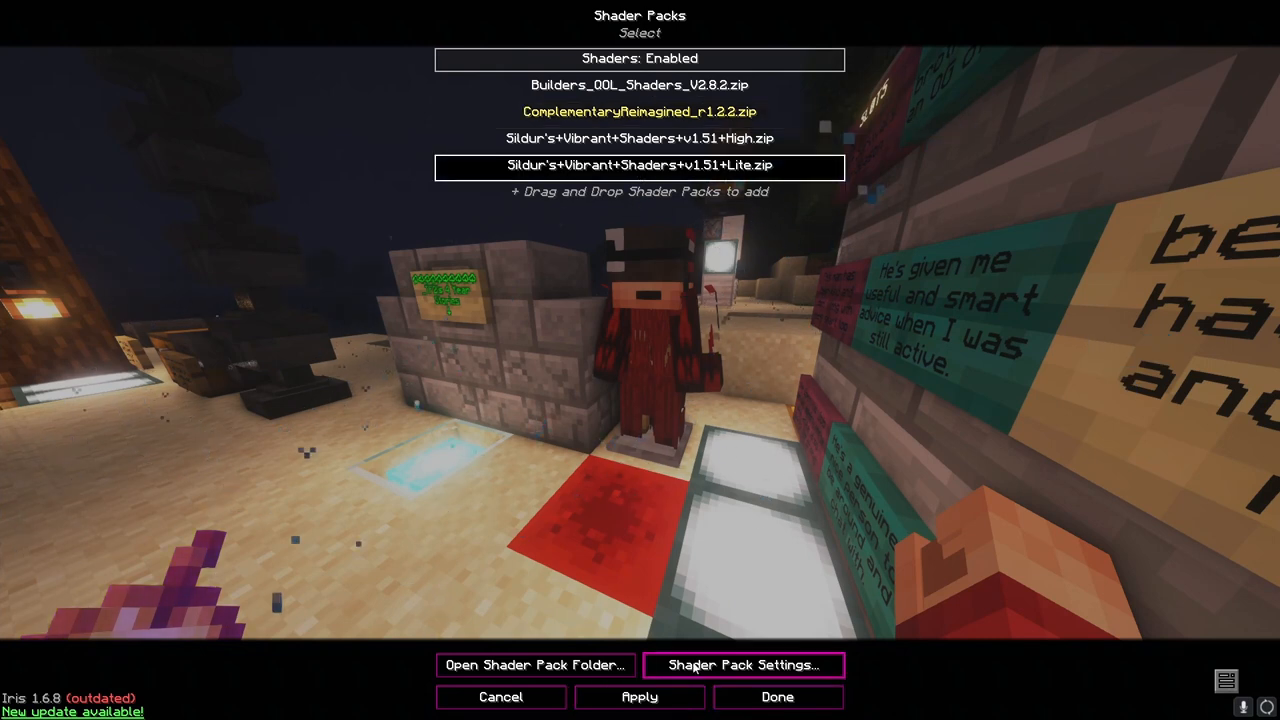
left_click(784, 696)
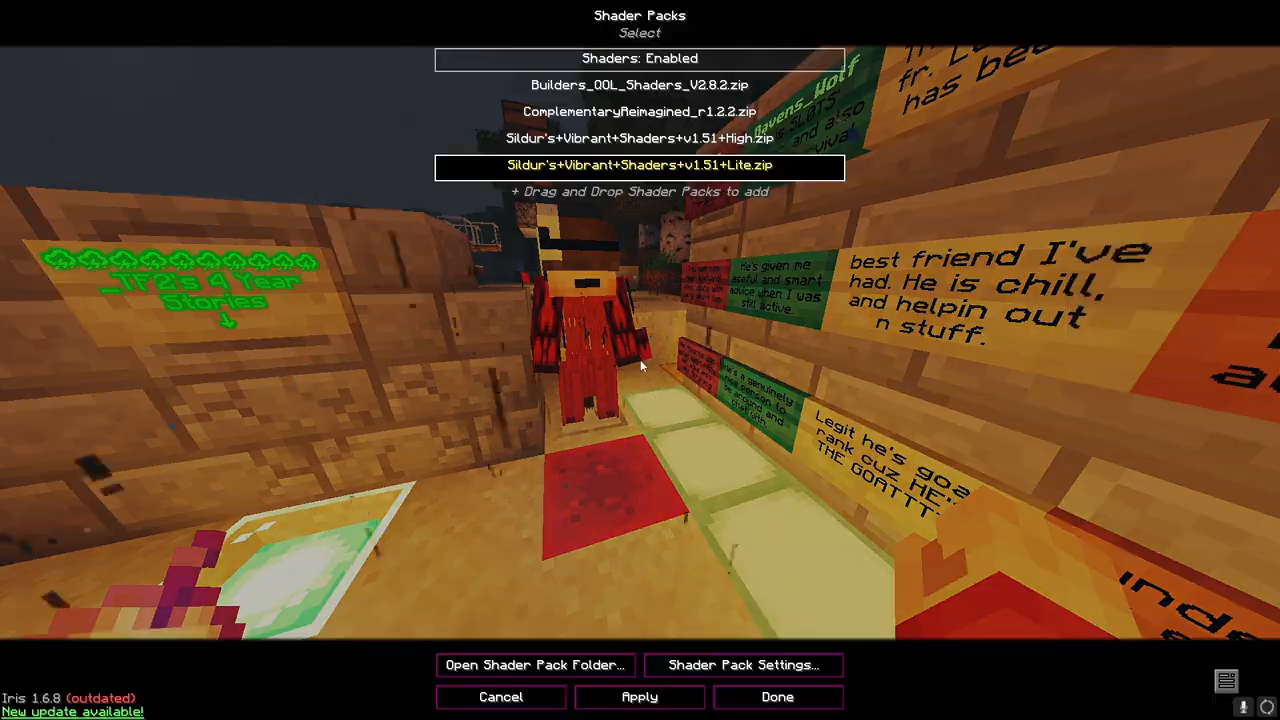
left_click(780, 696)
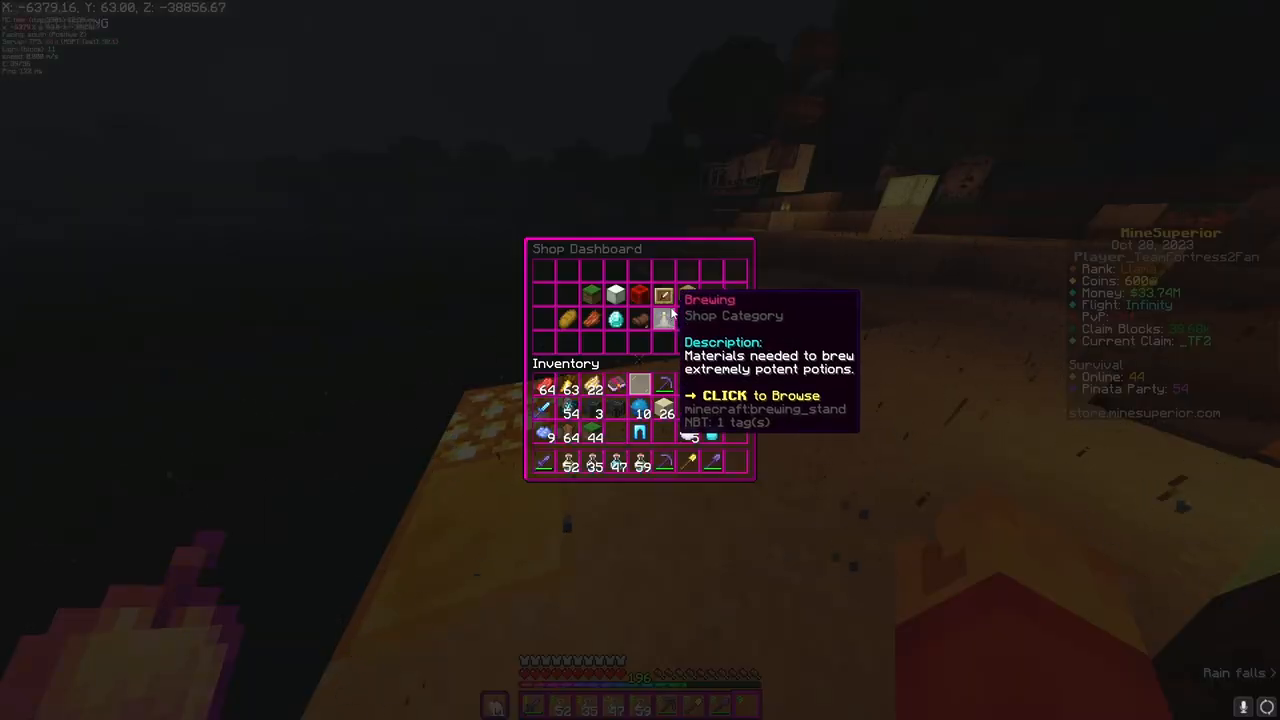
Buy one armor stand for $18 from the shop dashboard
left_click(664, 318)
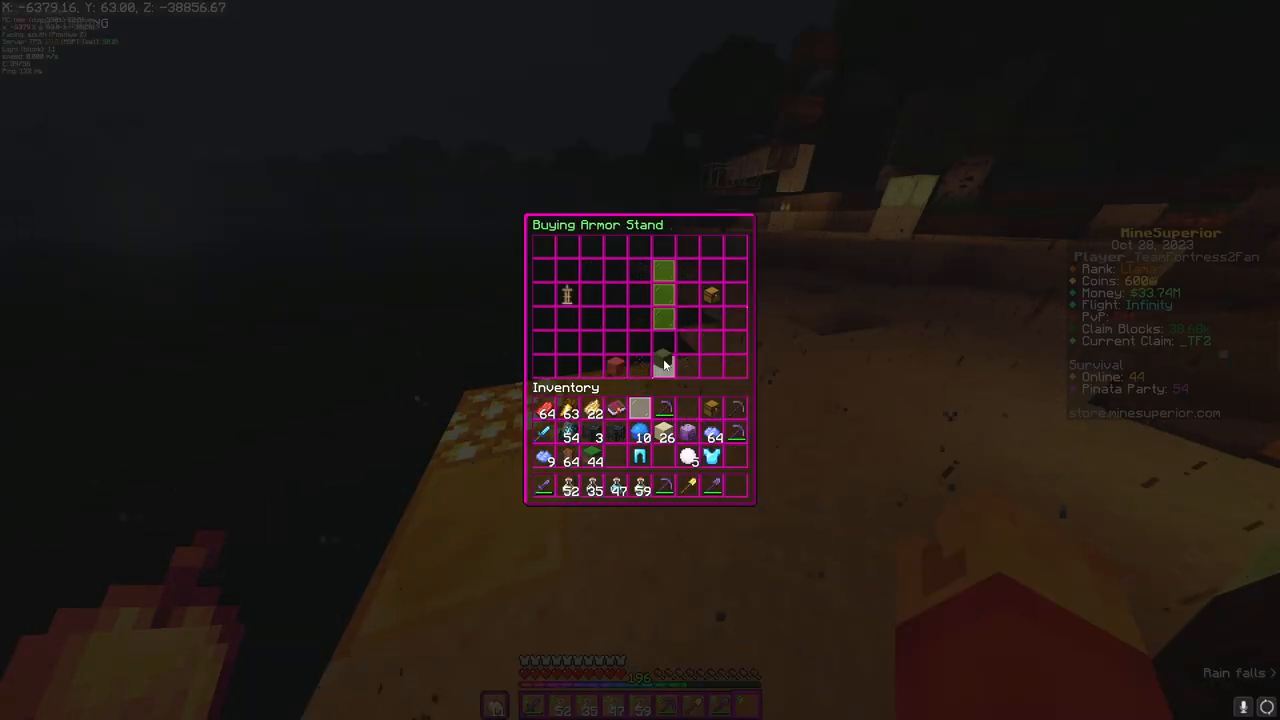
left_click(664, 292)
type("/subdivideclaim")
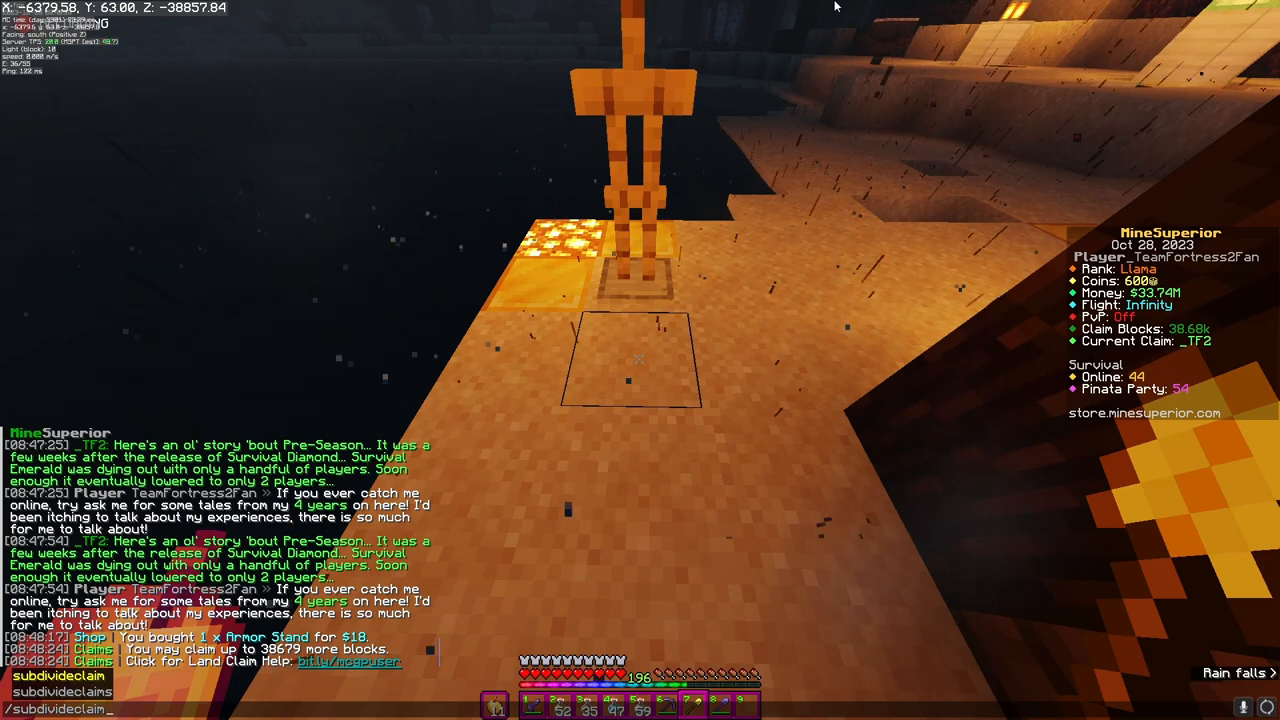
mouse_move(930, 94)
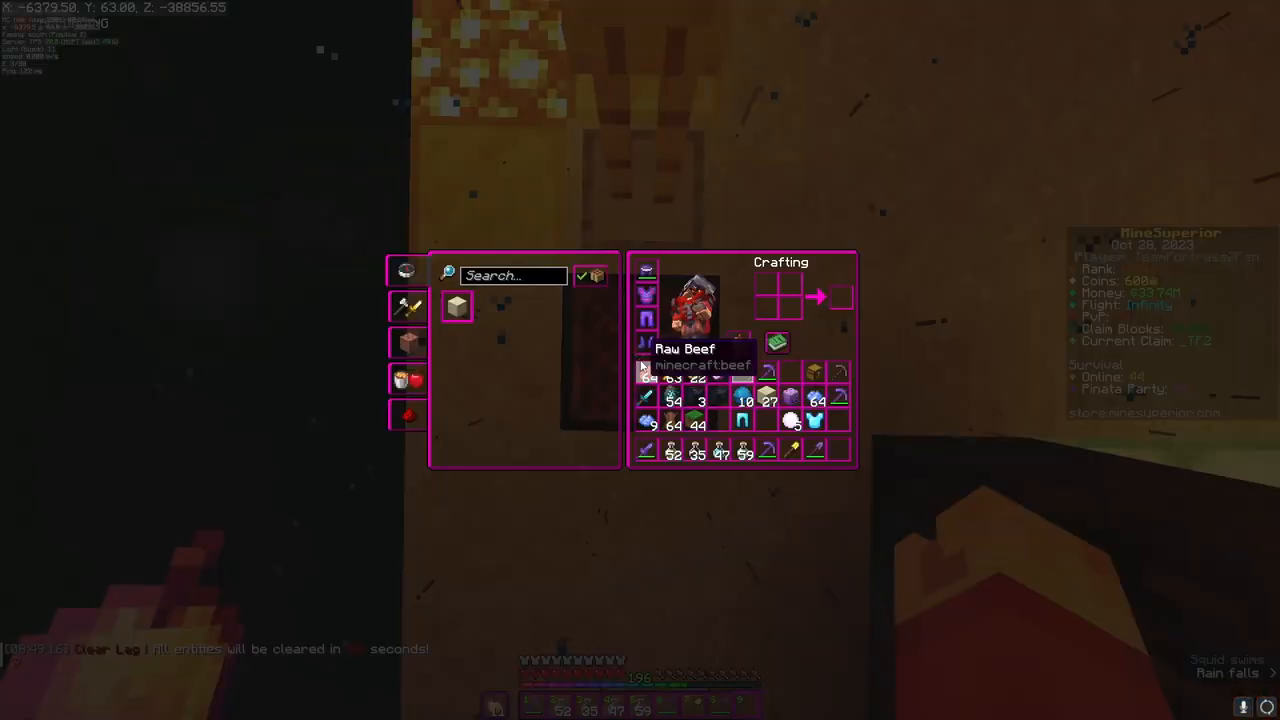
Close the crafting screen to return to the game view
key("Escape")
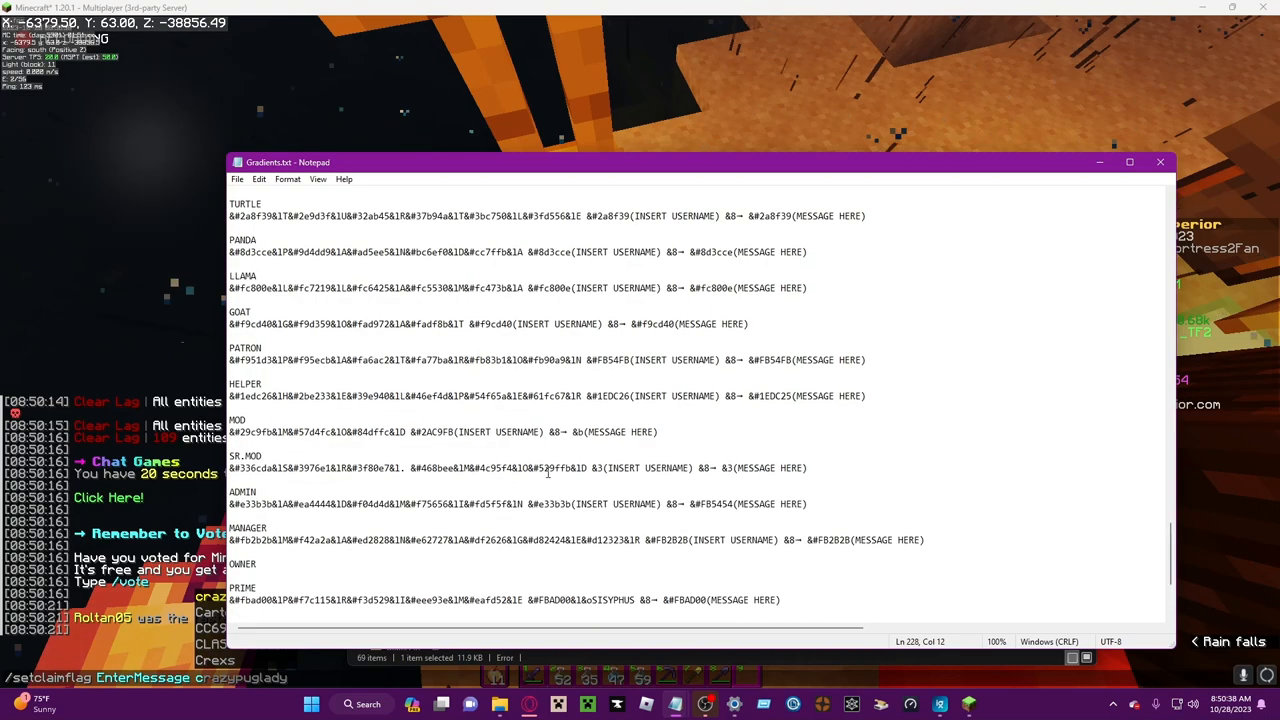
Scroll Gradients.txt down past the rank codes to the Gradients section
scroll("down", 3)
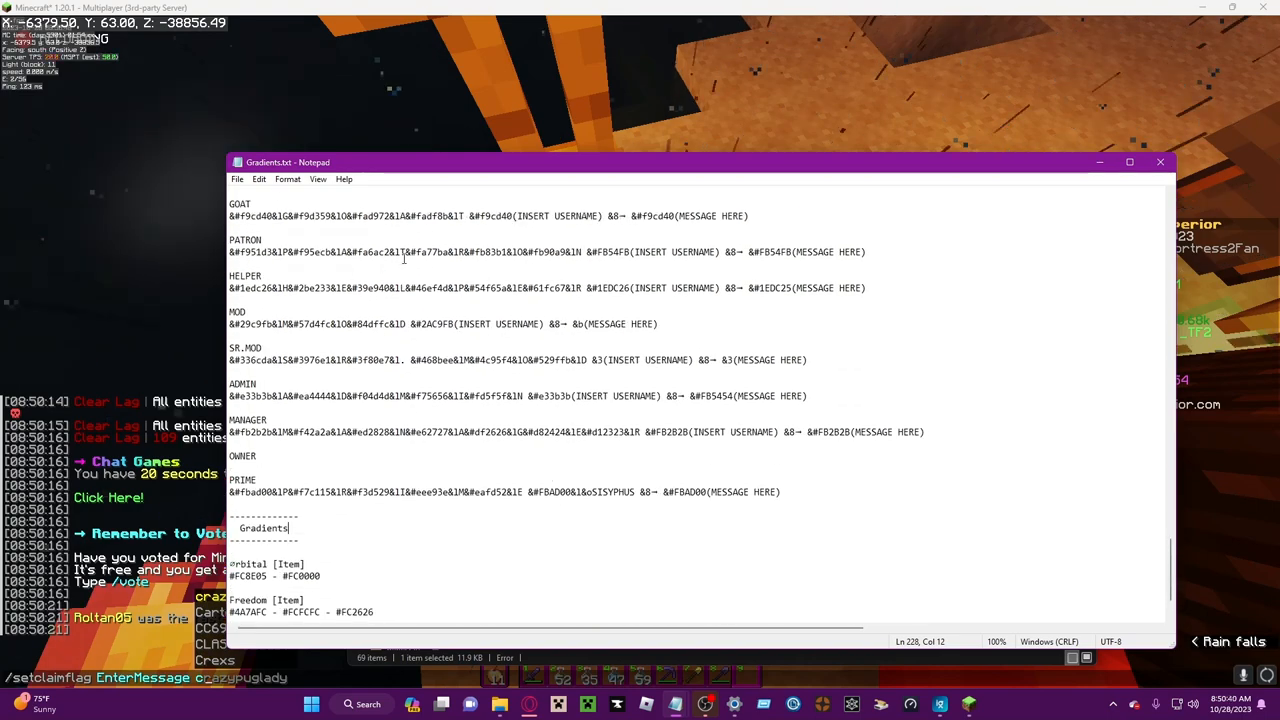
mouse_move(496, 336)
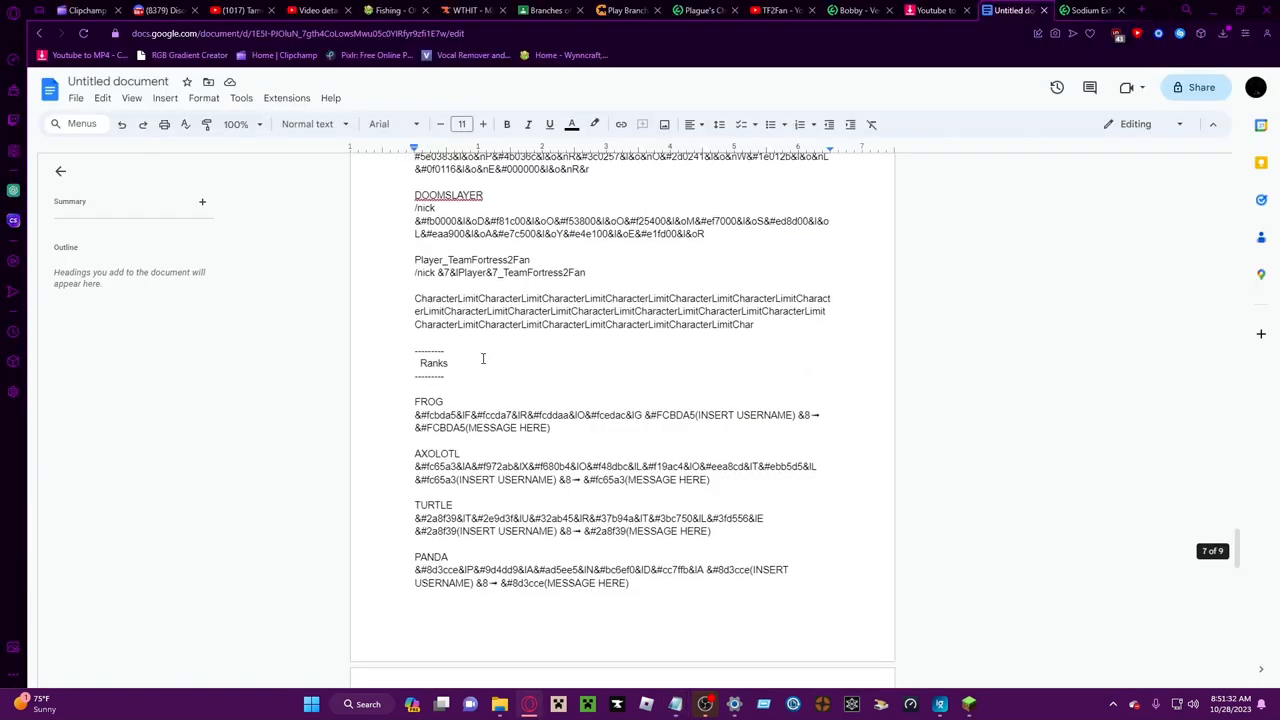
Find the Ranks section in the notes and select the PATRON rank's gradient code for copying
scroll("down", 3)
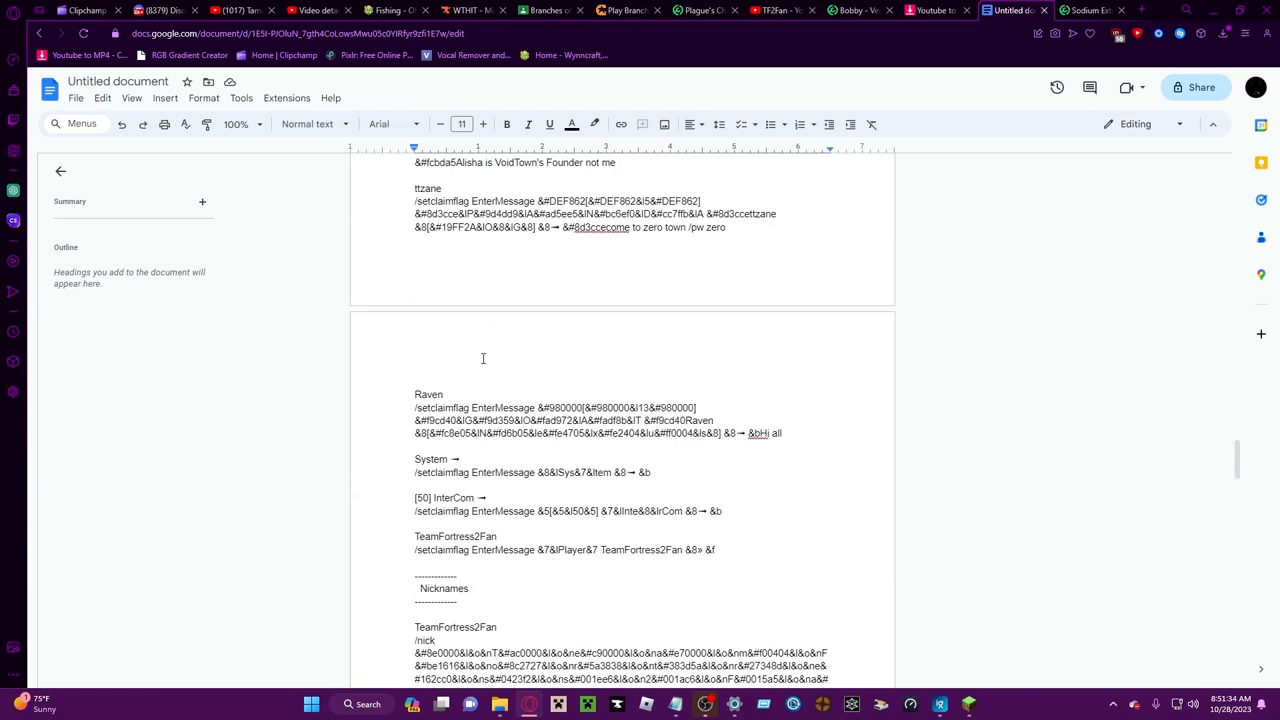
scroll("up", 3)
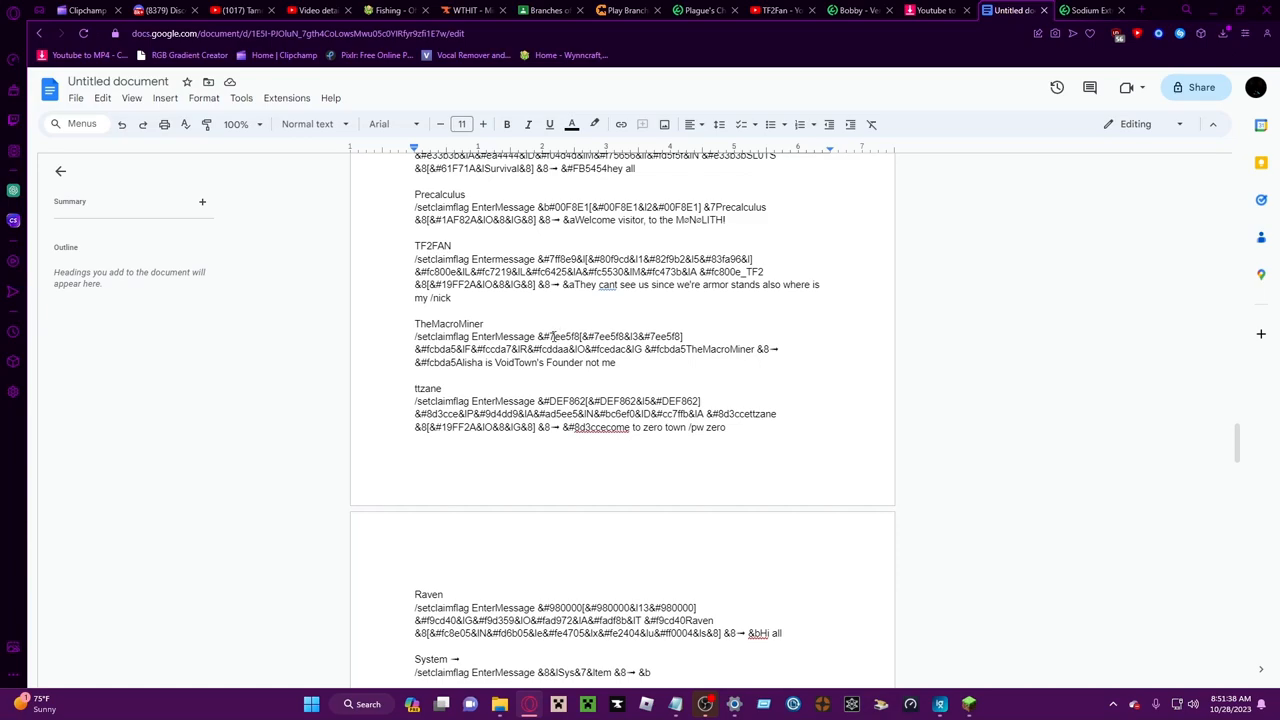
scroll("down", 3)
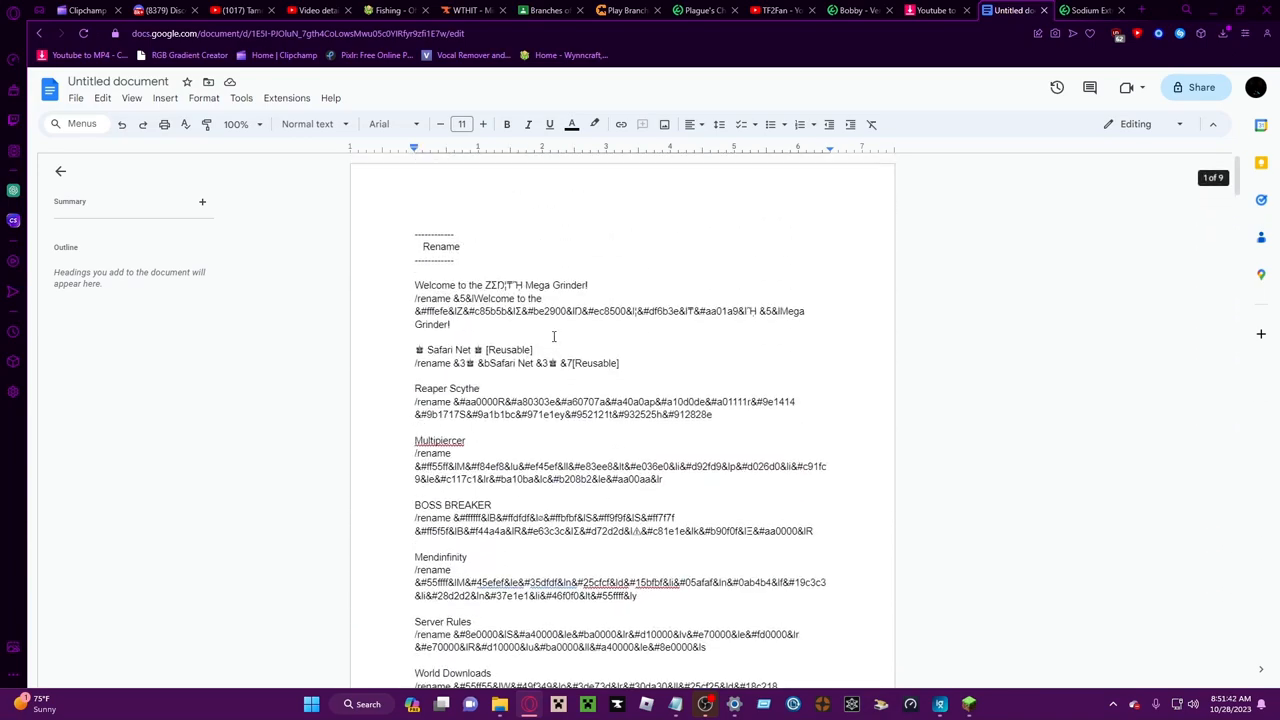
scroll("down", 3)
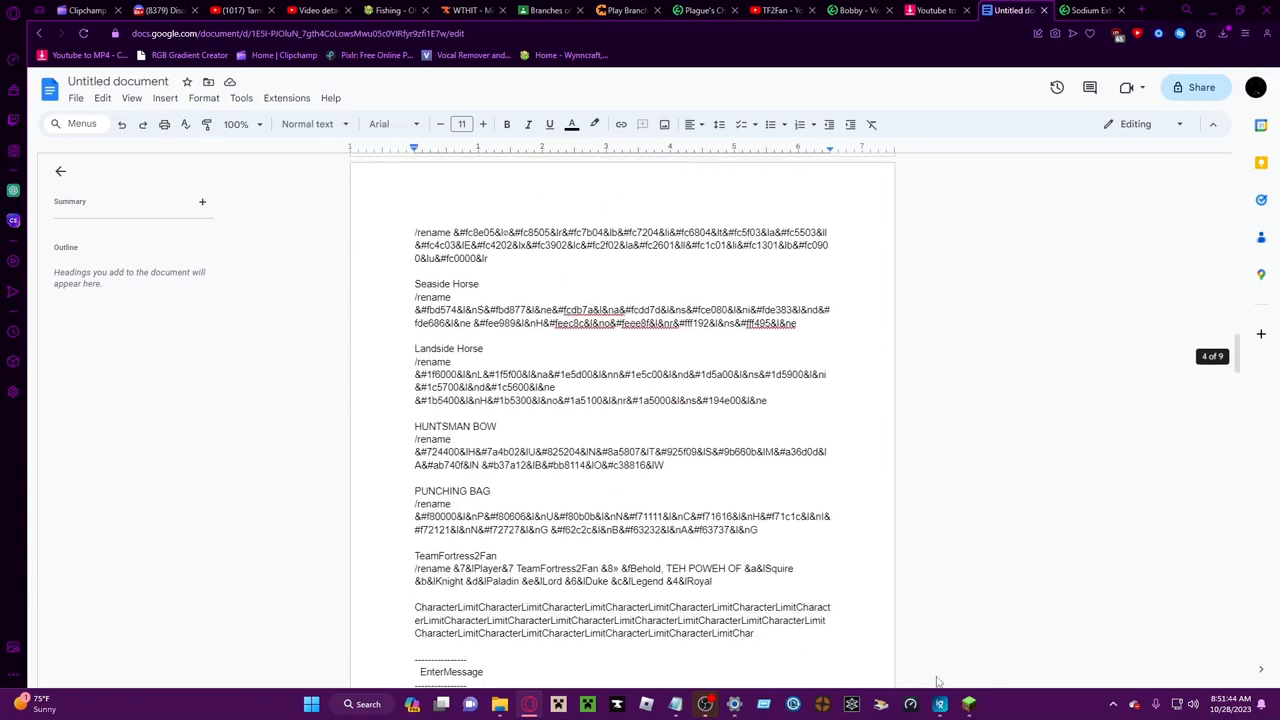
scroll("down", 3)
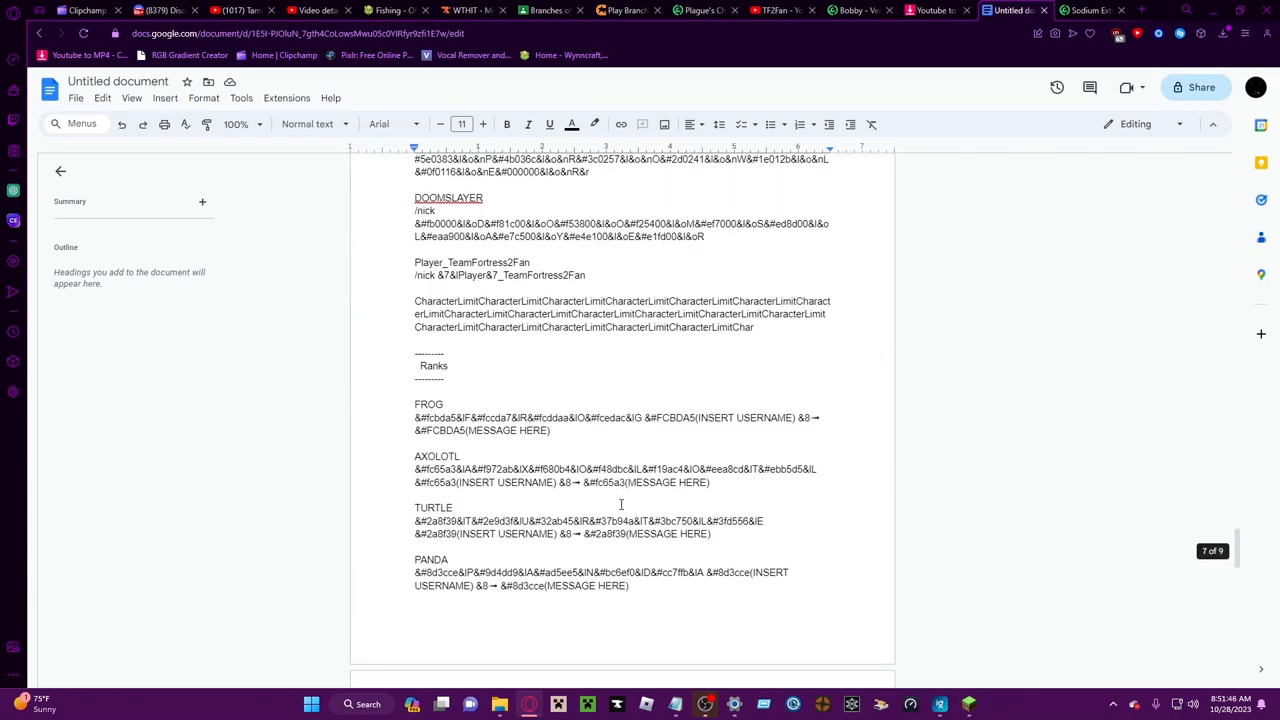
scroll("down", 3)
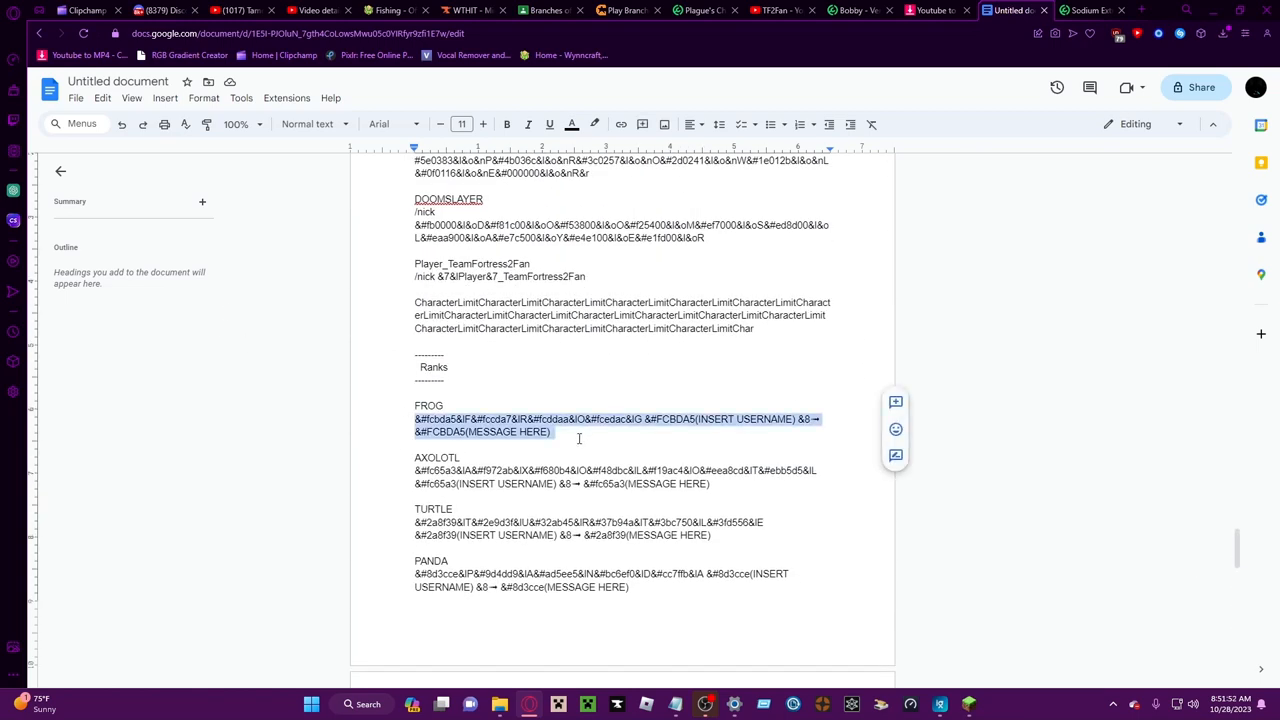
scroll("down", 3)
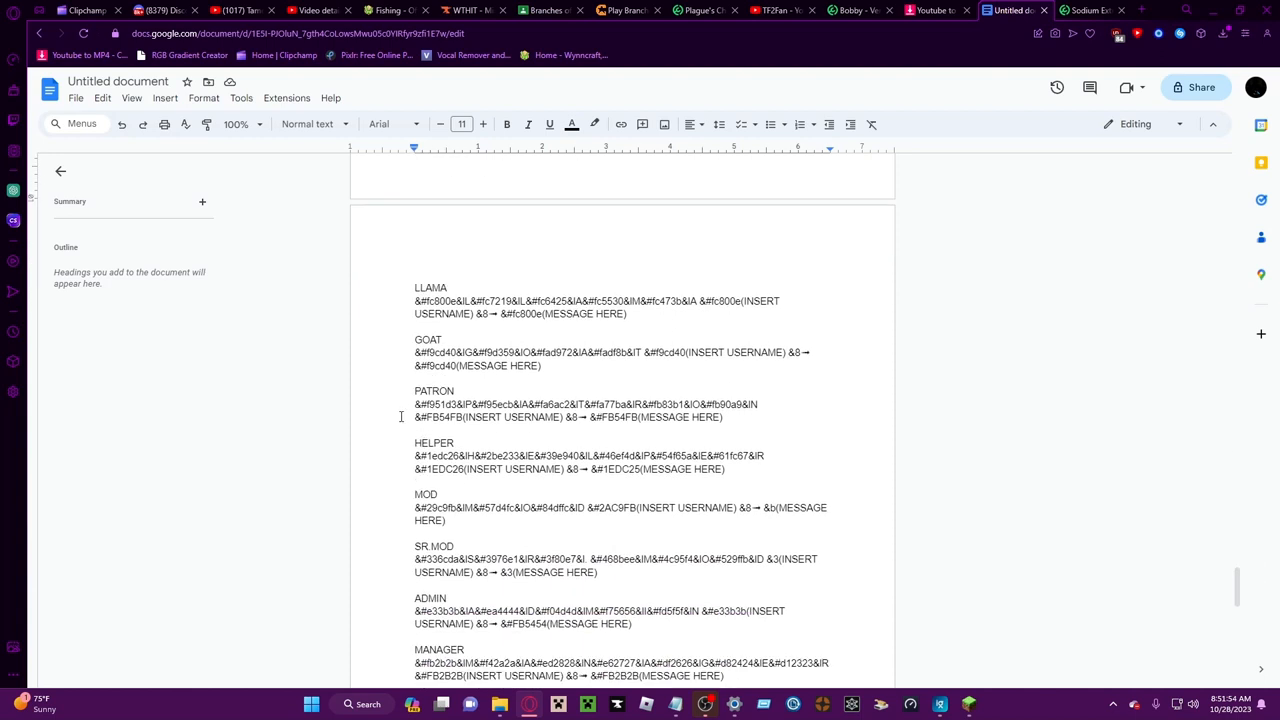
left_click_drag(414, 404, 724, 418)
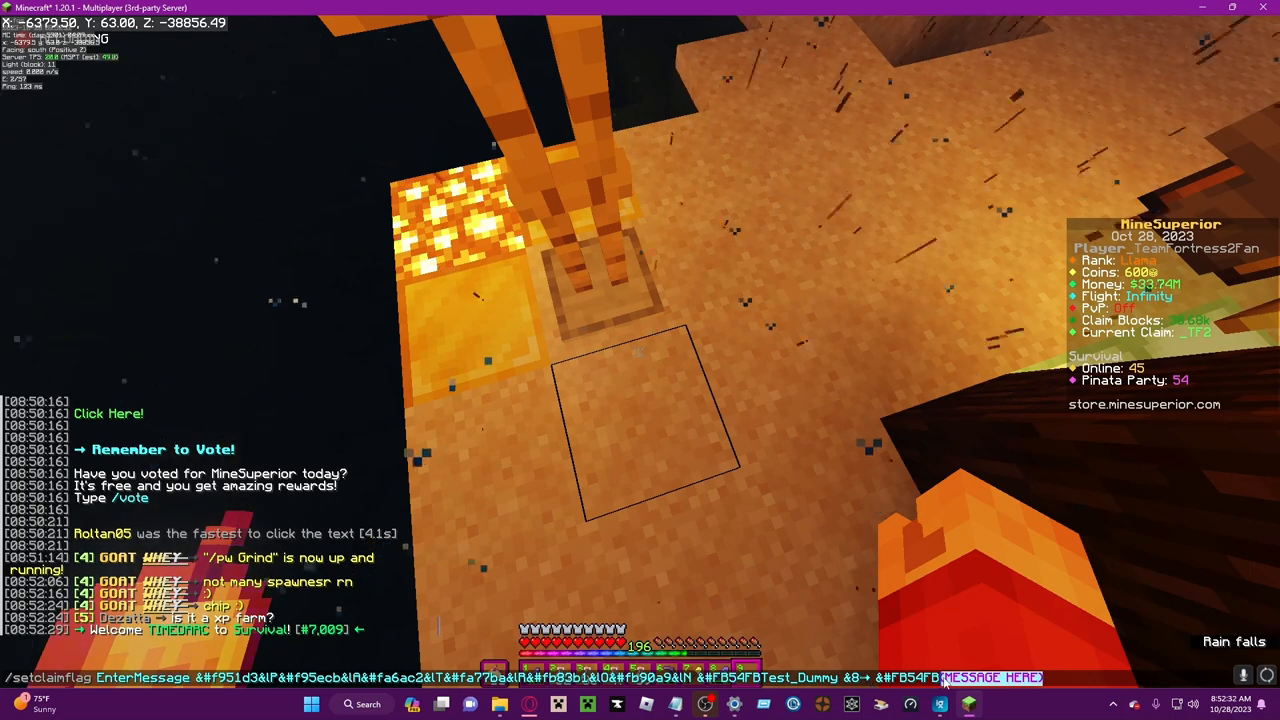
Send the enter-message command with 'This is a test message' and check the player list
type("this is a test message")
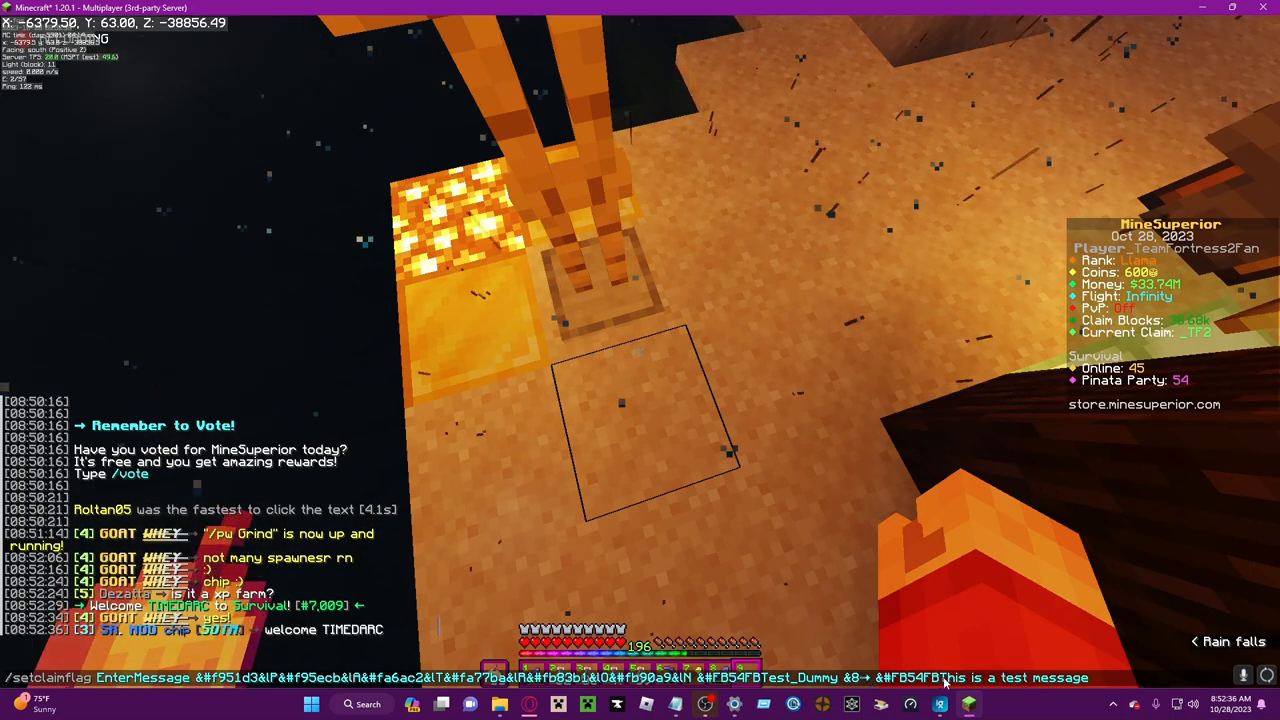
key("enter")
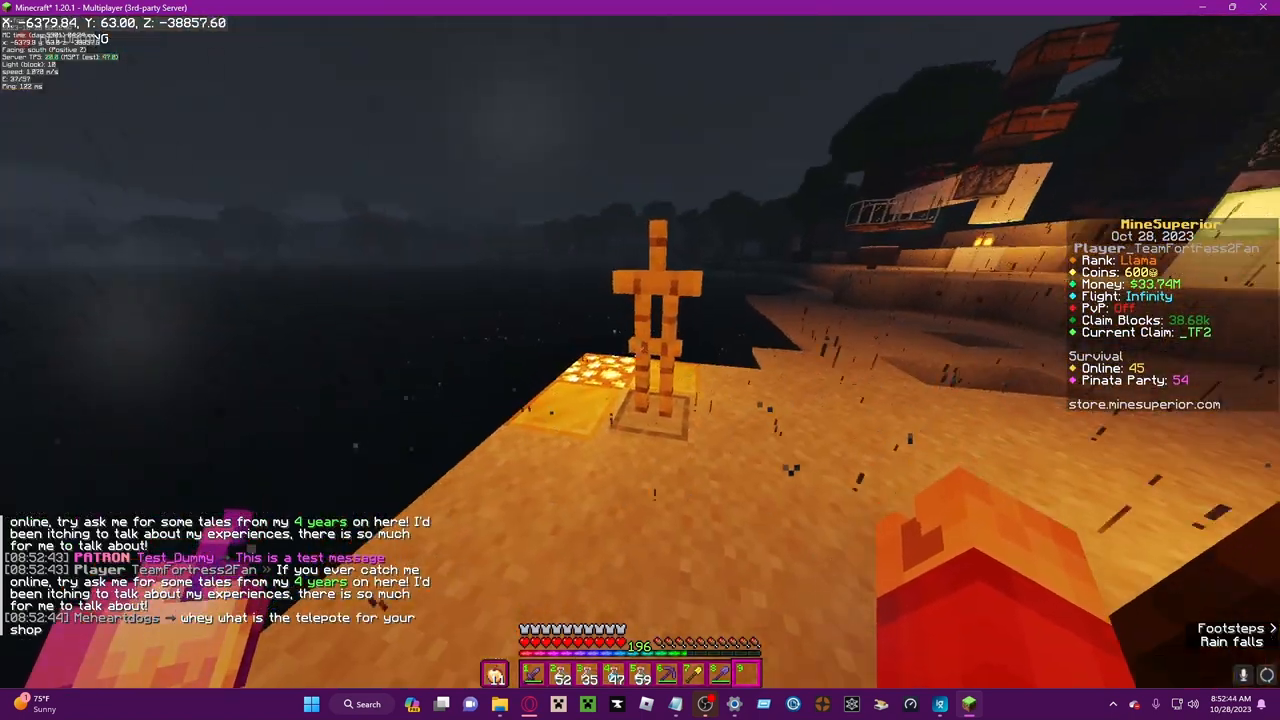
key("Tab")
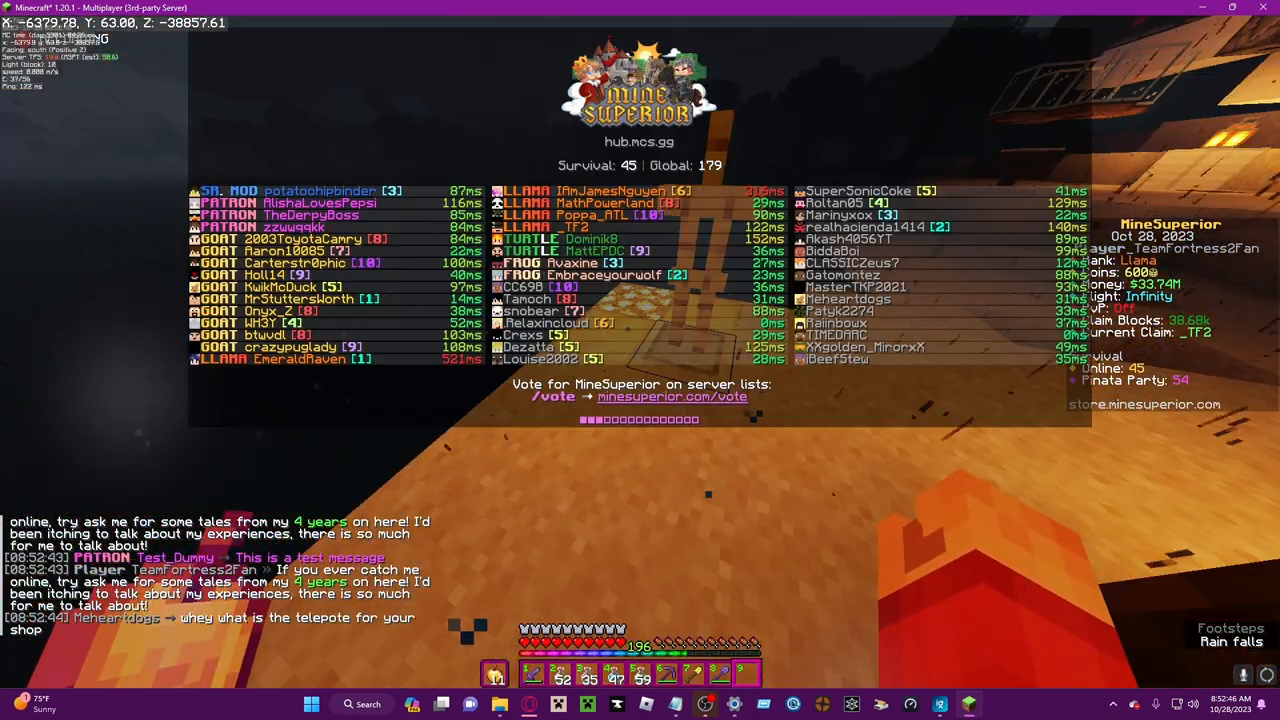
key("tab")
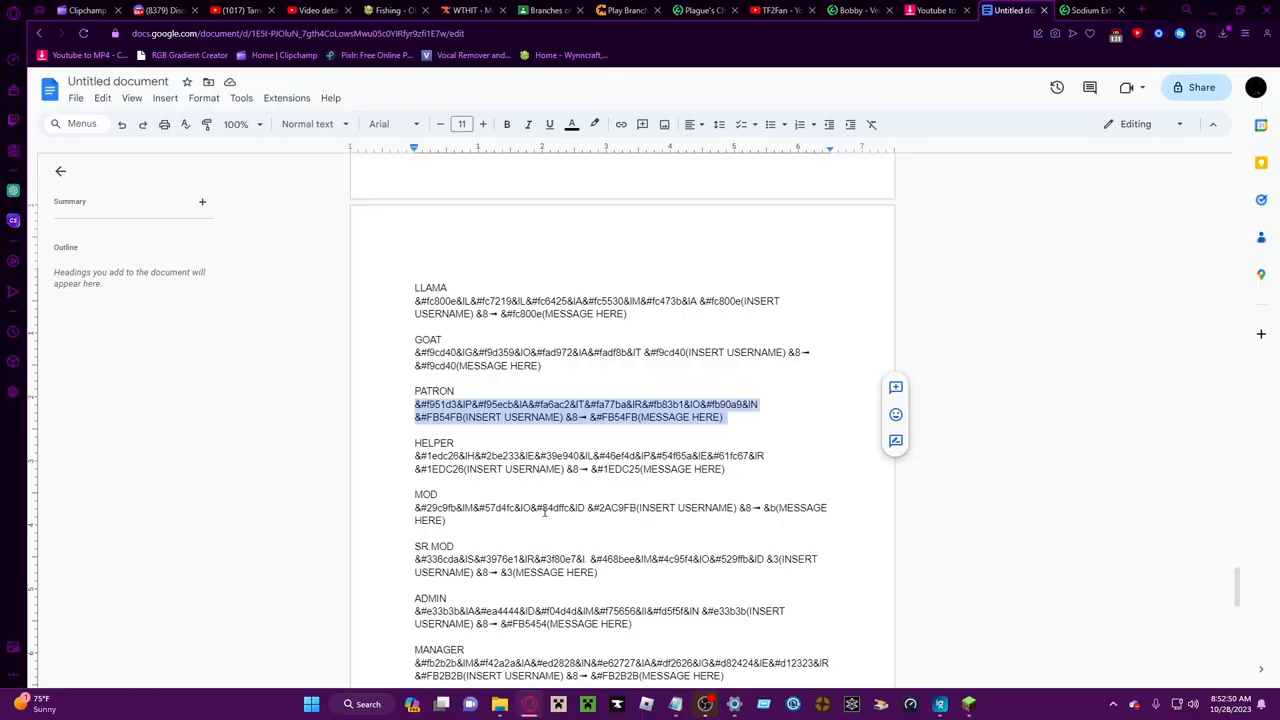
Scroll the notes down to the Gradients heading with the saved hex colour pairs
scroll("down", 3)
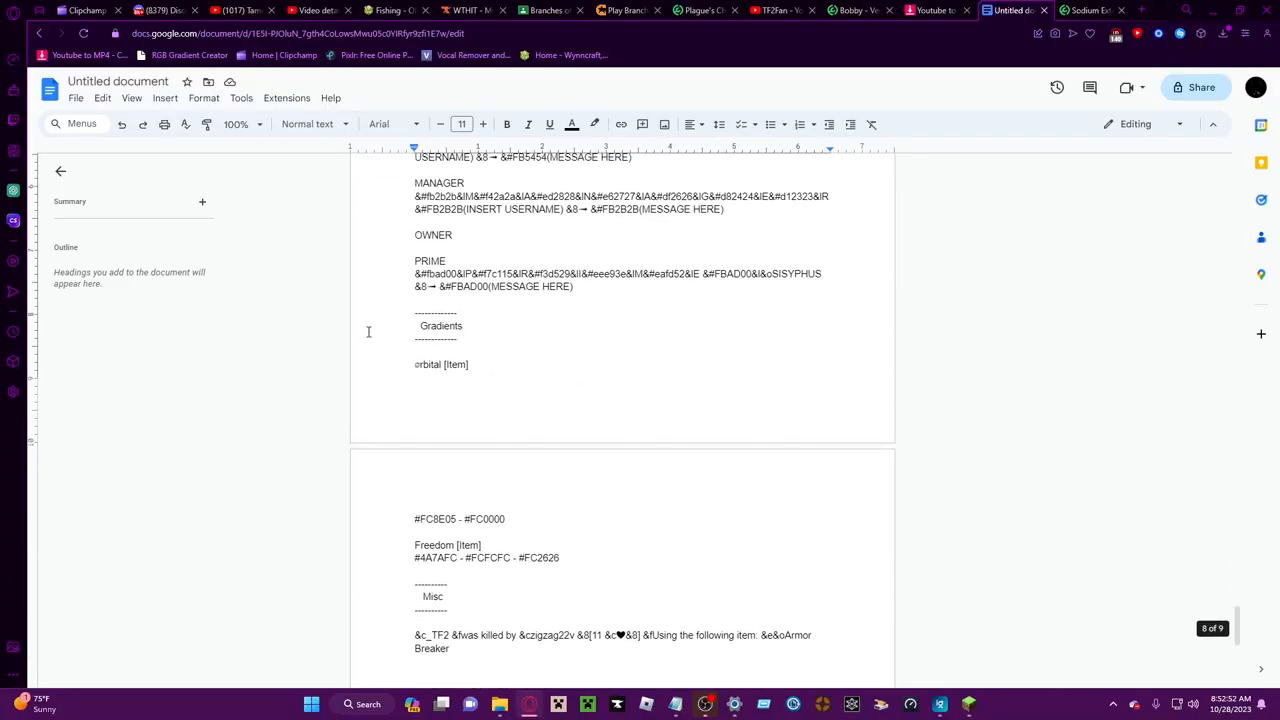
mouse_move(412, 520)
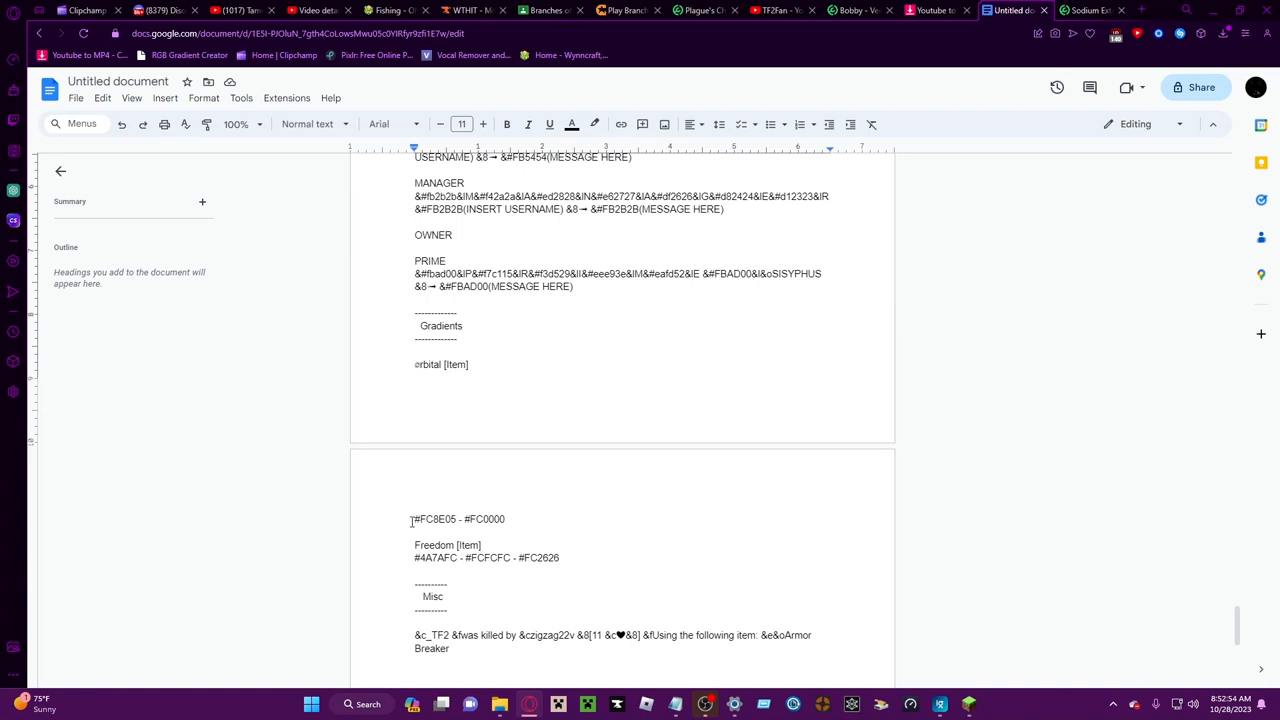
scroll("down", 3)
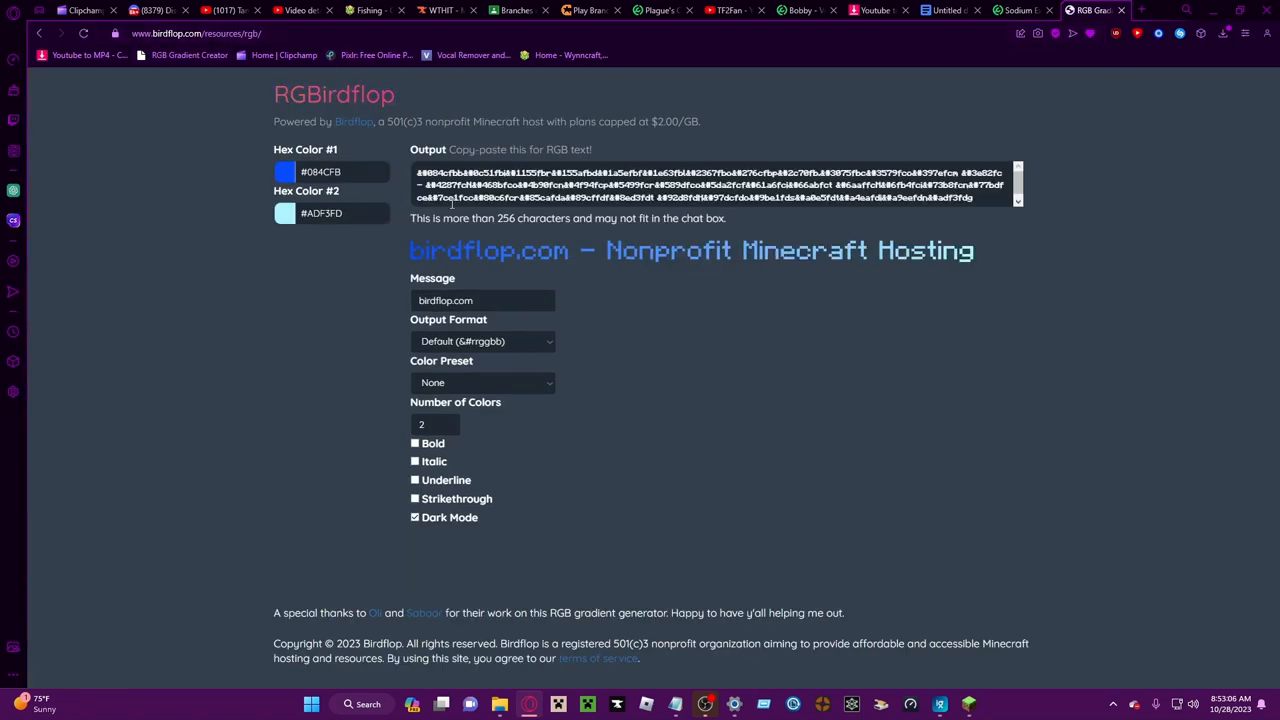
Replace the sample message with the nickname SlobbyDoggy to generate its blue gradient code
left_click(482, 300)
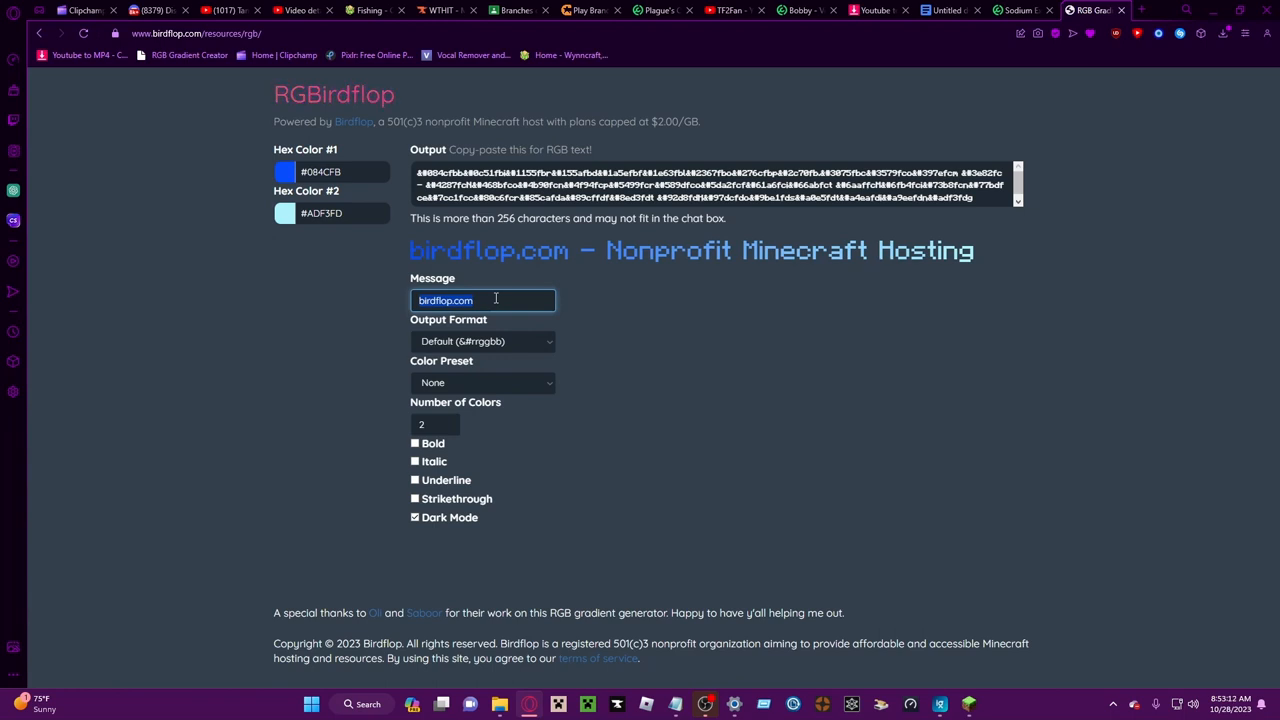
type("R")
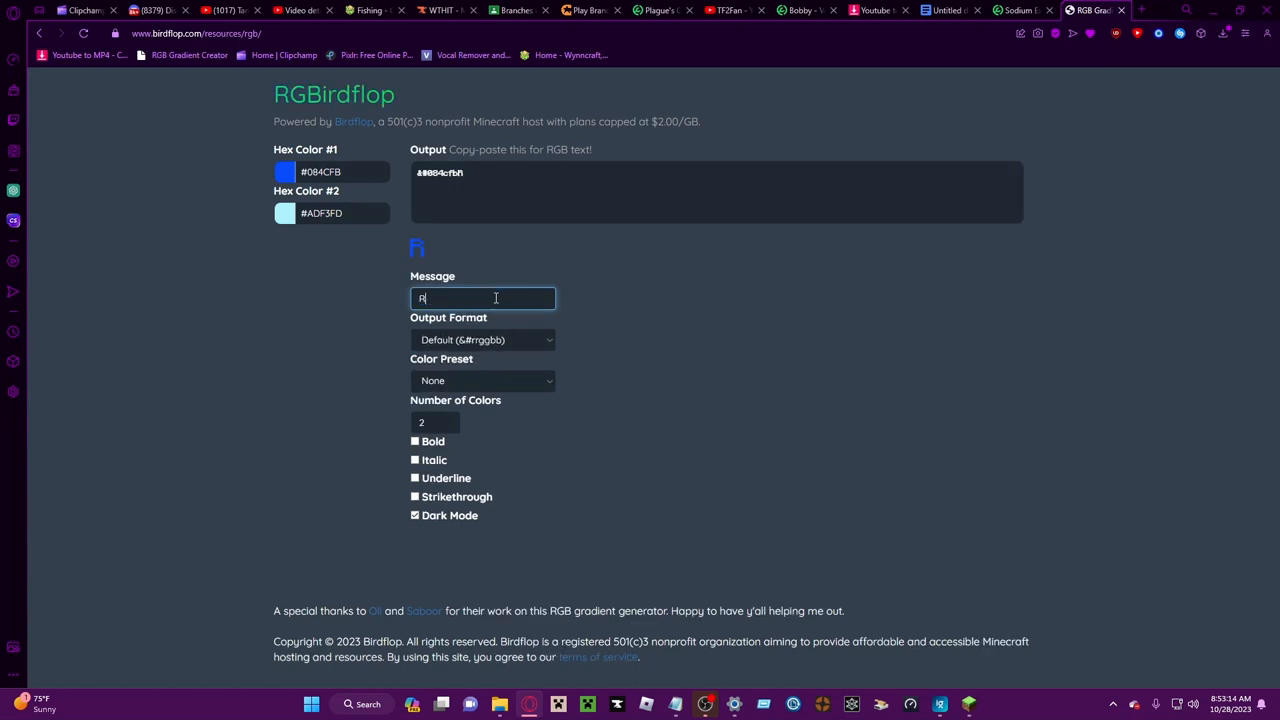
type("Slobby")
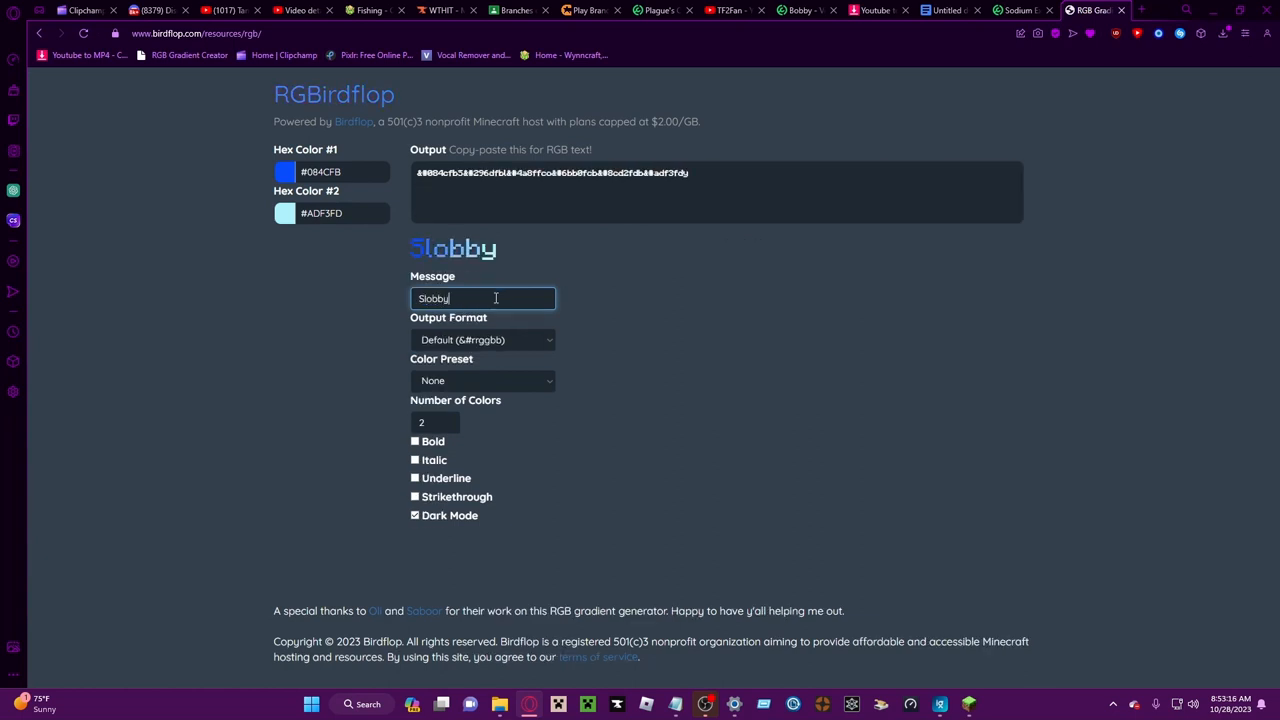
type("Doggy")
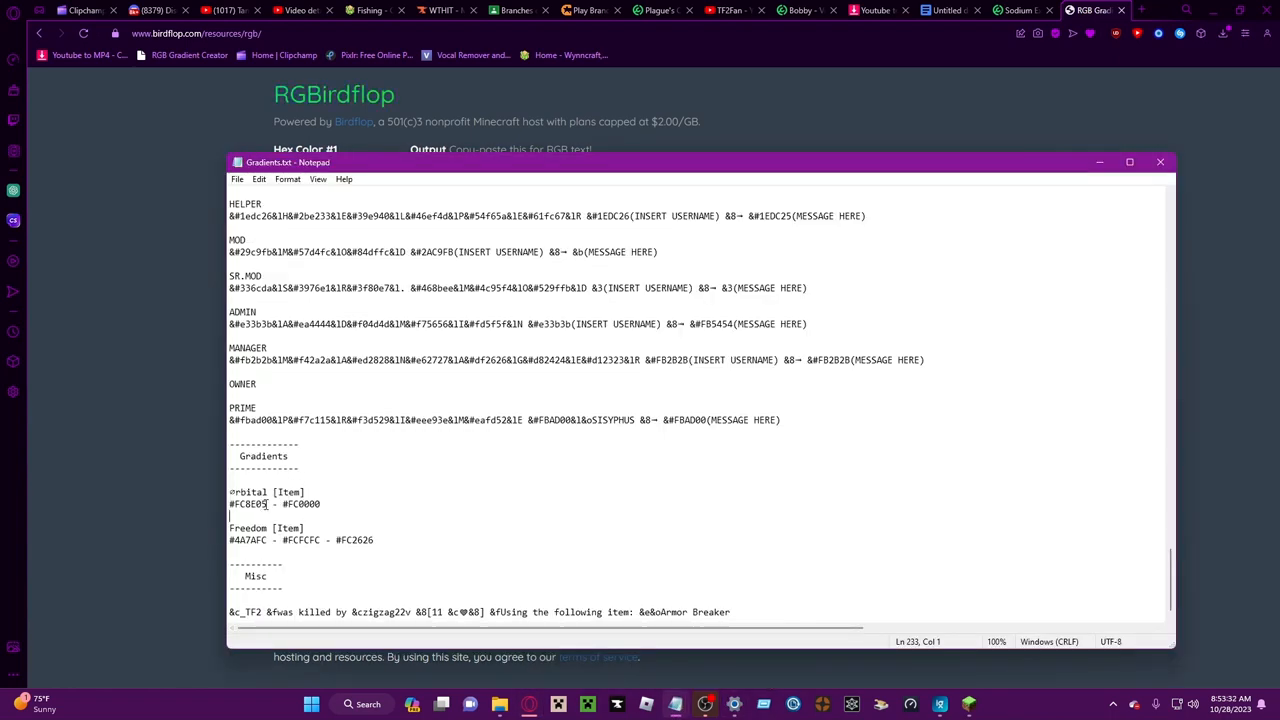
Change the bold orange-to-red gradient message from SlobbyDoggy to NEXUS SWORD
left_click(1160, 160)
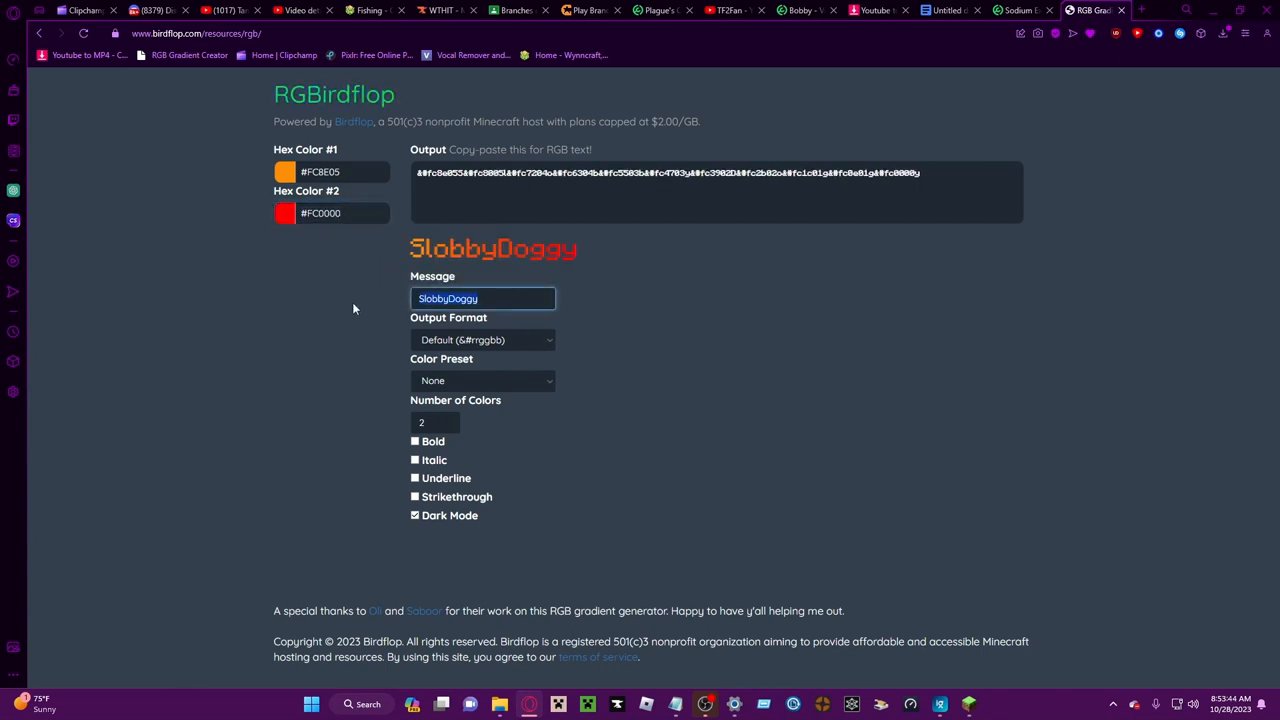
left_click(414, 442)
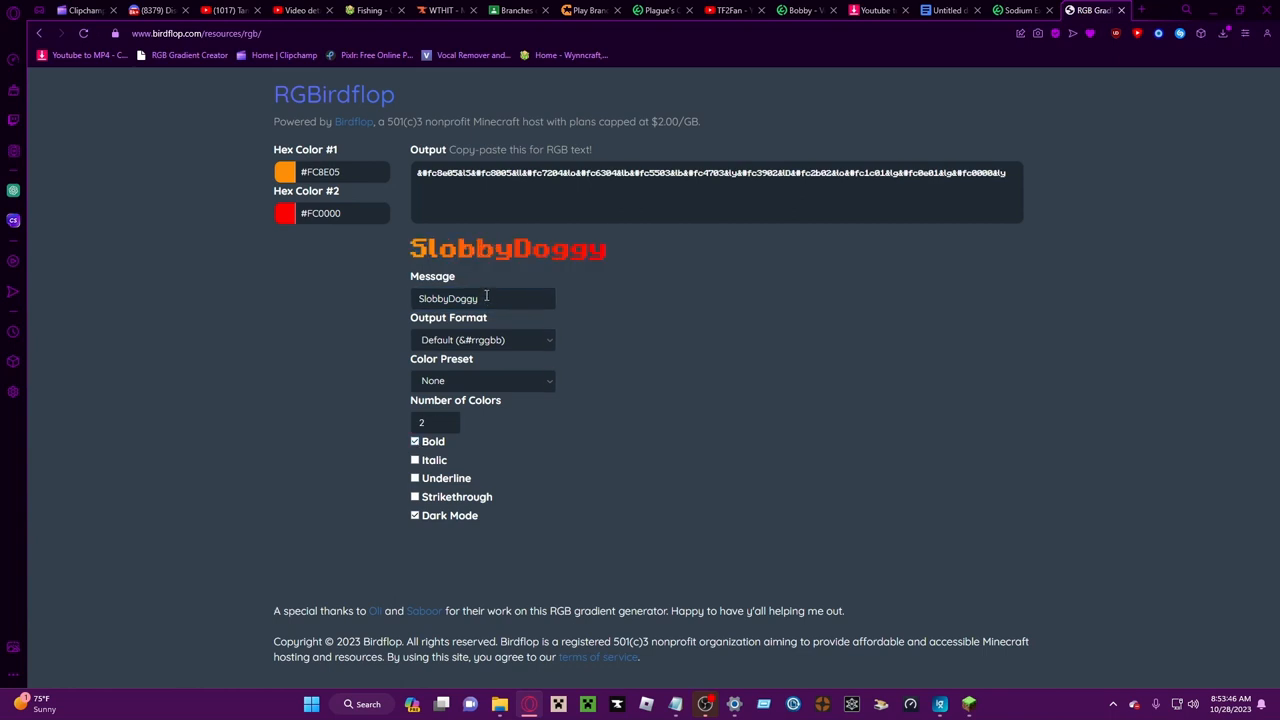
type("NEXUS")
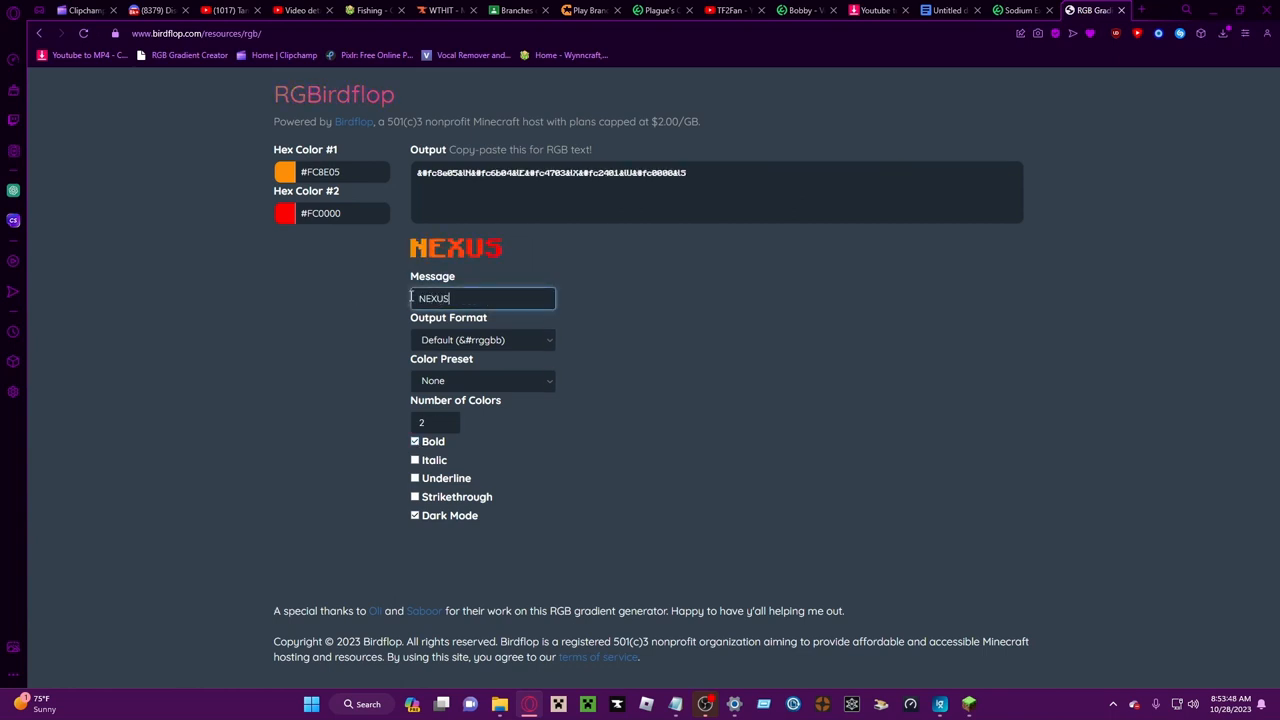
type("SWORD")
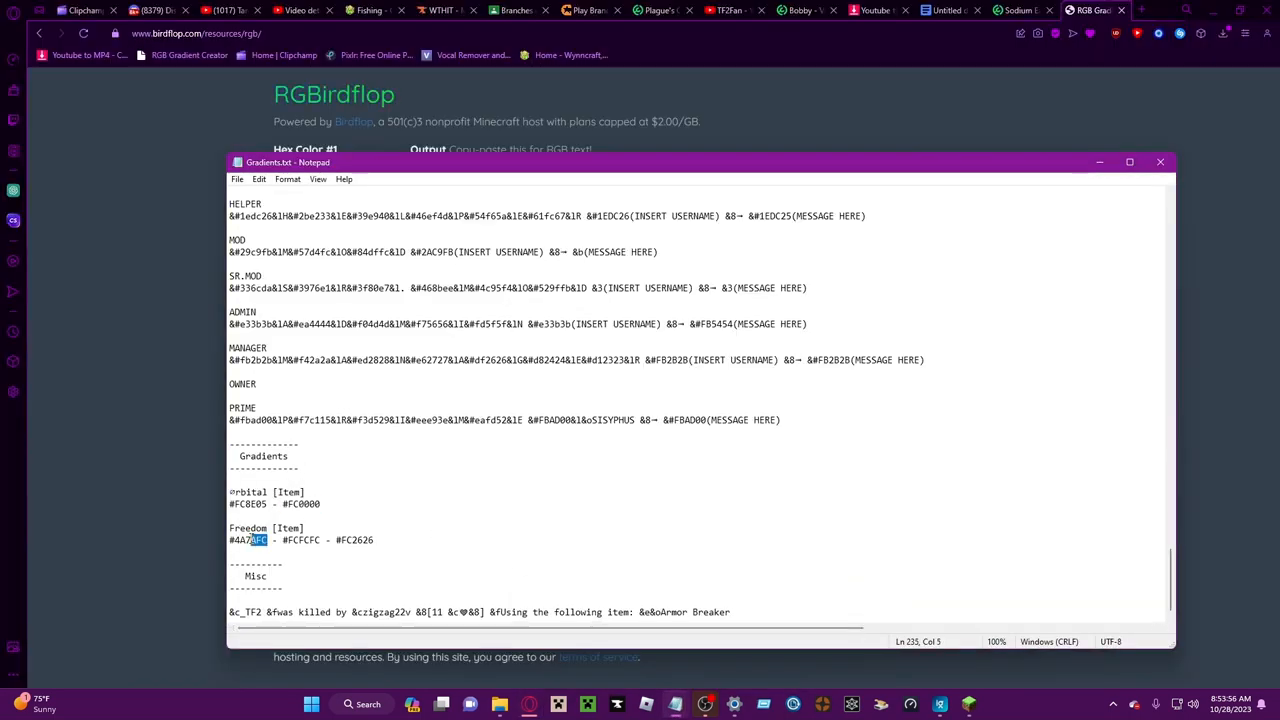
Set the message to PATRIOTIC SOWRD for the three-colour #4A7AFC, #FCFCFC, #FC2626 gradient
left_click(1160, 160)
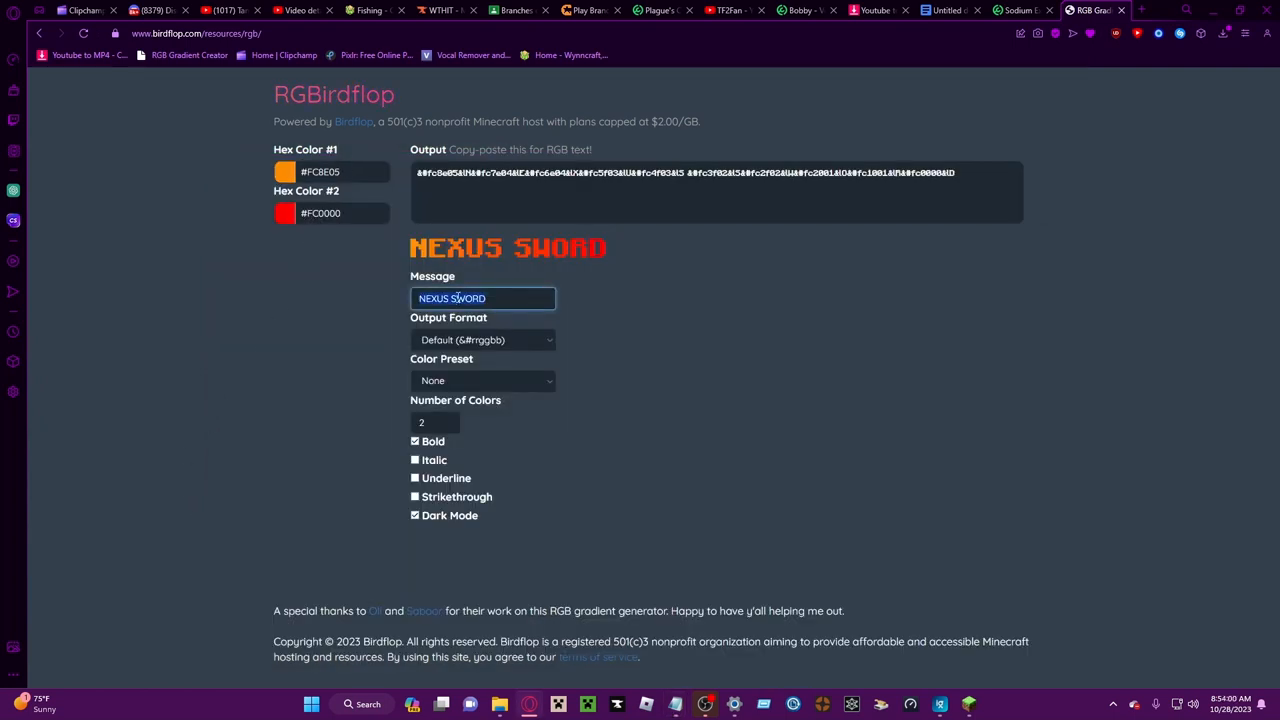
type("PATRIOTIC")
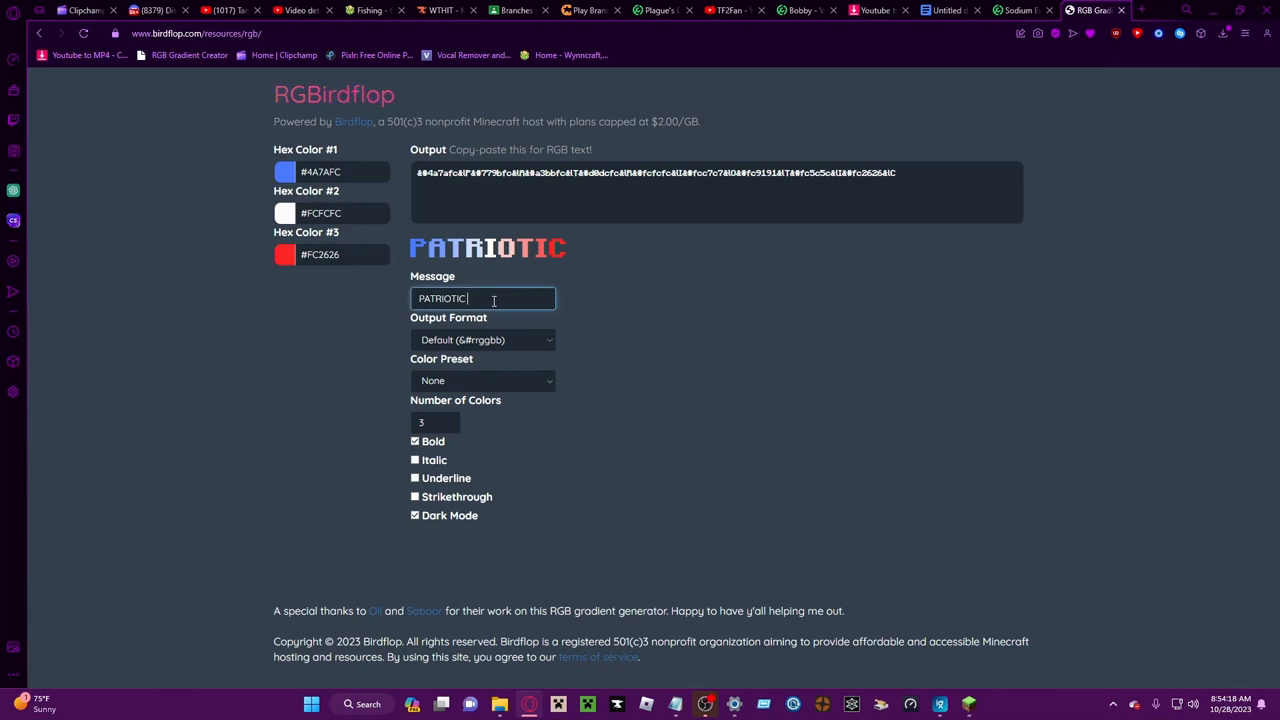
type("SOWRD")
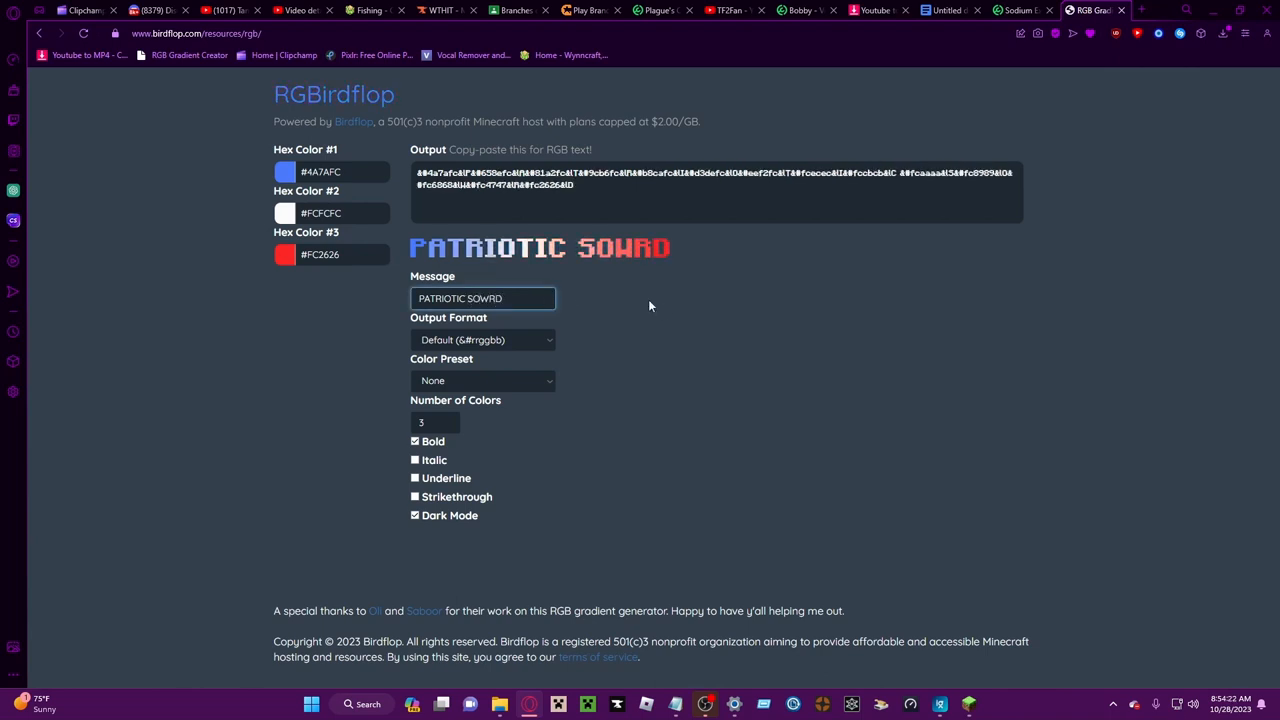
mouse_move(544, 624)
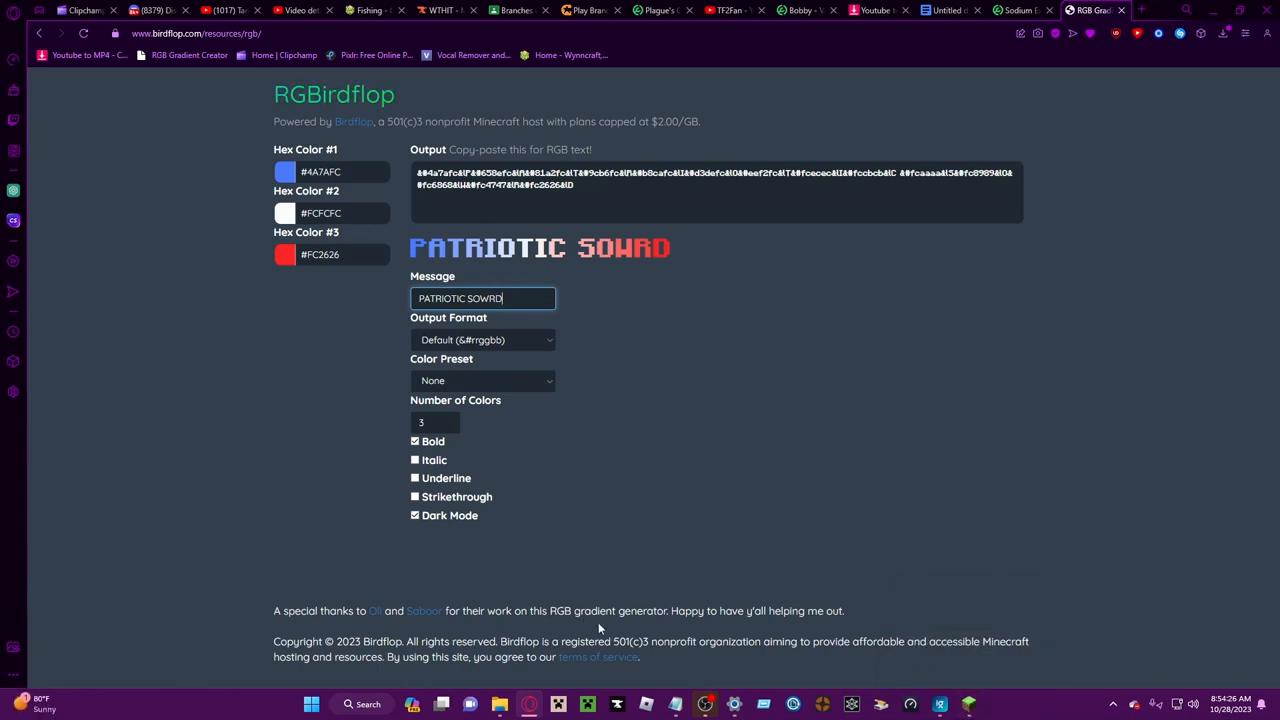
mouse_move(624, 632)
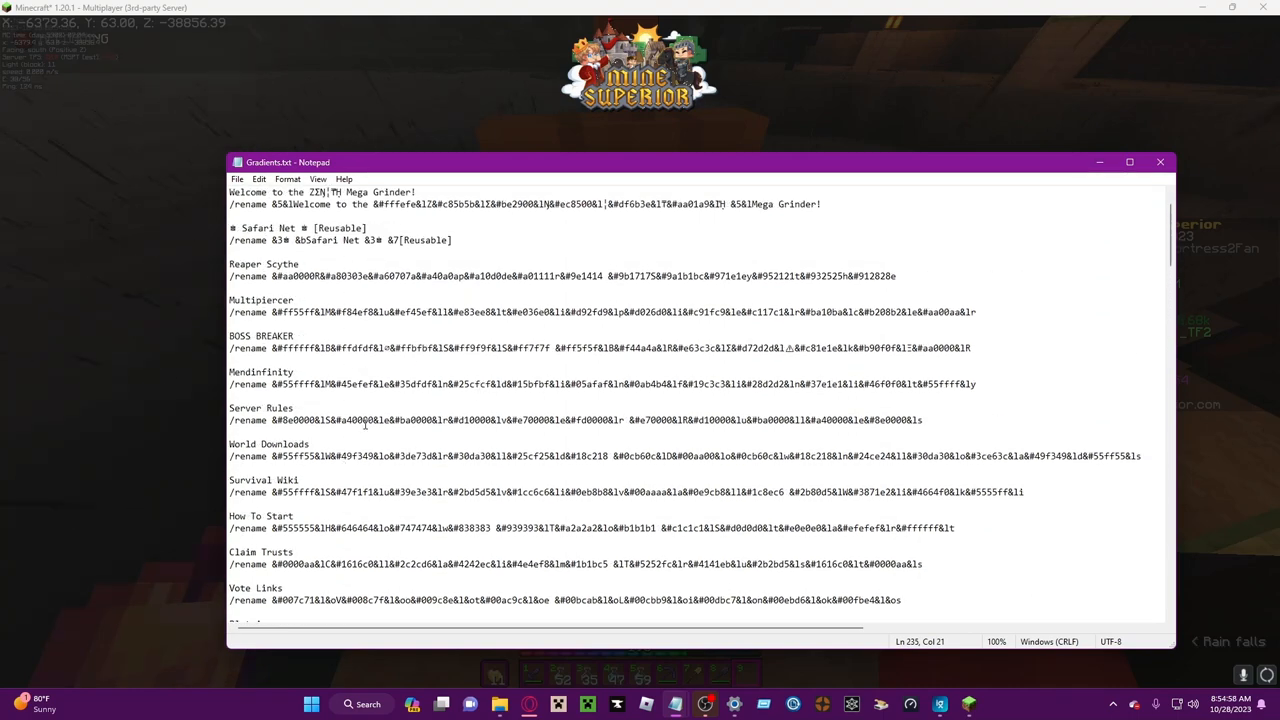
Scroll Gradients.txt down to the claim EnterMessage commands
scroll("down", 3)
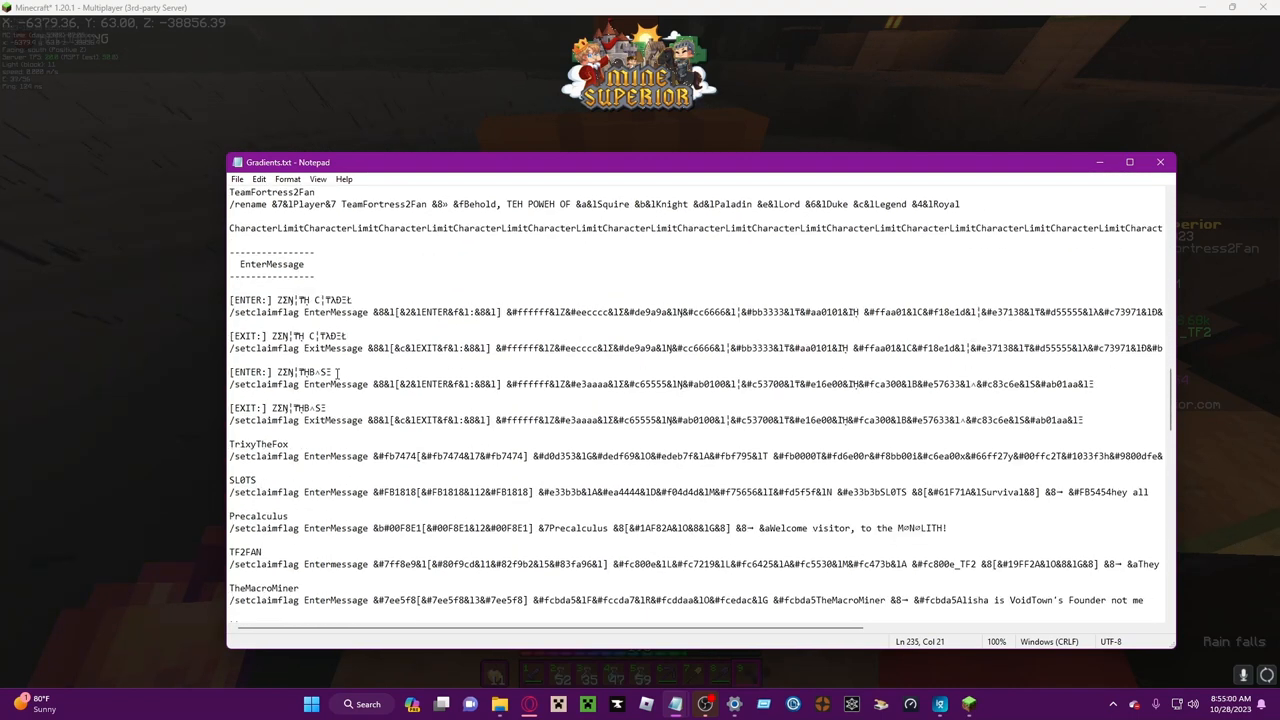
Scroll Gradients.txt down to the Nicknames list, then switch back to the RGBirdflop page
scroll("down", 3)
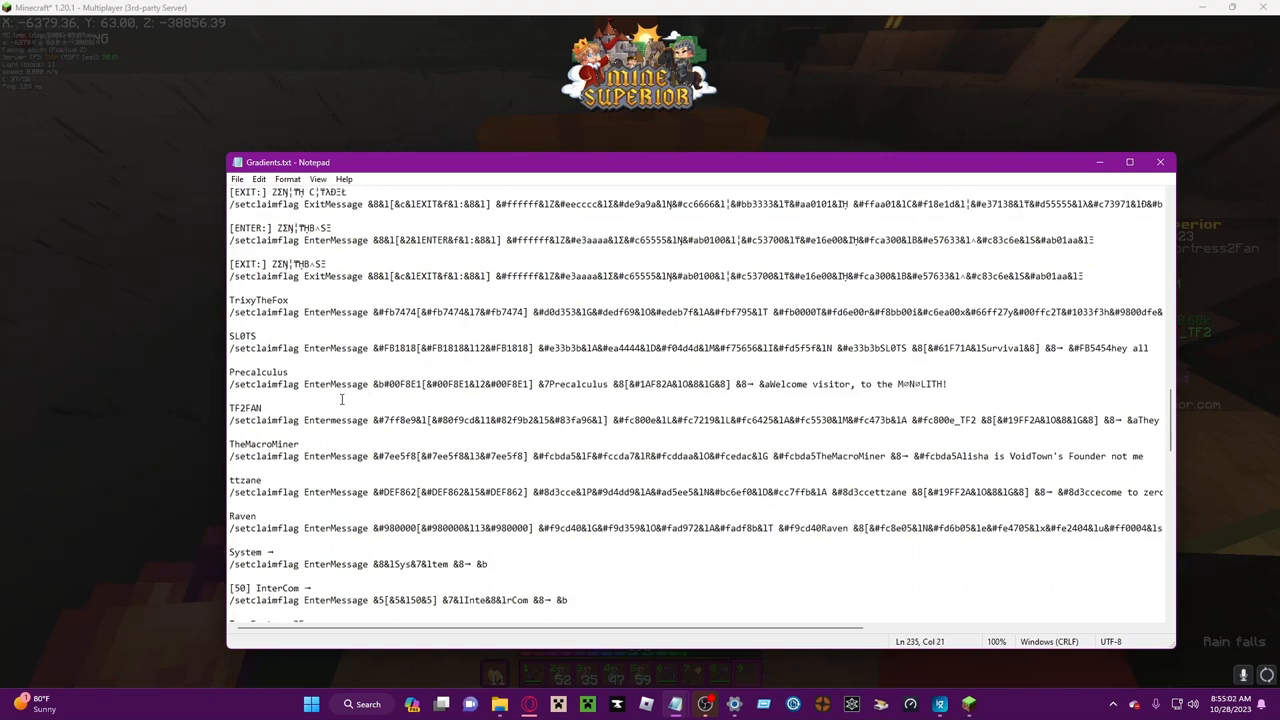
scroll("down", 3)
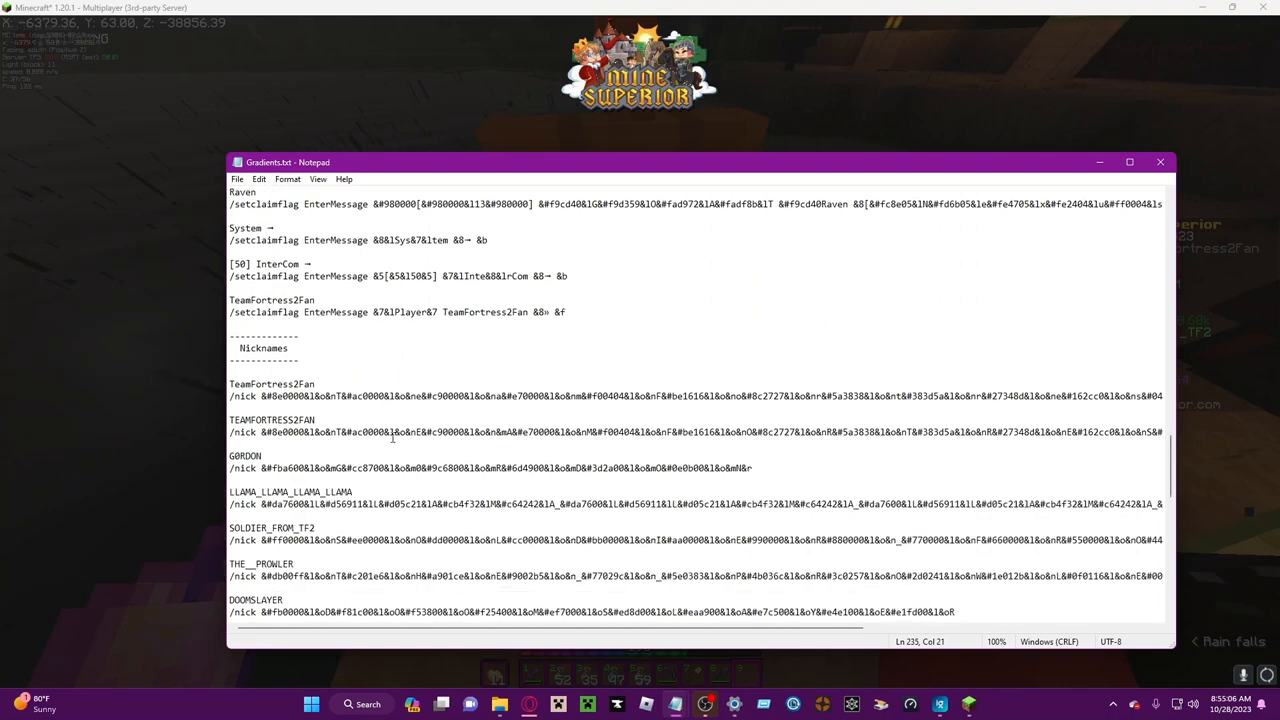
left_click(528, 704)
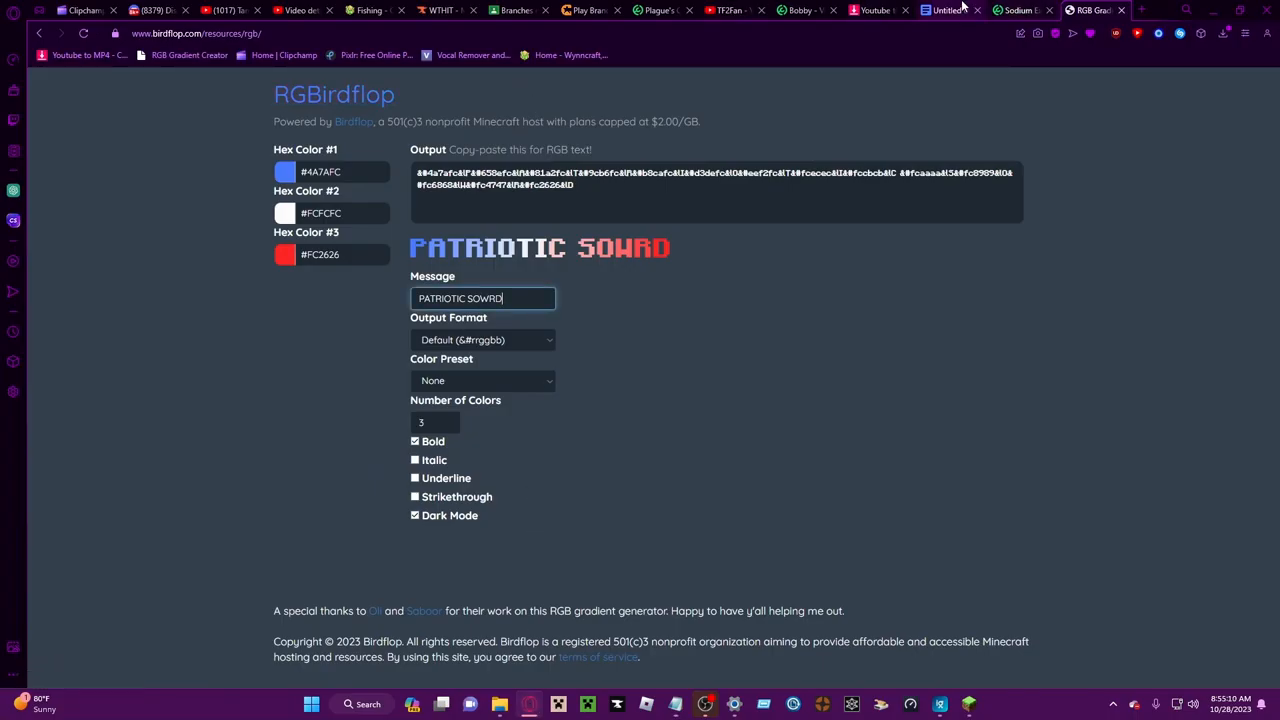
Review the claim enter-messages in the untitled Google Doc down to Nicknames, then return to RGBirdflop
left_click(950, 12)
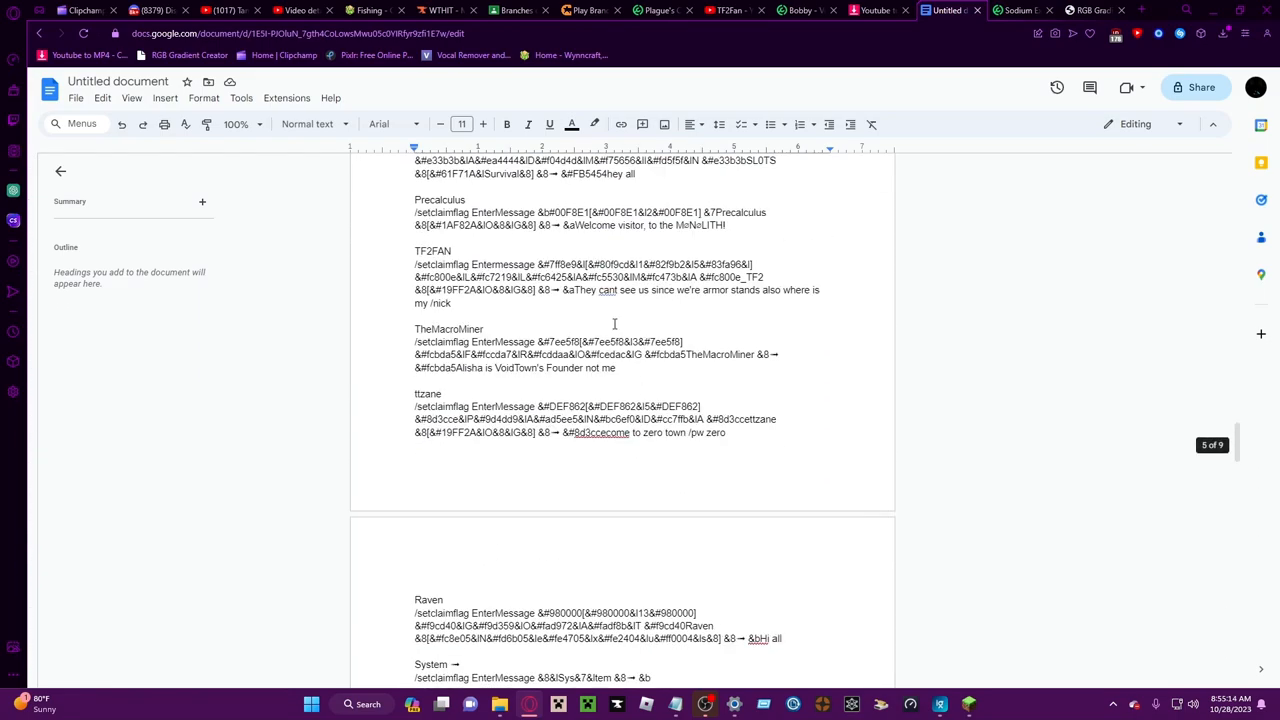
scroll("up", 3)
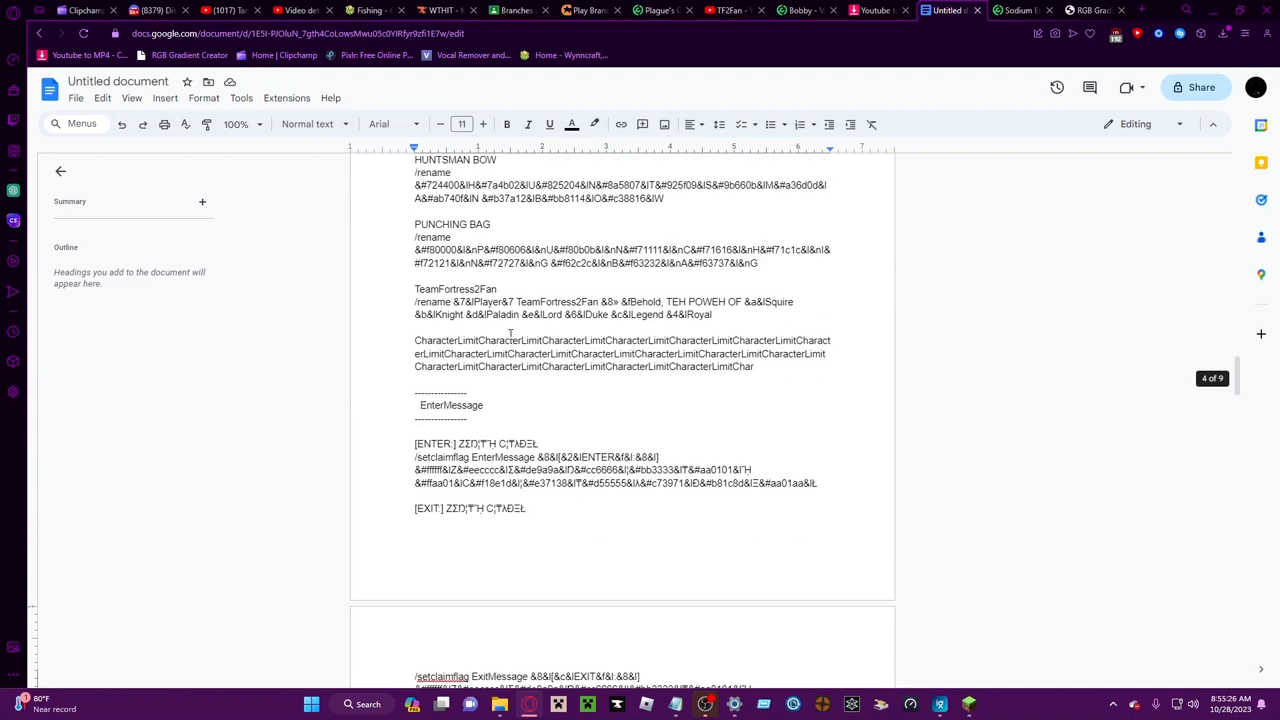
scroll("down", 3)
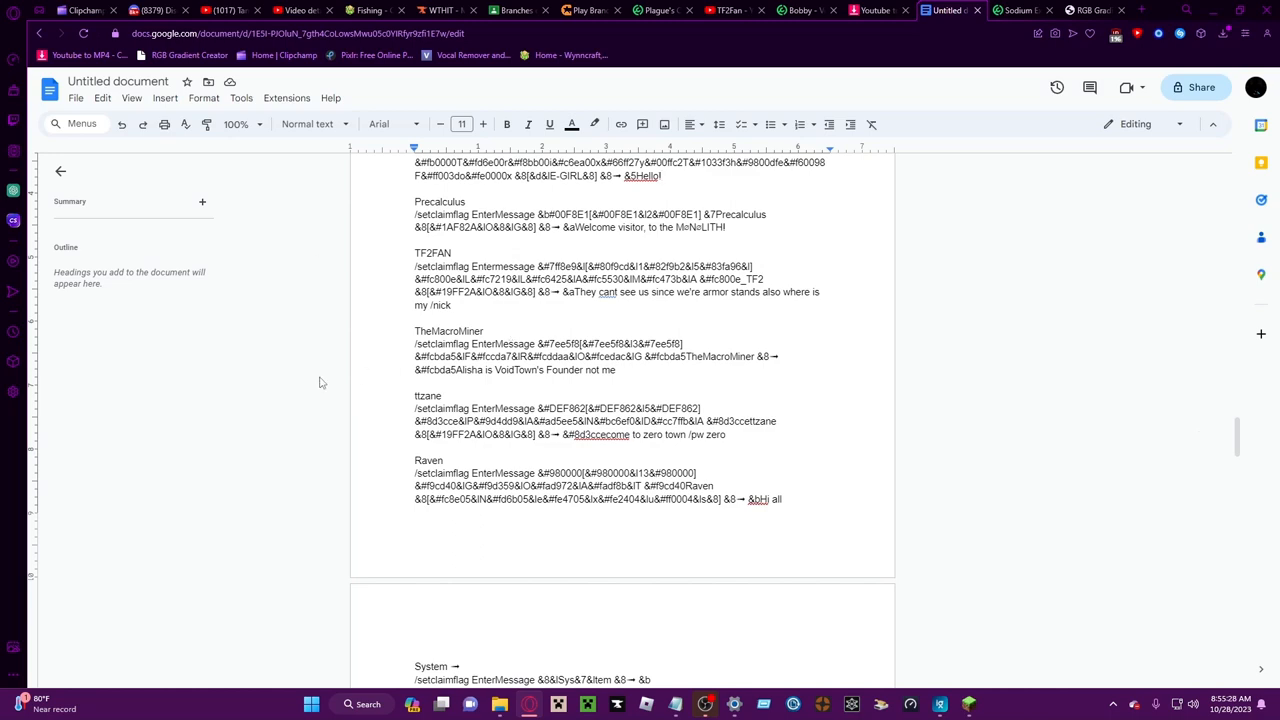
scroll("down", 3)
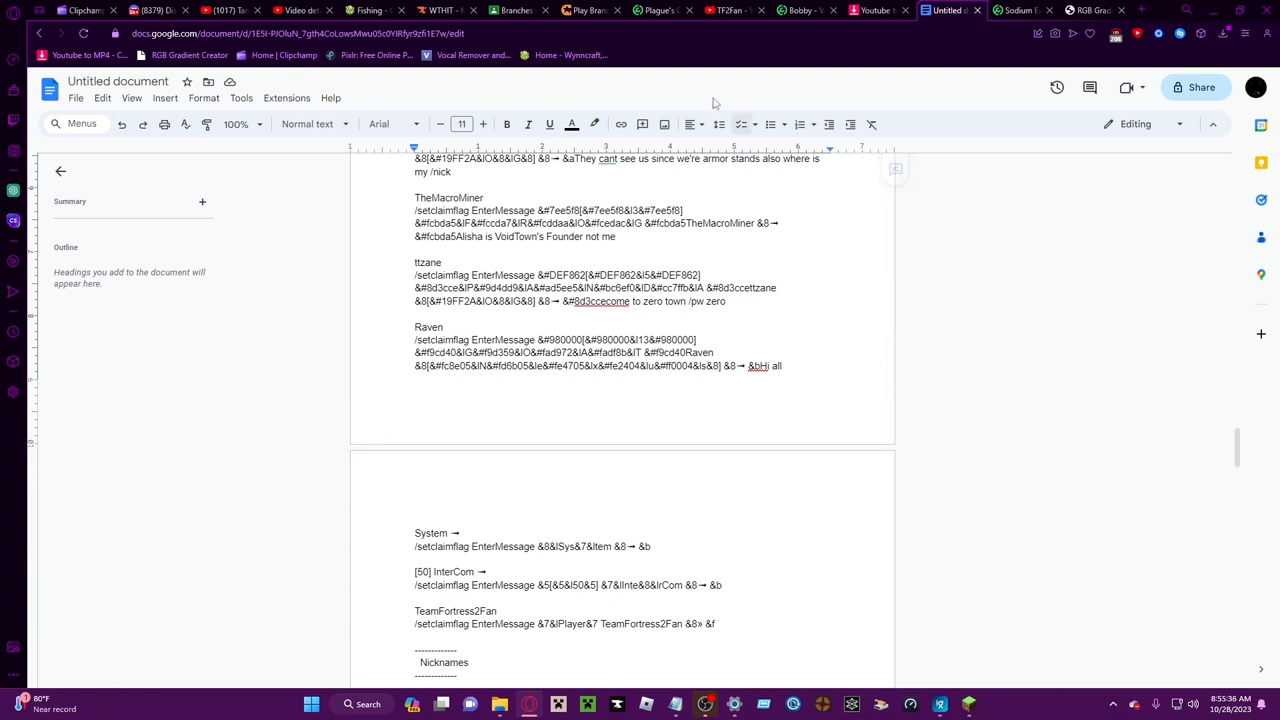
left_click(1100, 10)
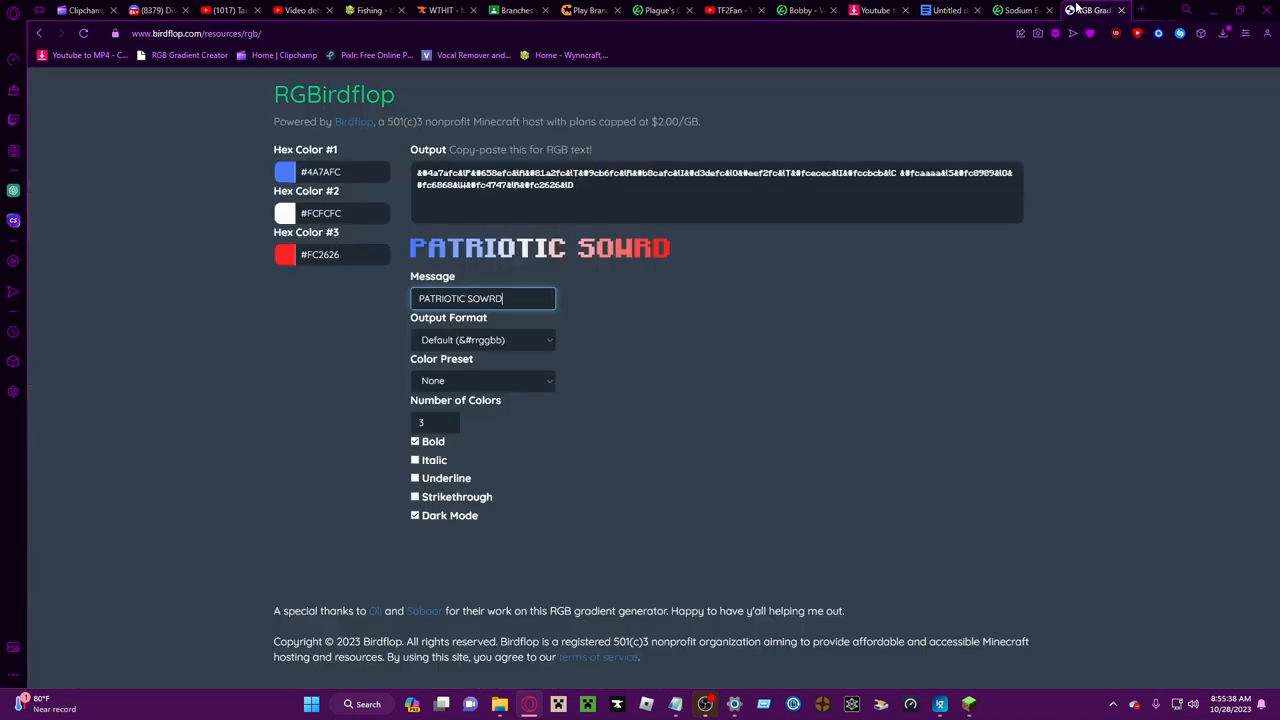
mouse_move(376, 60)
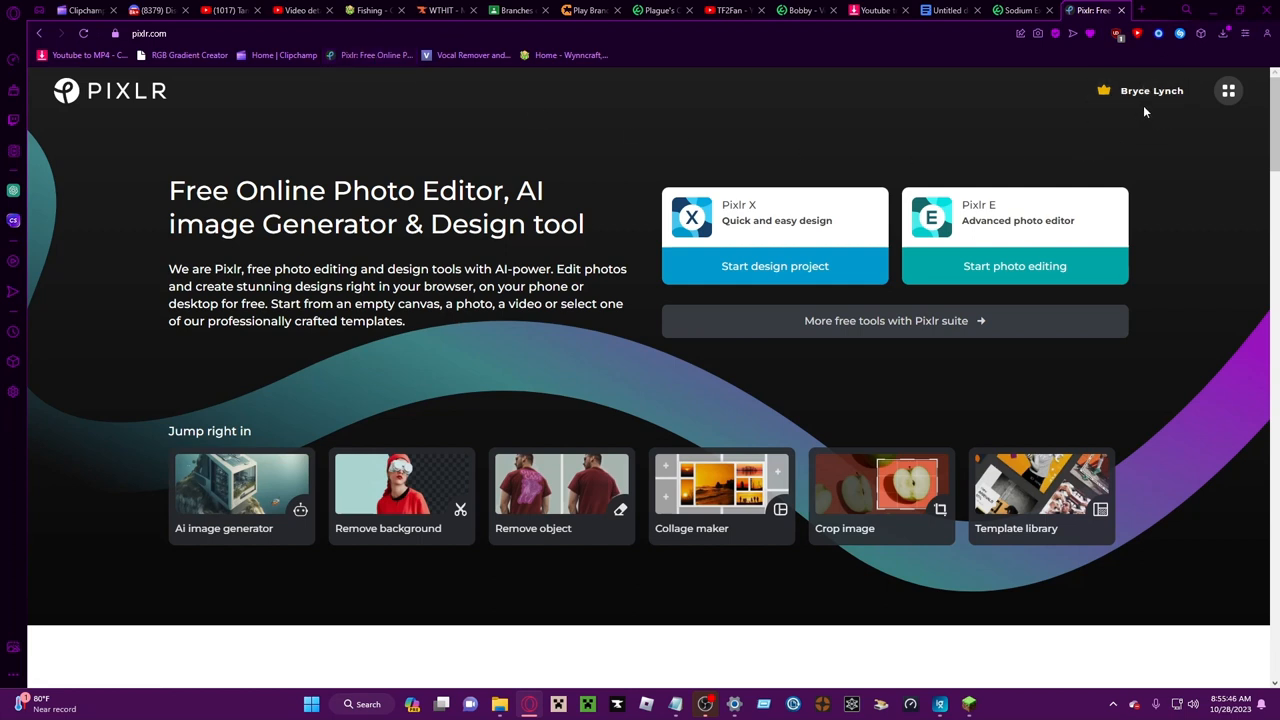
mouse_move(1228, 148)
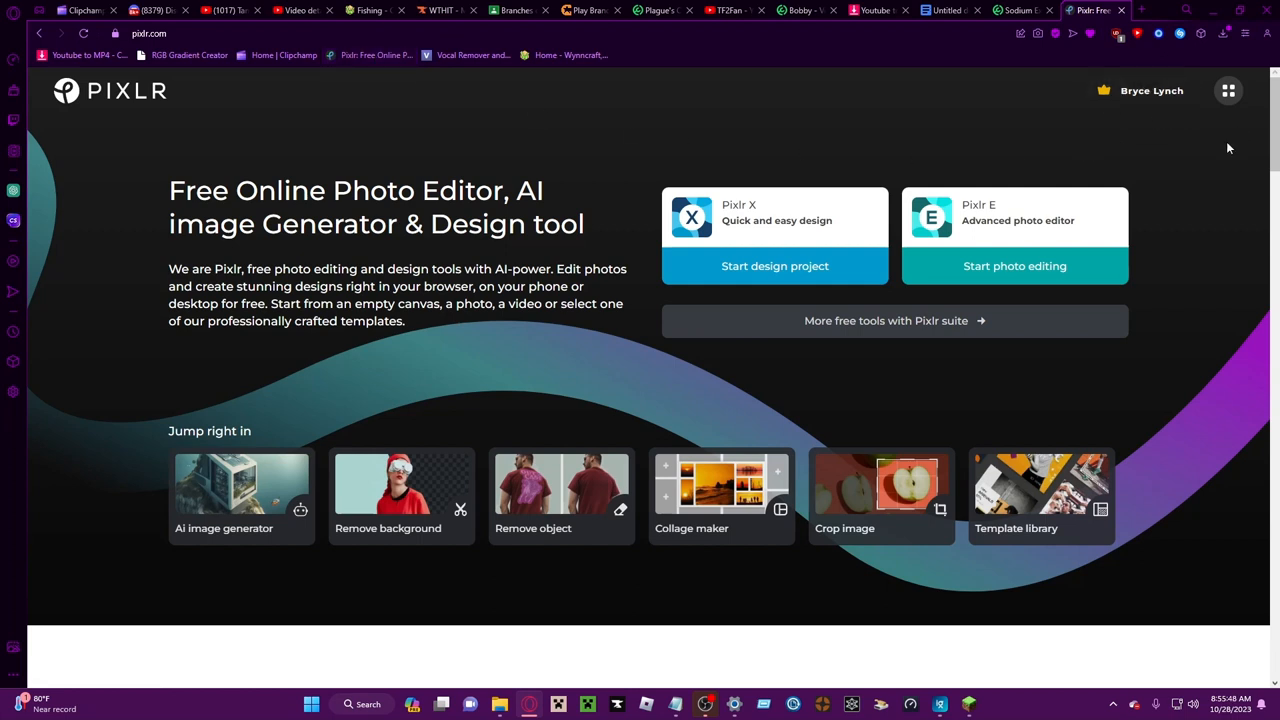
mouse_move(1260, 130)
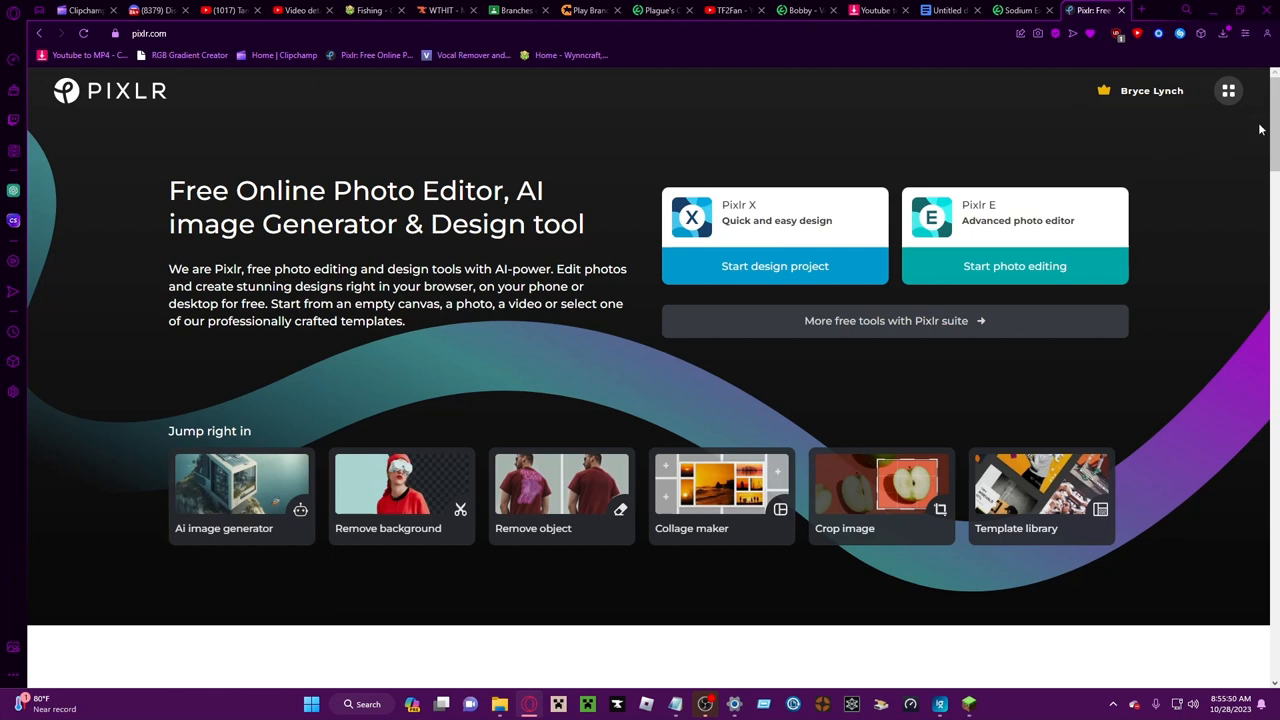
mouse_move(1142, 92)
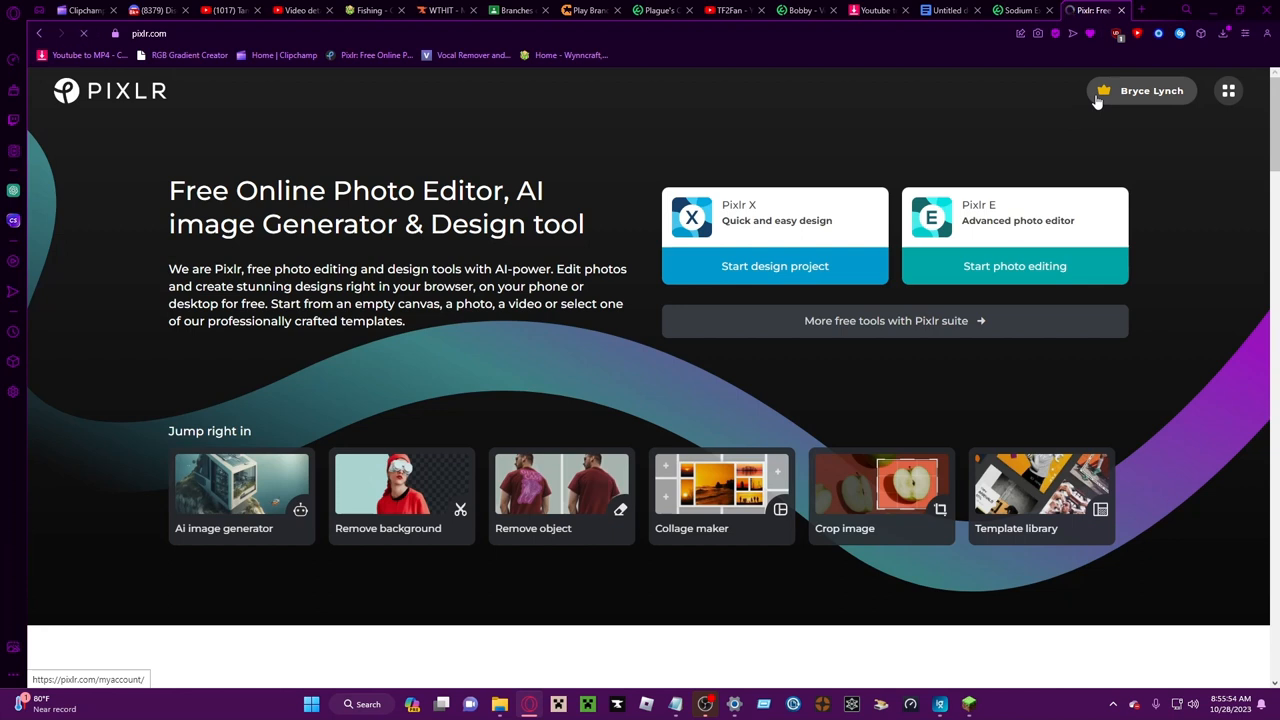
Bring up the signed-in Pixlr home page with its editor options
left_click(1140, 90)
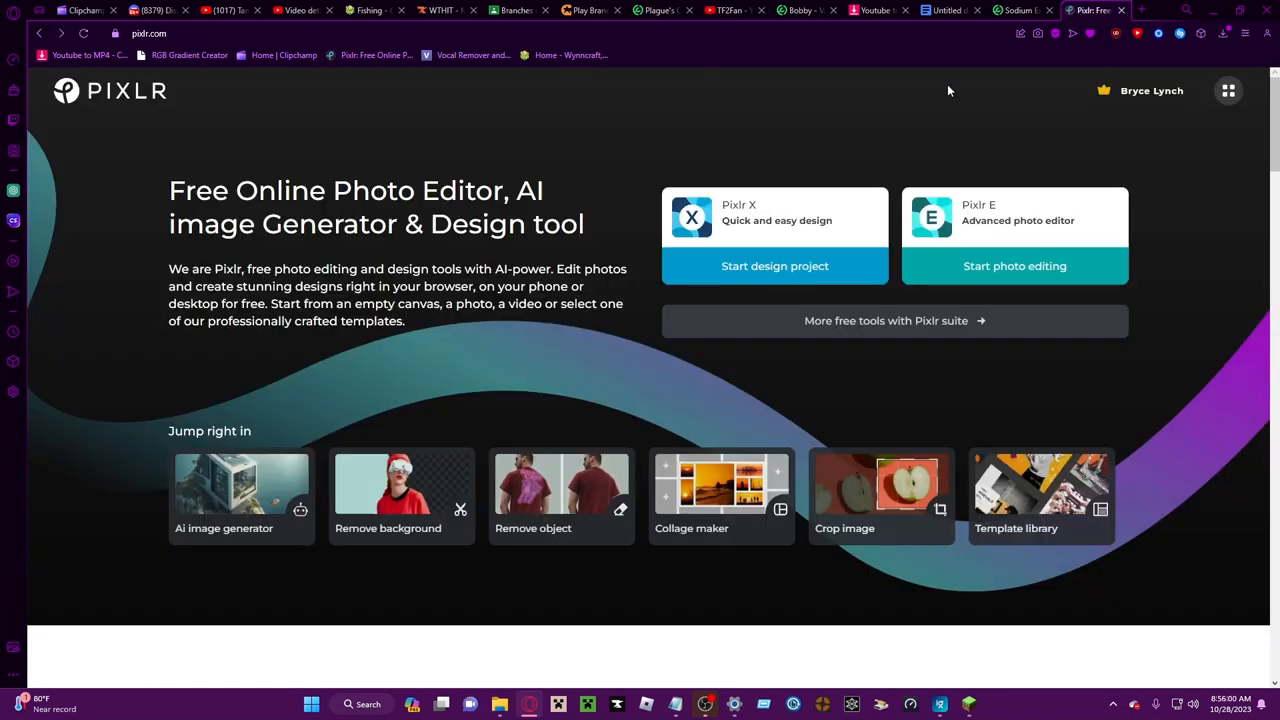
mouse_move(948, 100)
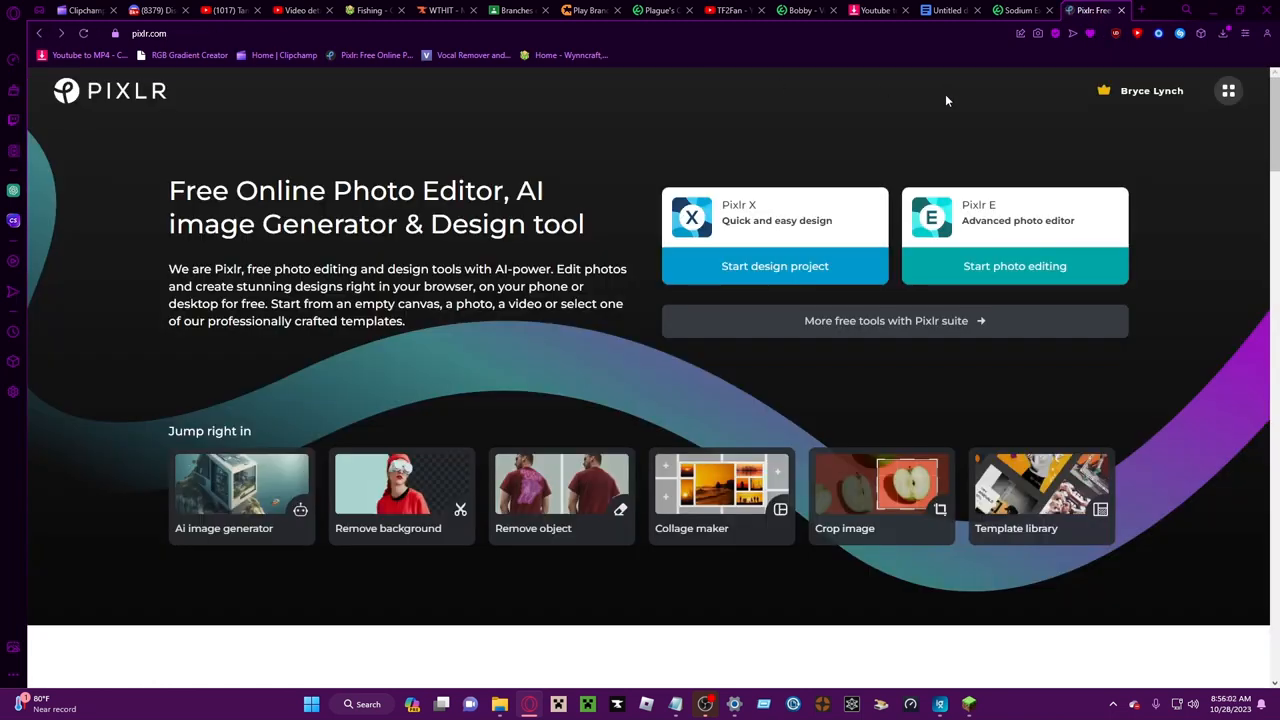
mouse_move(994, 248)
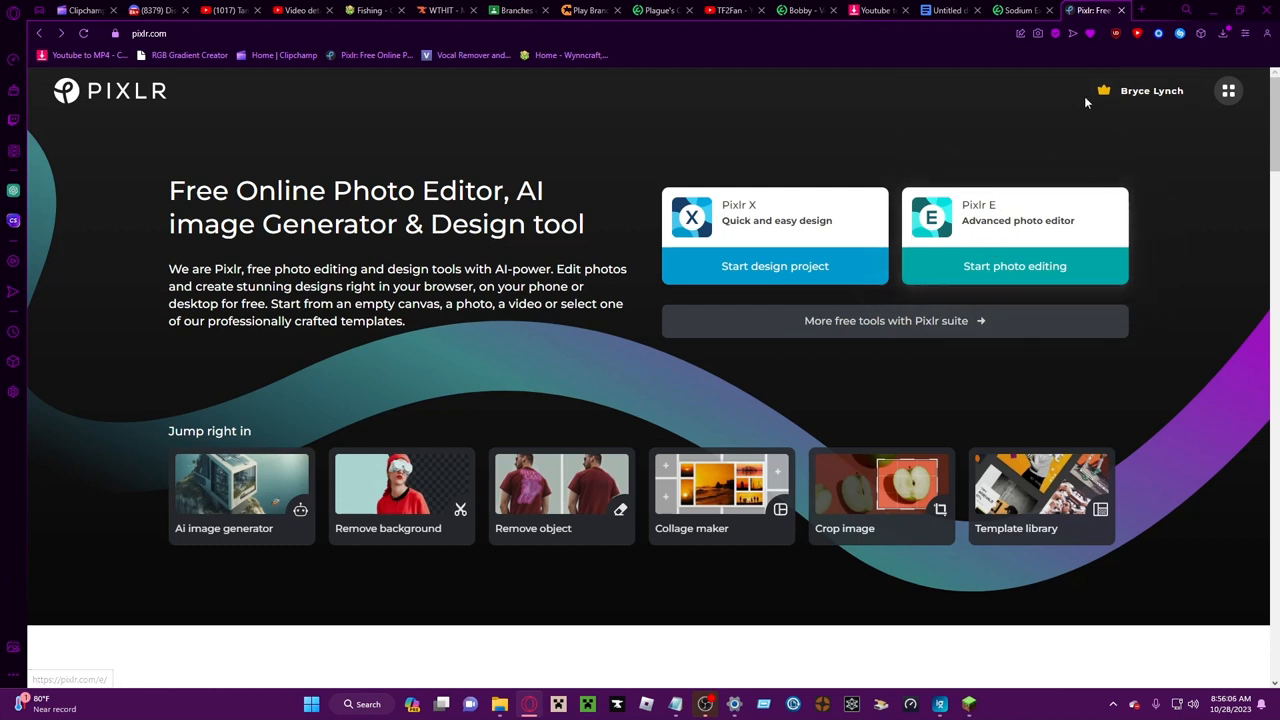
mouse_move(770, 166)
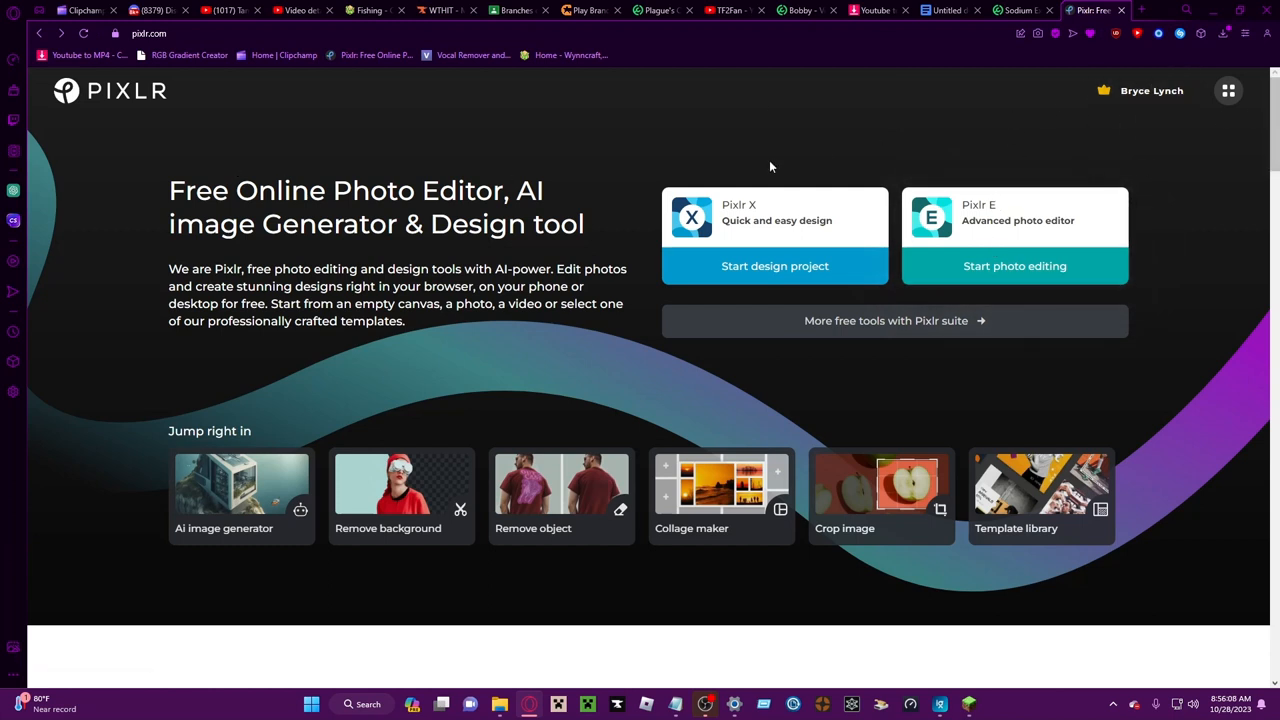
mouse_move(1012, 260)
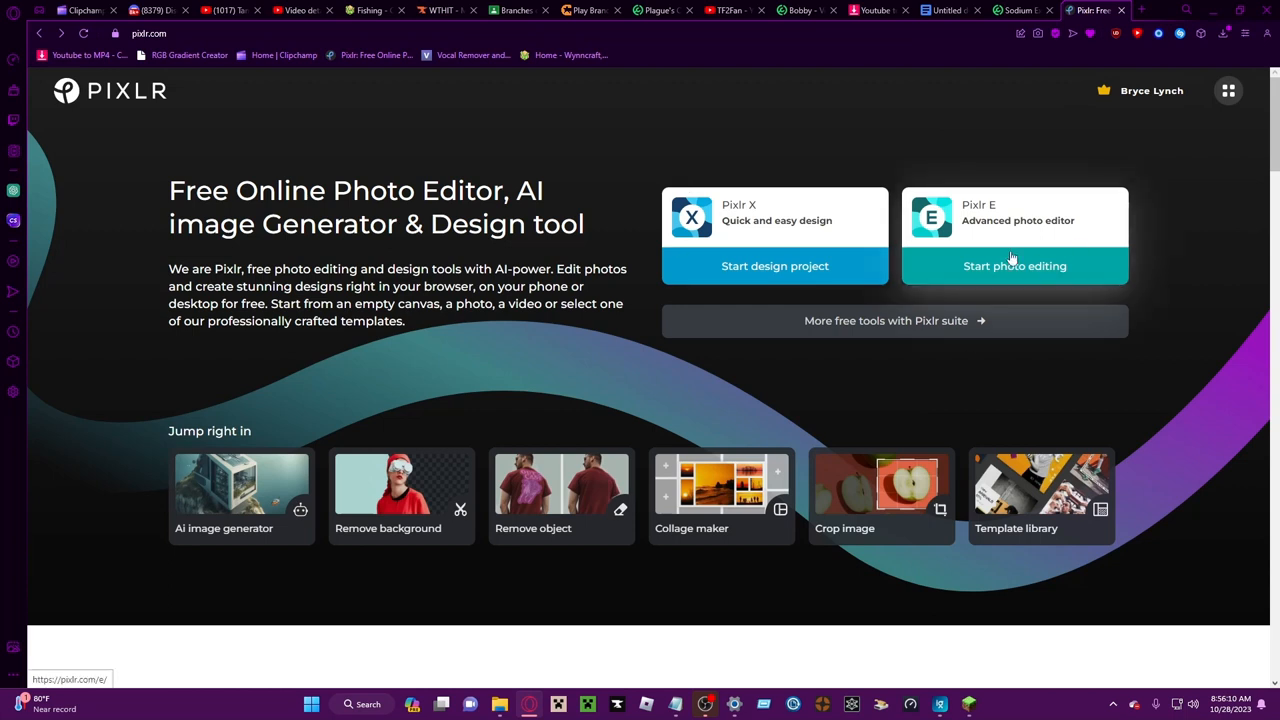
mouse_move(708, 172)
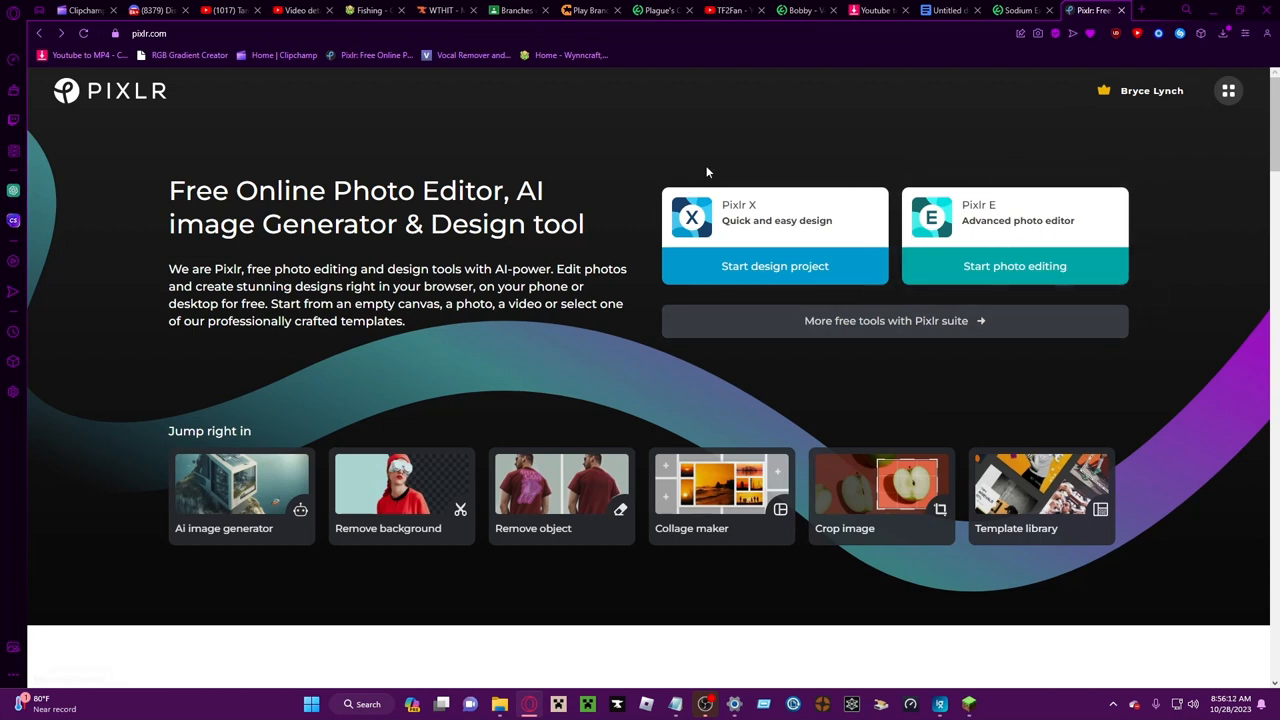
mouse_move(1088, 264)
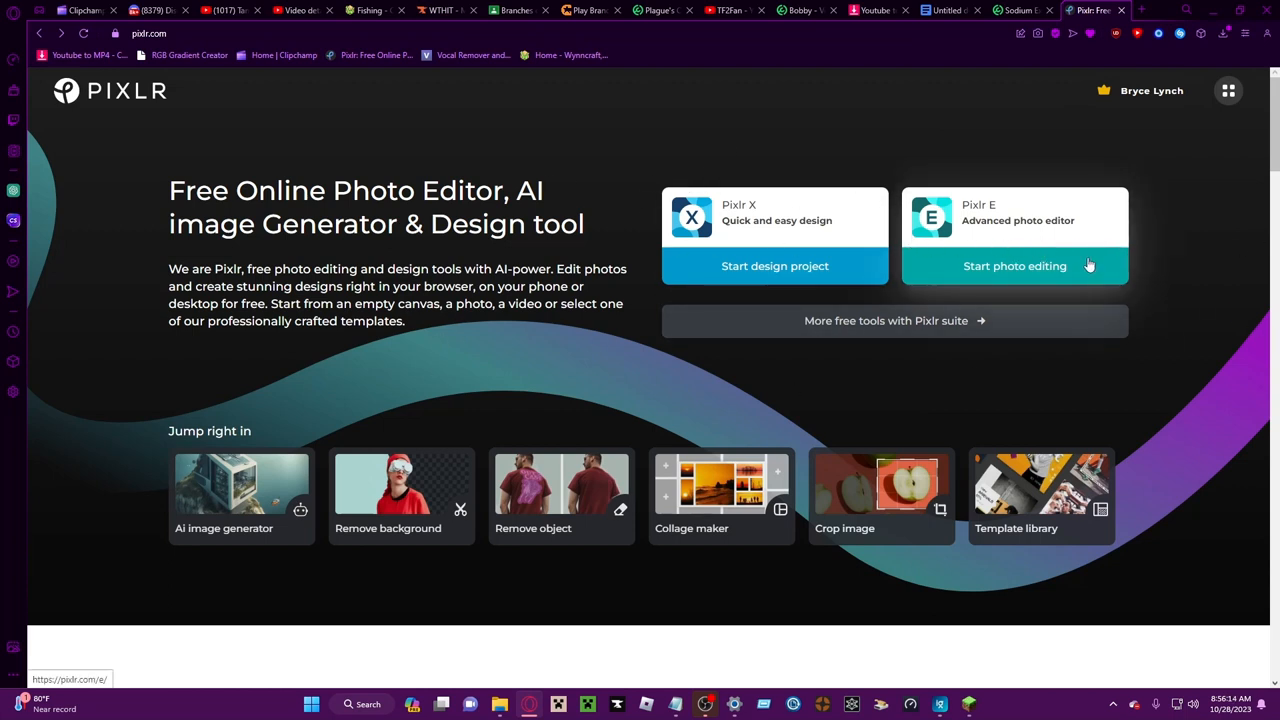
Open a Minecraft chat screenshot from the .minecraft screenshots folder in Pixlr E
left_click(1014, 264)
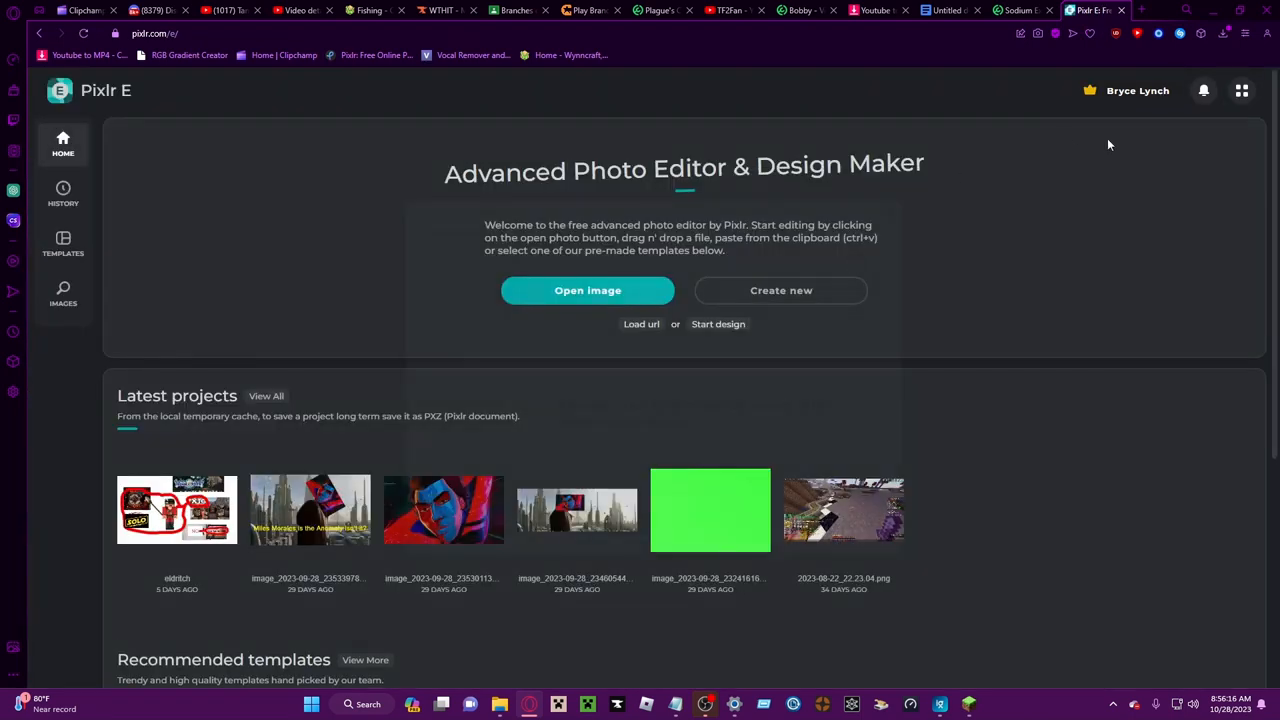
mouse_move(384, 428)
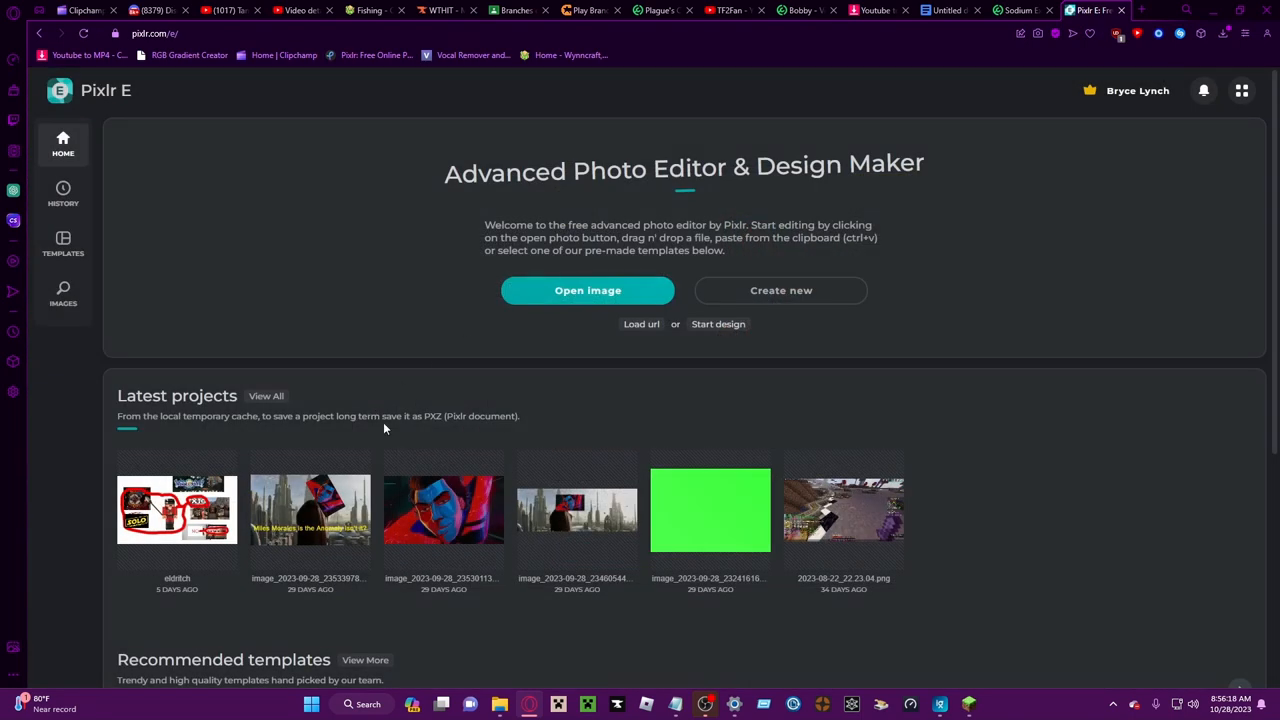
mouse_move(592, 328)
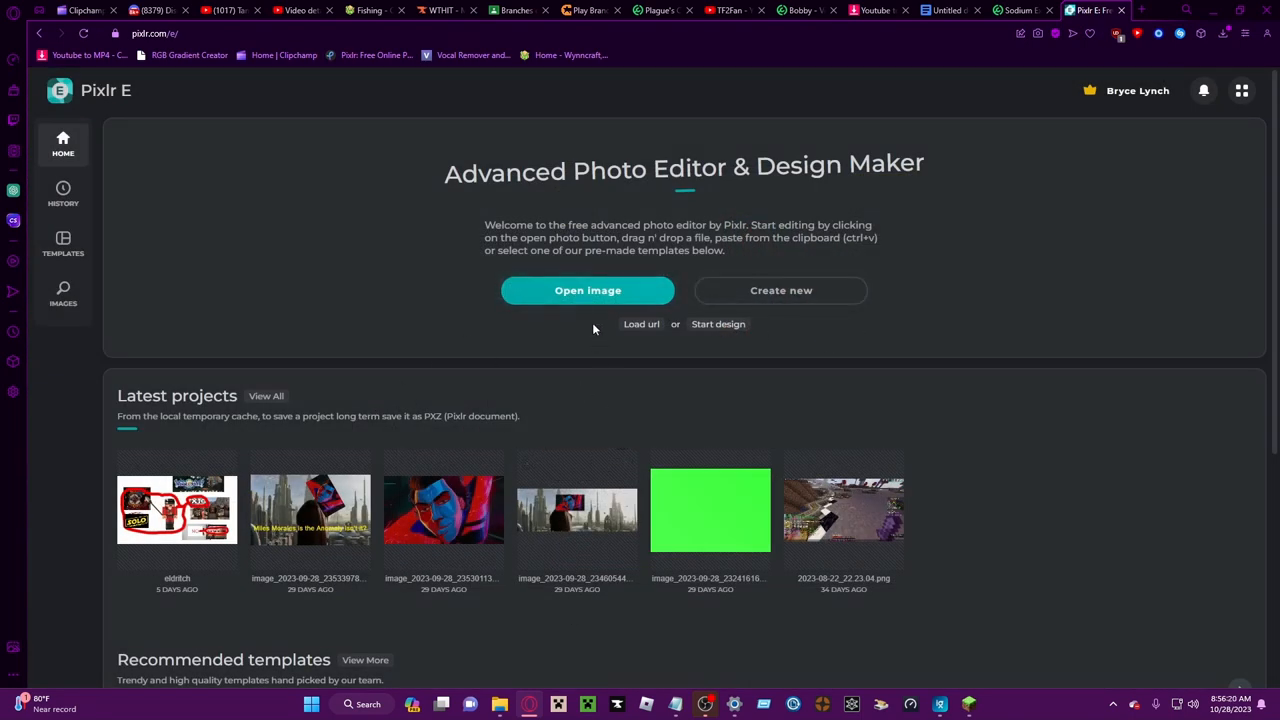
left_click(588, 290)
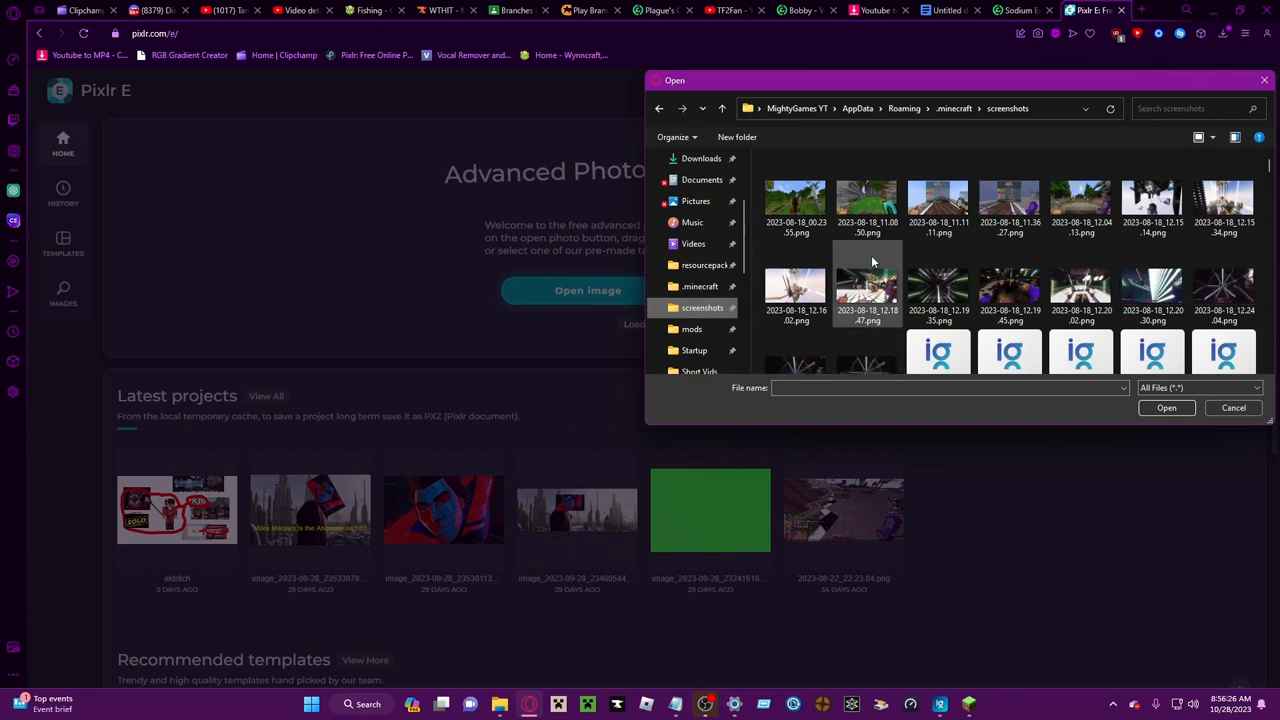
scroll("down", 3)
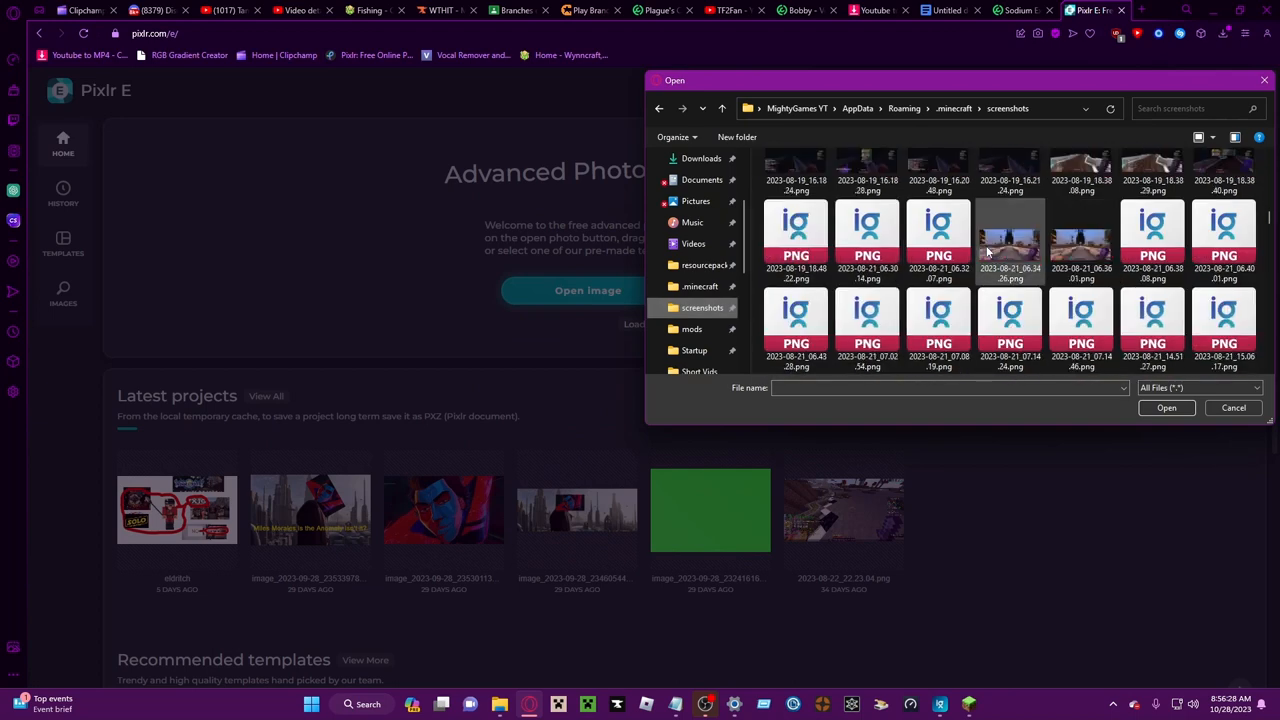
scroll("down", 3)
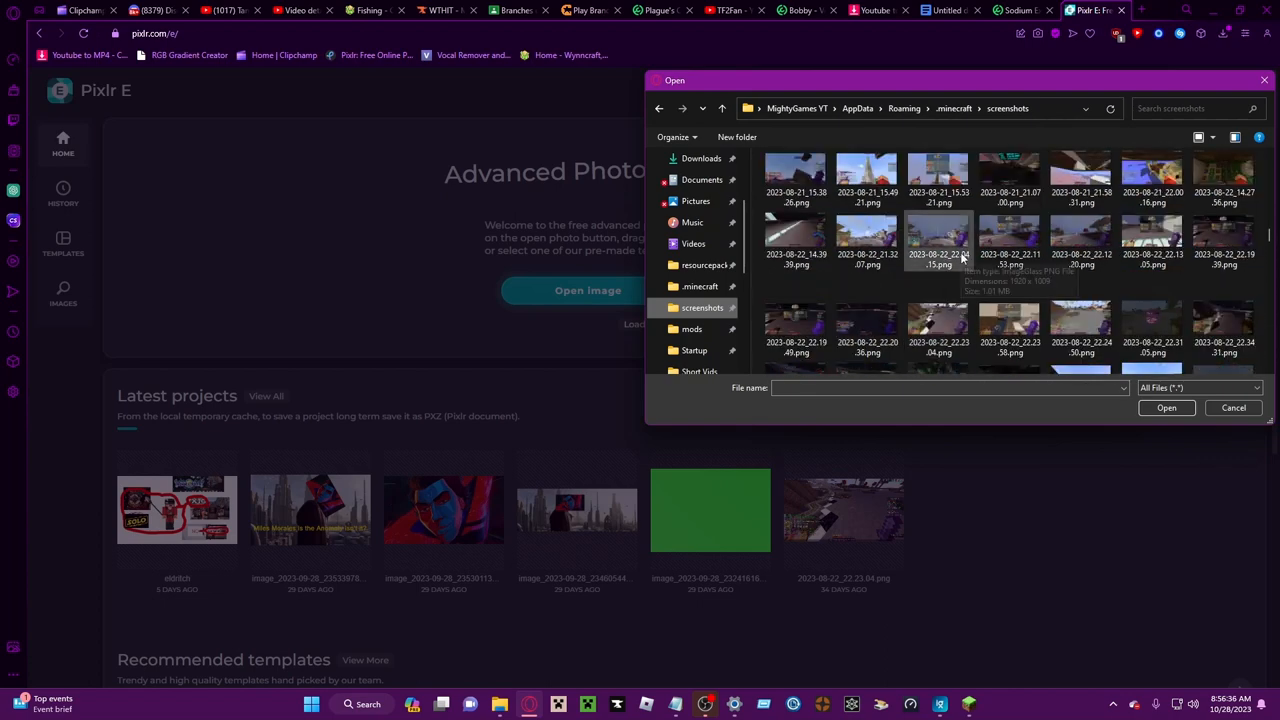
mouse_move(784, 288)
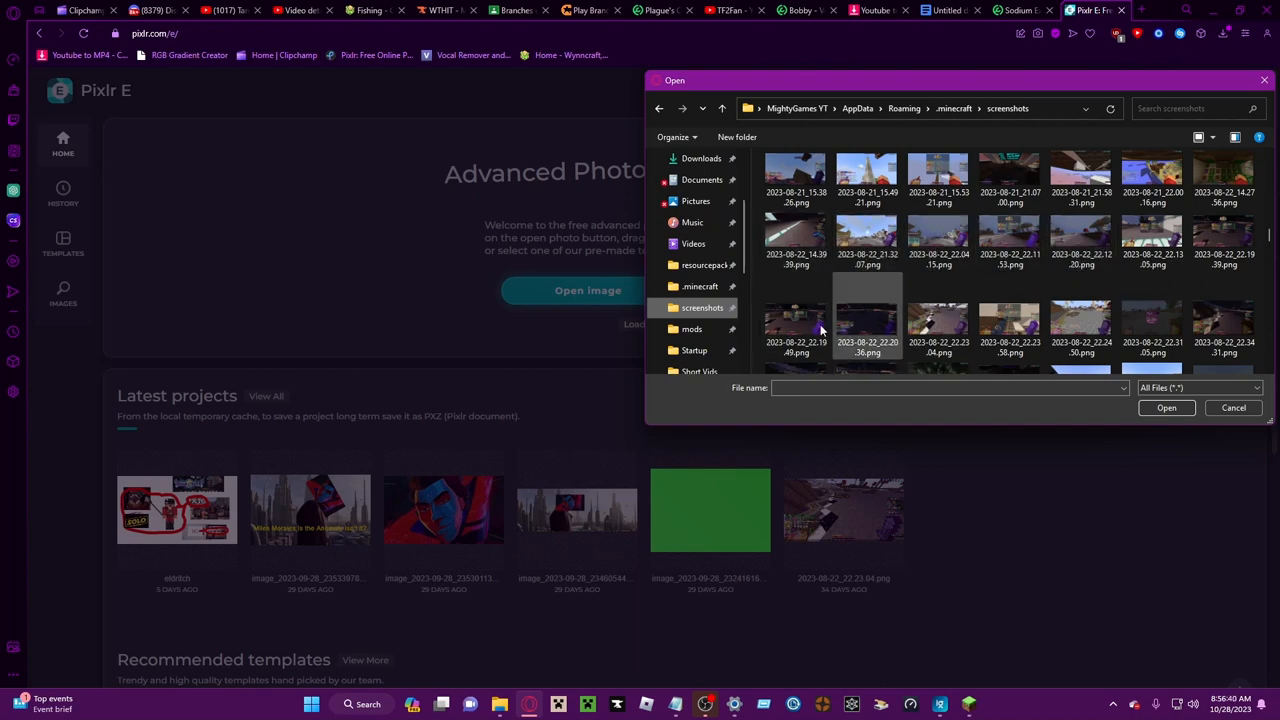
double_click(868, 324)
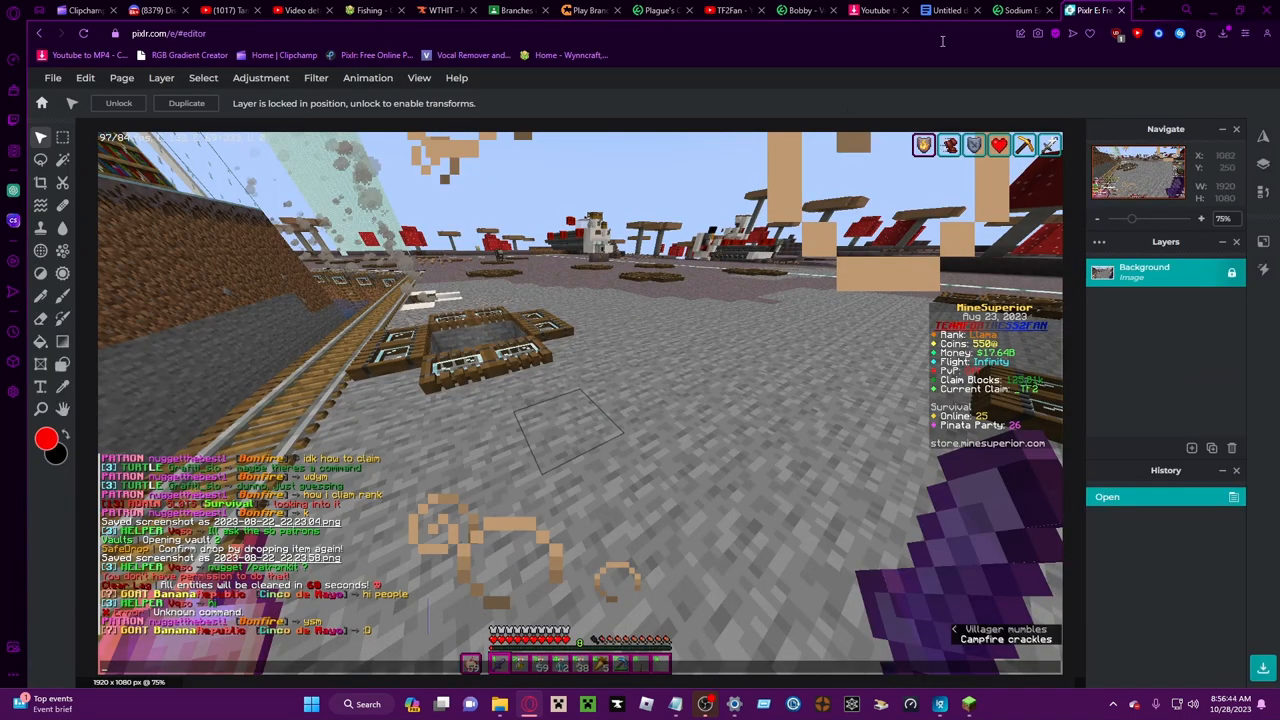
mouse_move(260, 460)
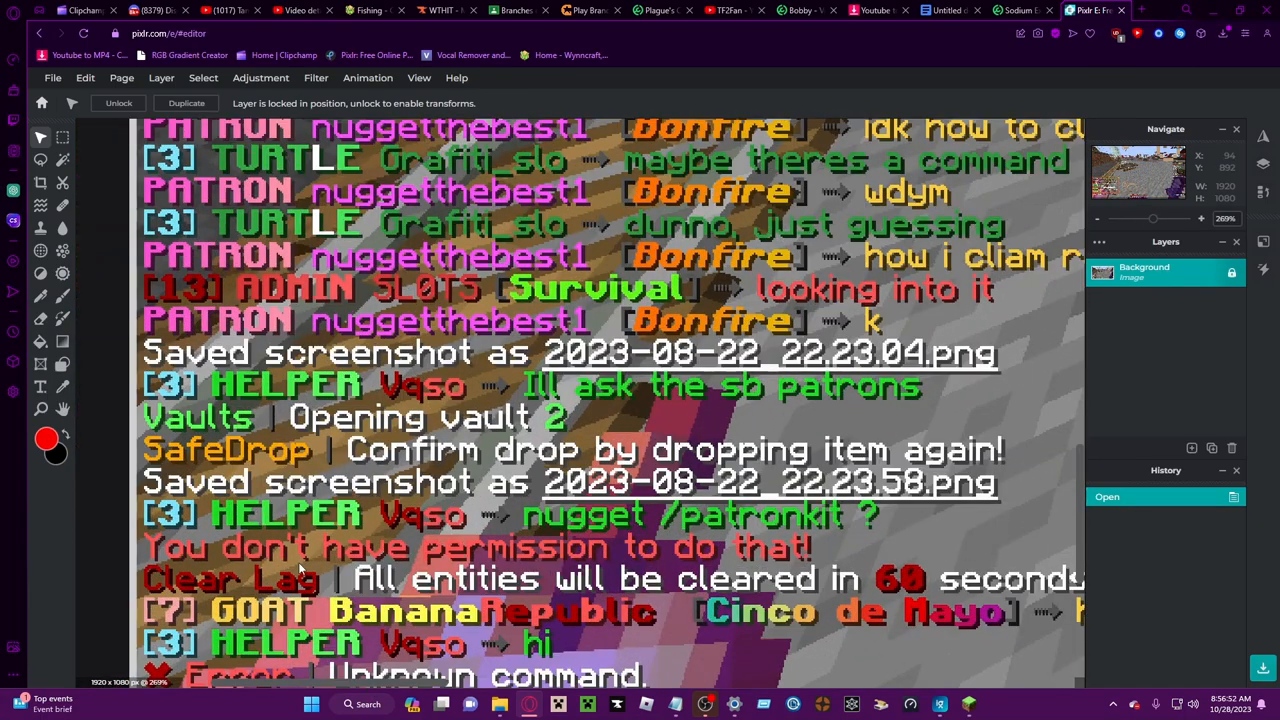
mouse_move(600, 548)
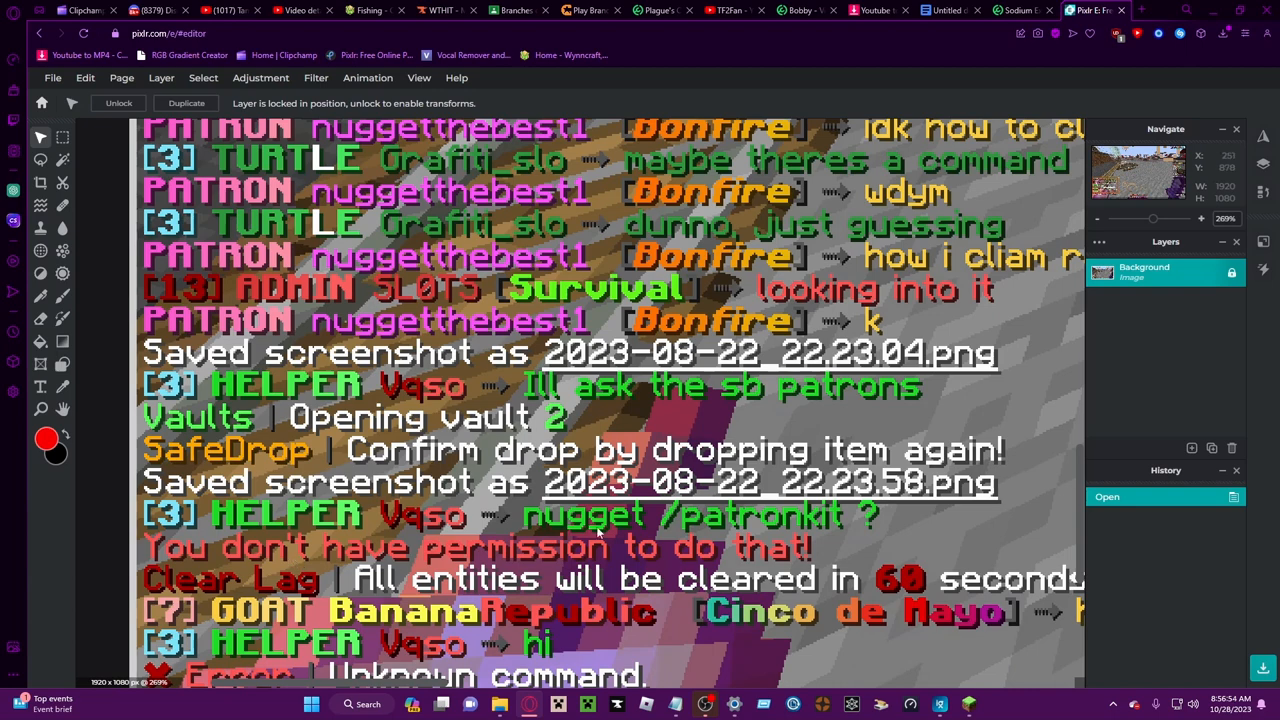
mouse_move(356, 300)
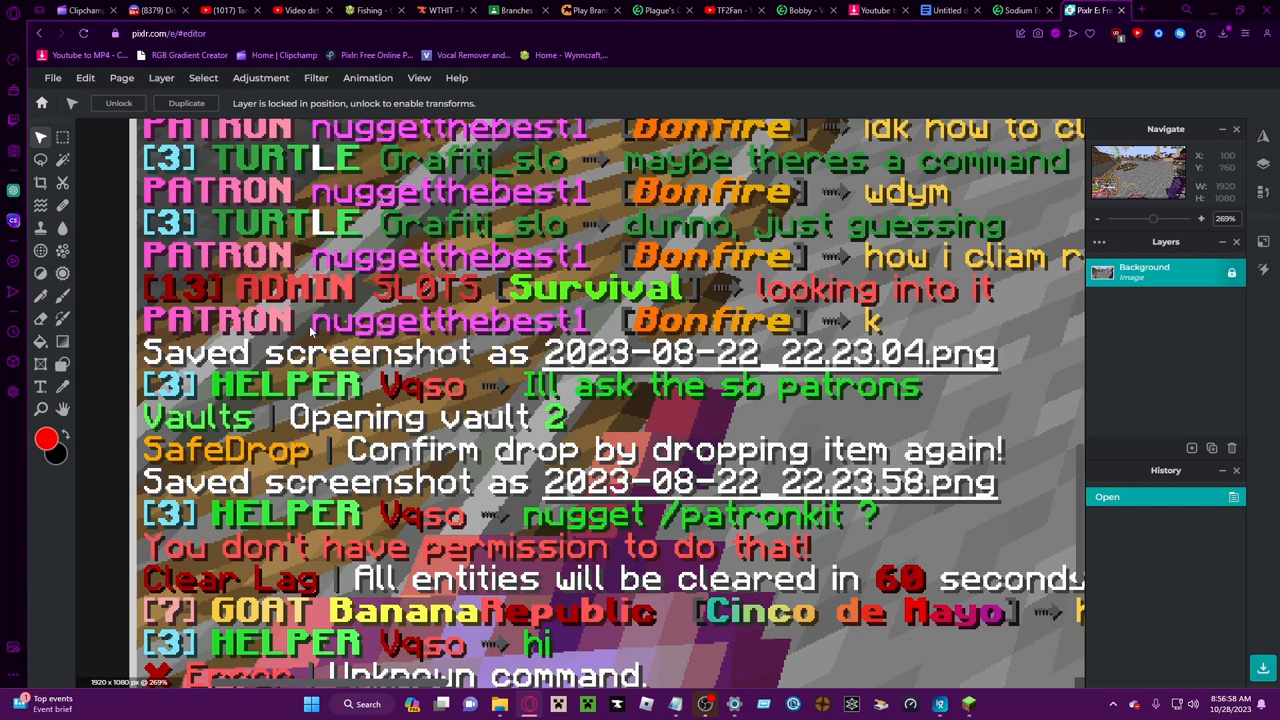
mouse_move(428, 304)
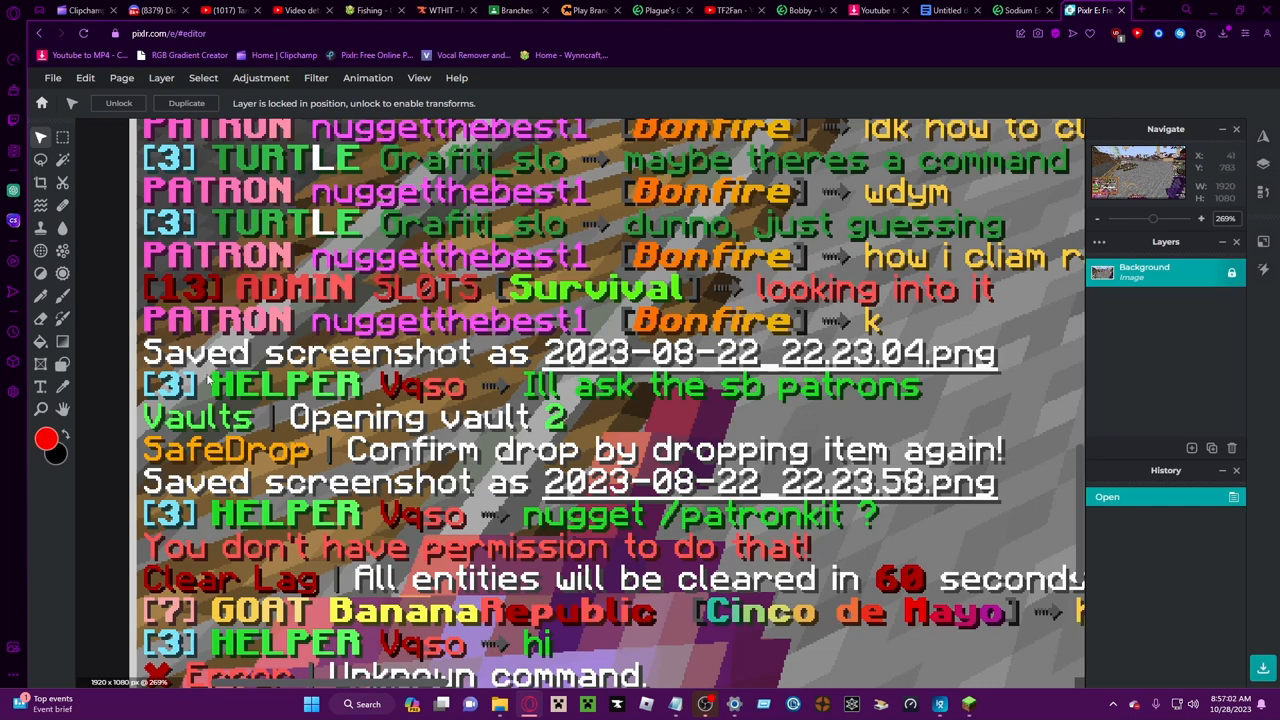
mouse_move(256, 320)
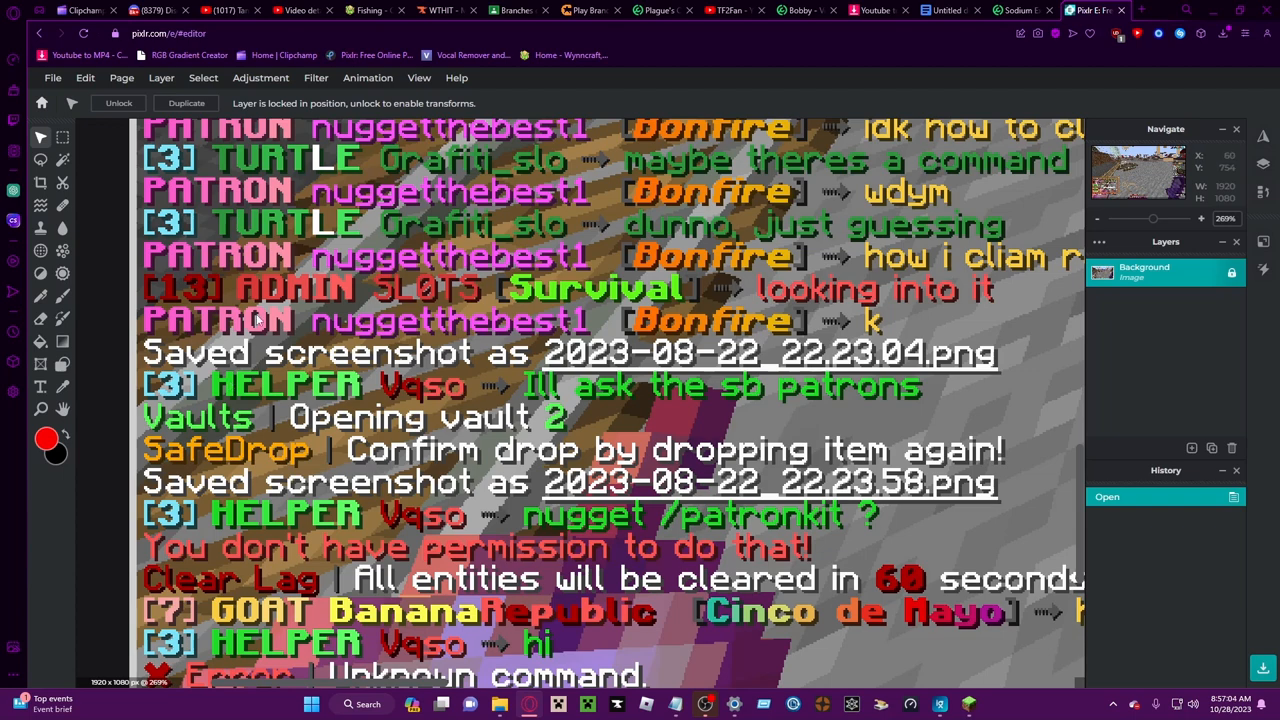
mouse_move(140, 300)
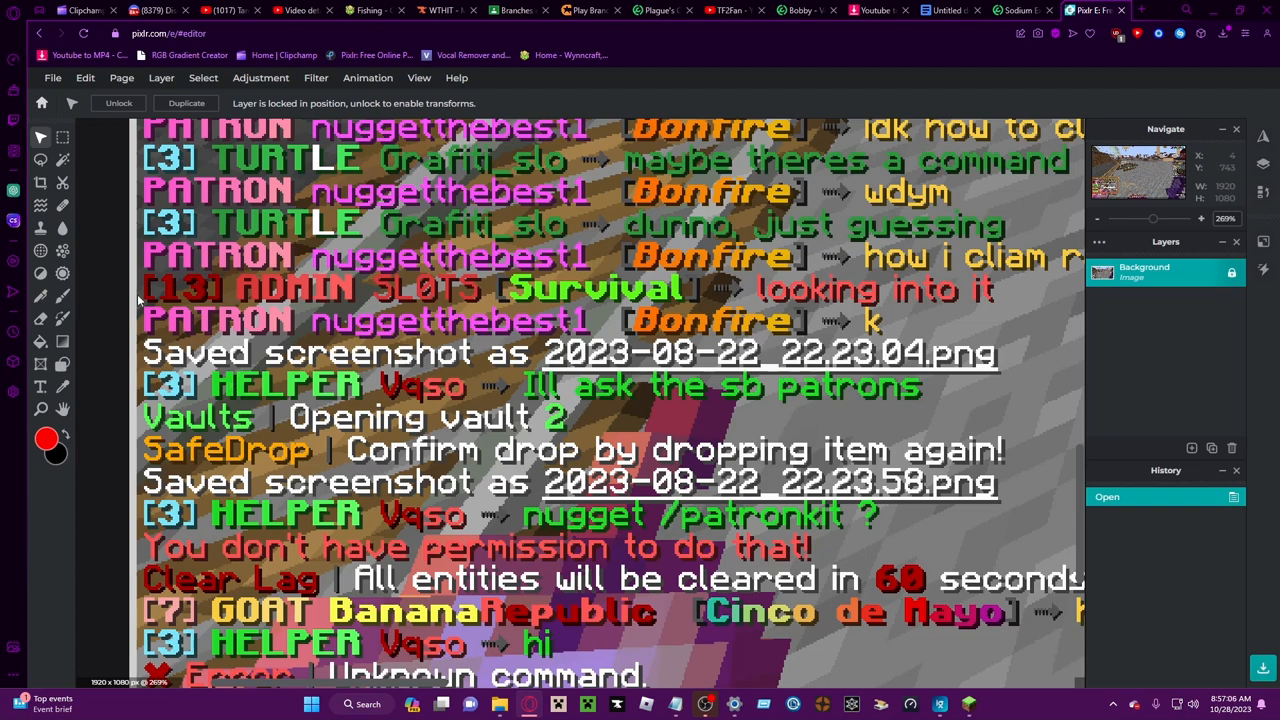
mouse_move(96, 332)
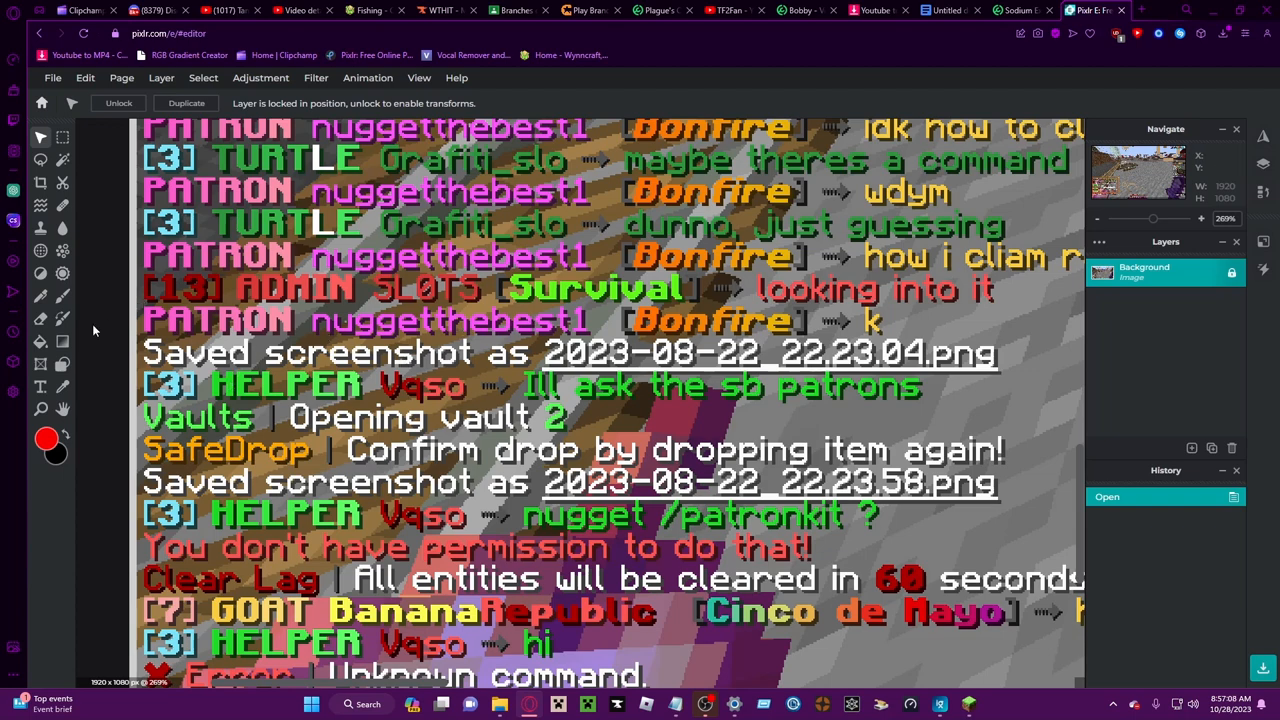
mouse_move(356, 320)
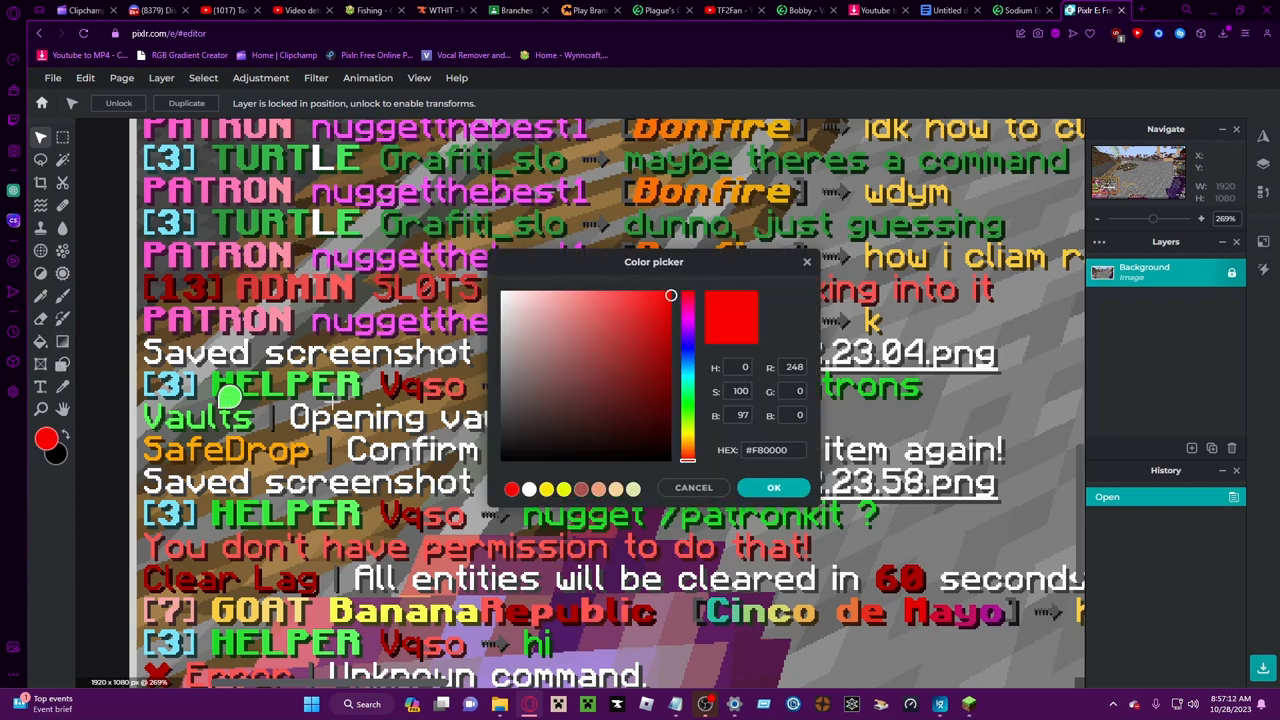
Reopen Pixlr E's colour picker over the zoomed chat screenshot
left_click(692, 488)
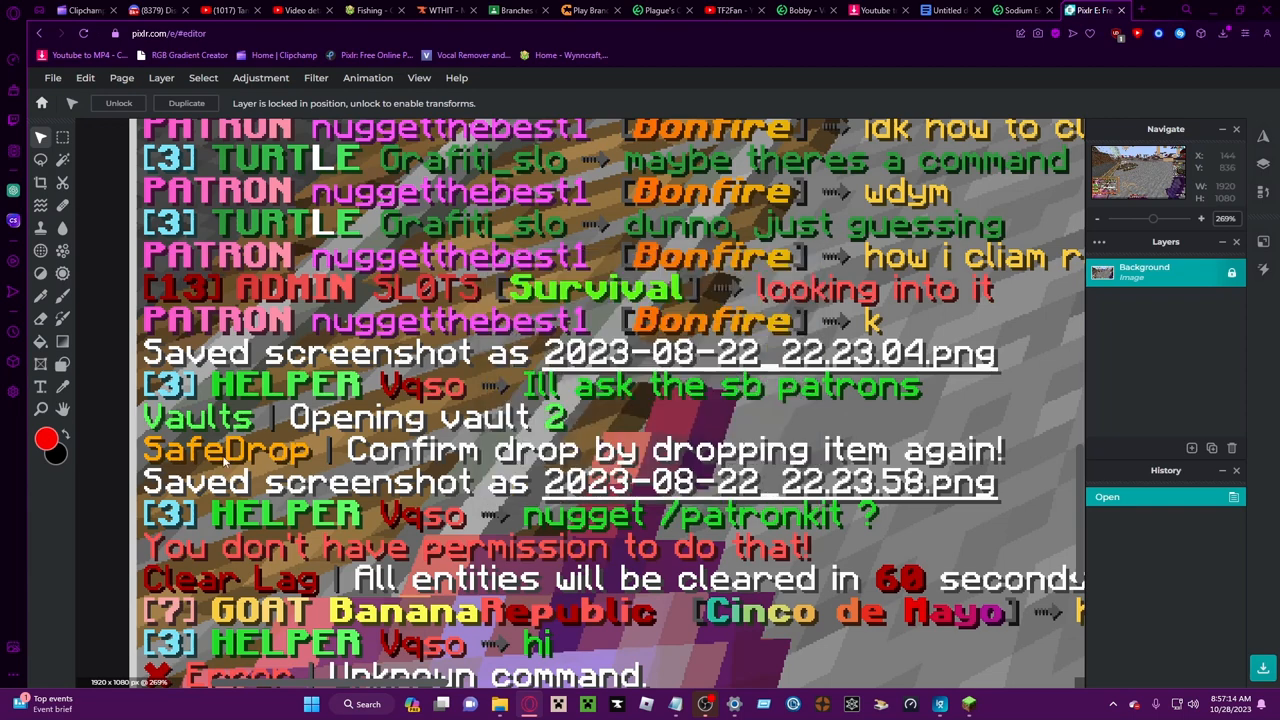
left_click(46, 440)
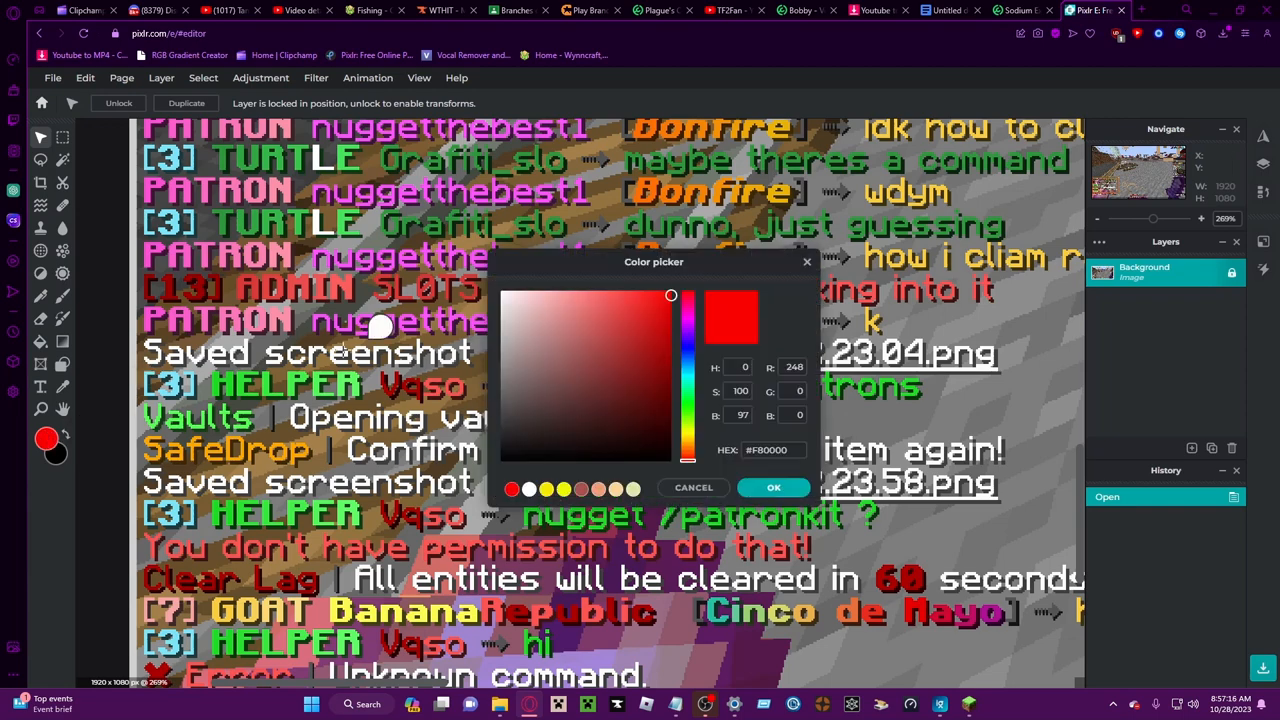
mouse_move(234, 360)
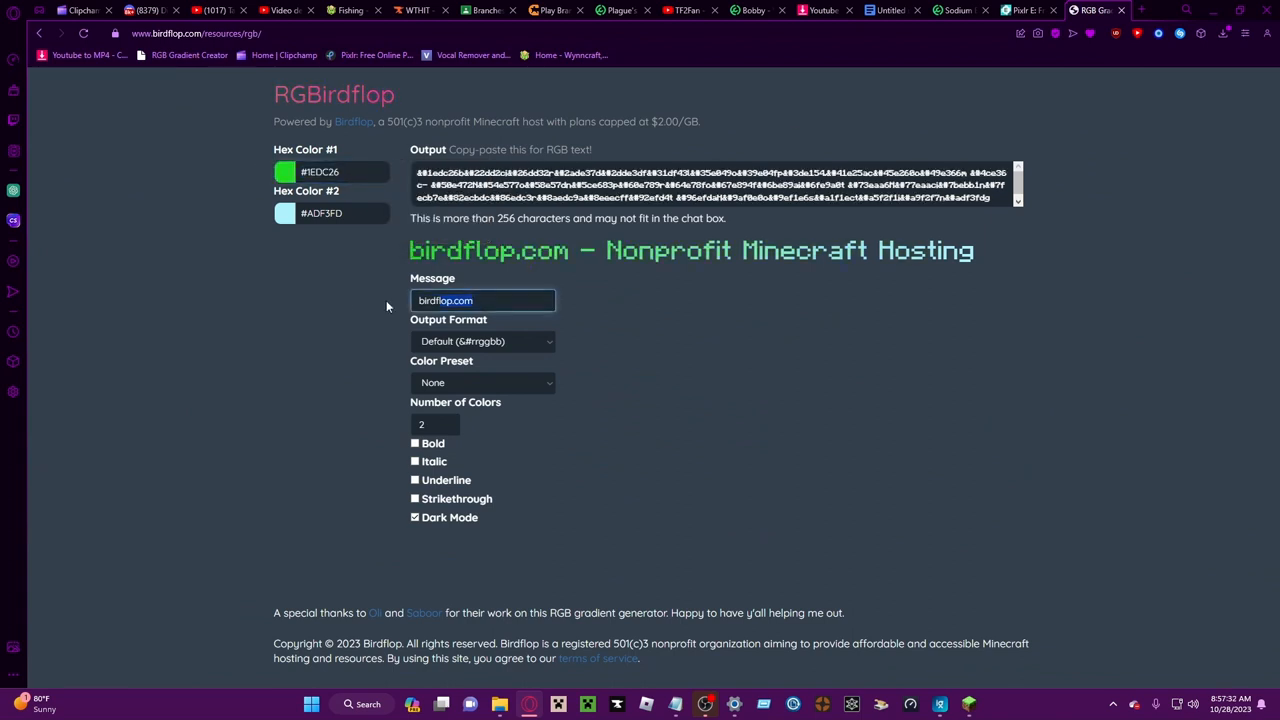
Enter HELPER as the message and make the gradient text bold
type("HELPER")
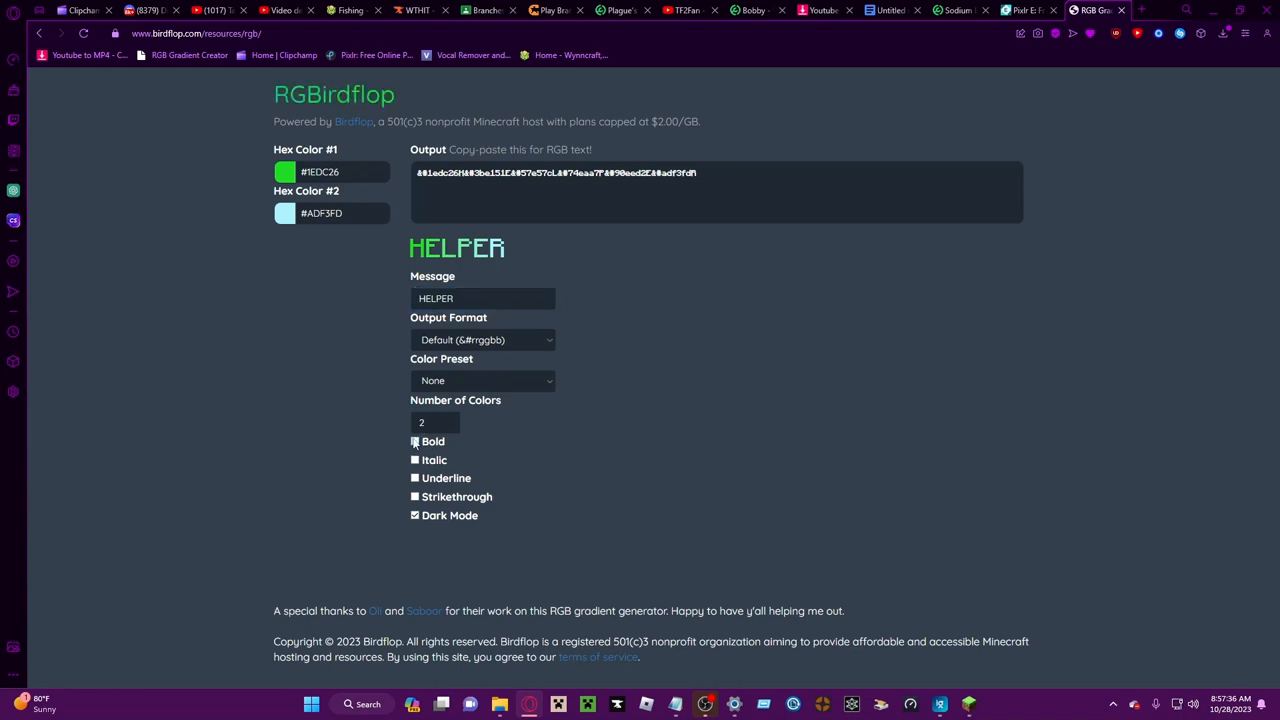
left_click(1032, 12)
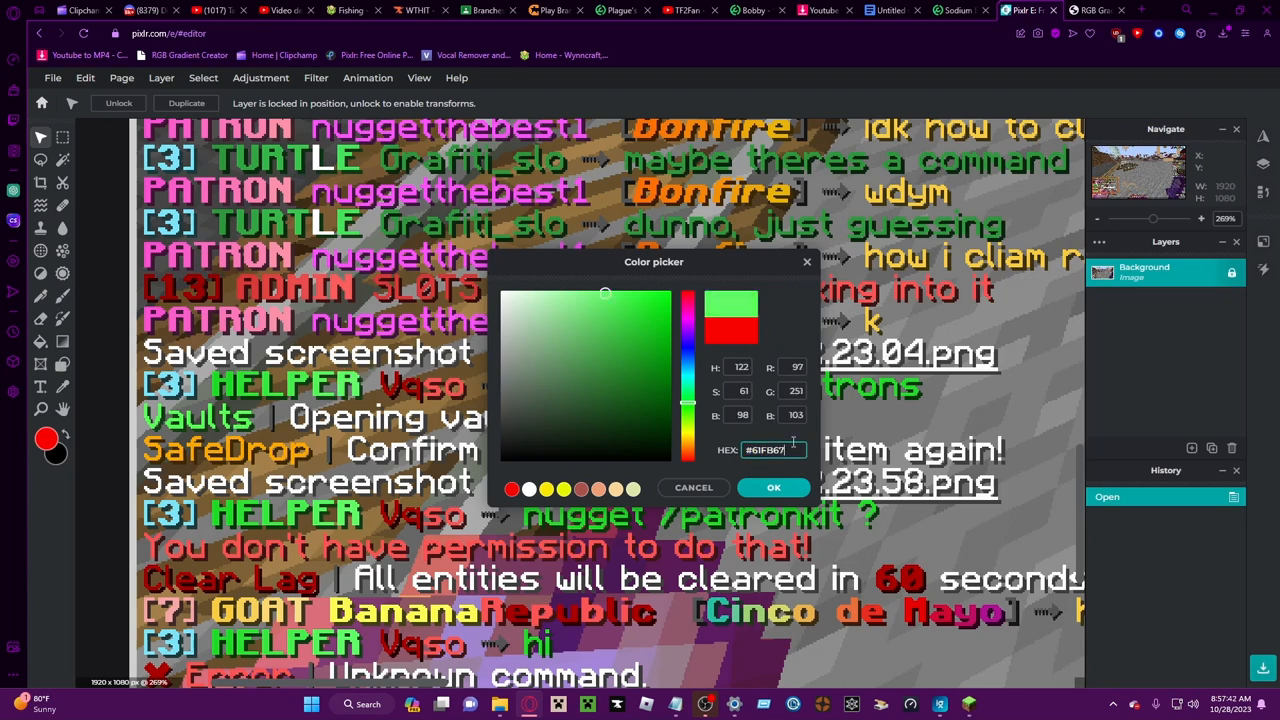
left_click(1104, 10)
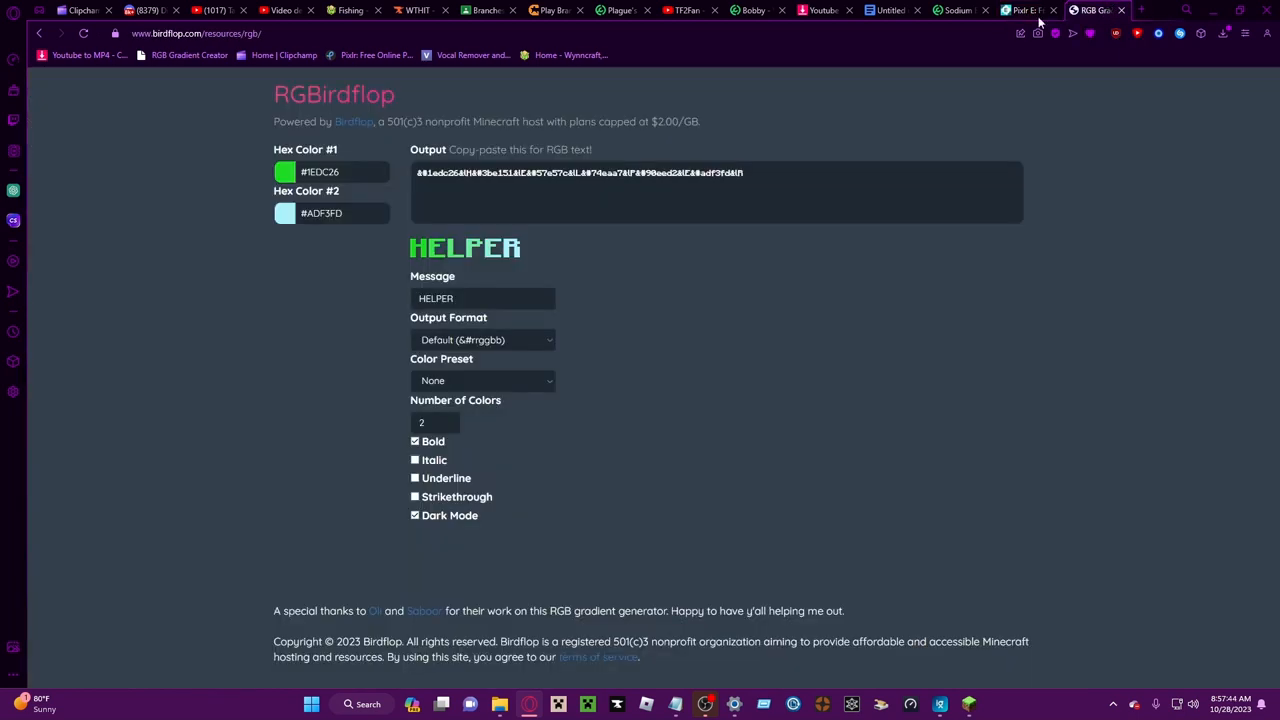
Set Hex Color #2 to the sampled light green #69FB67, then return to Pixlr E
left_click(284, 212)
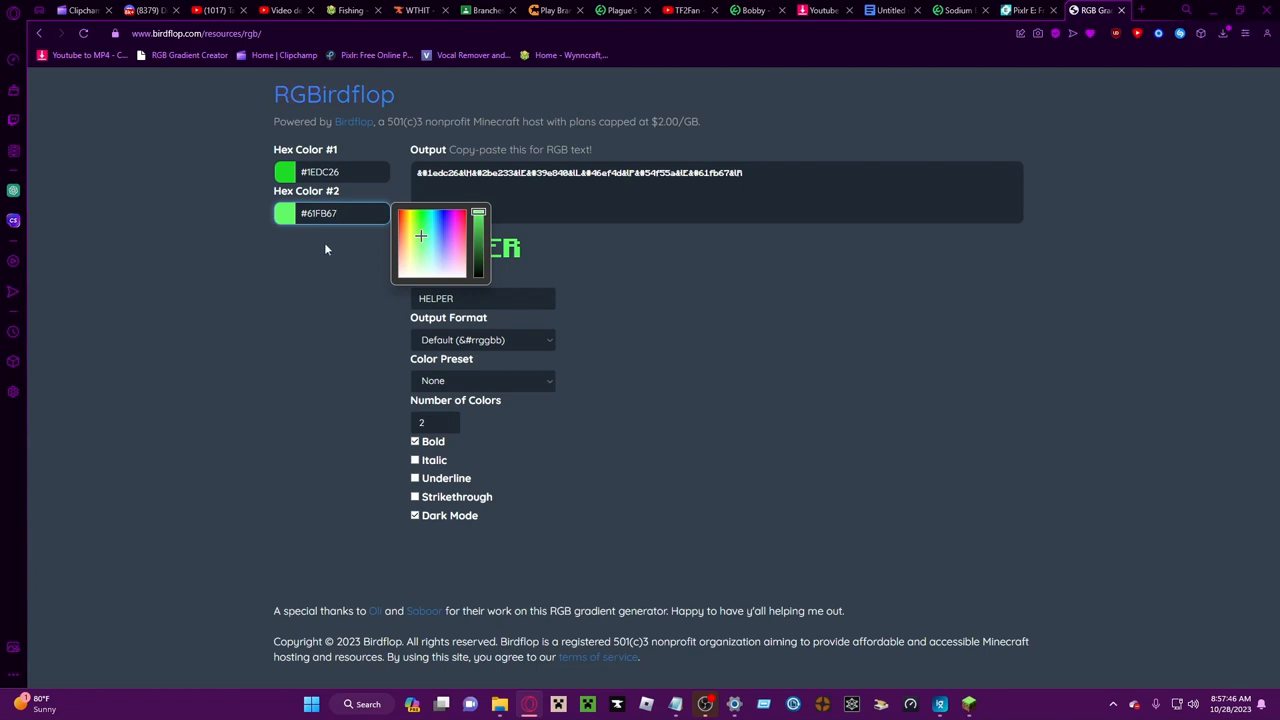
left_click(298, 232)
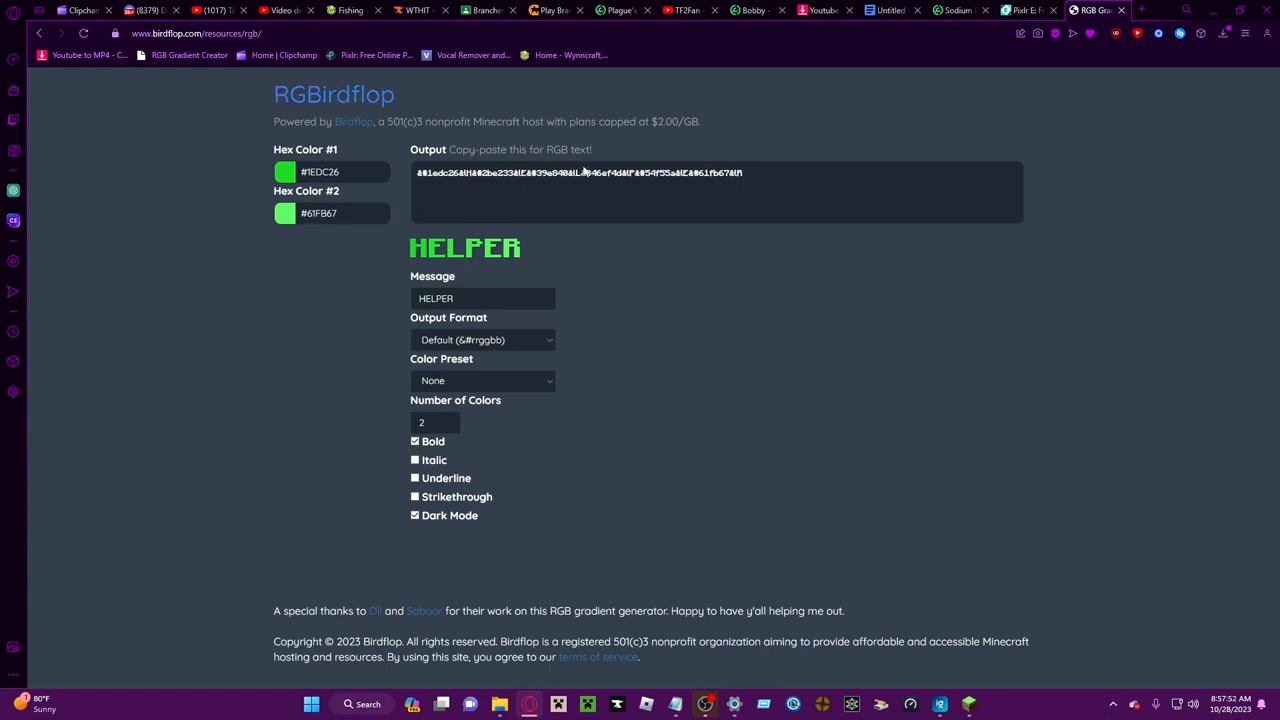
left_click(1042, 10)
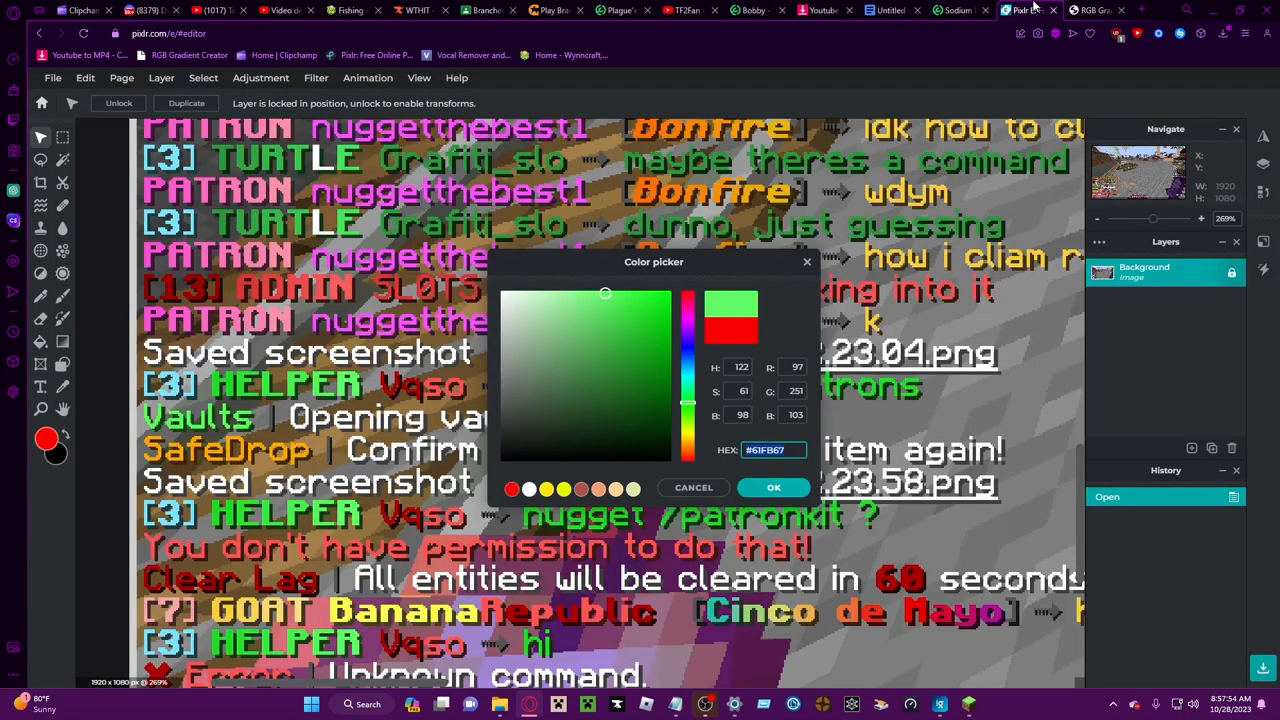
mouse_move(920, 190)
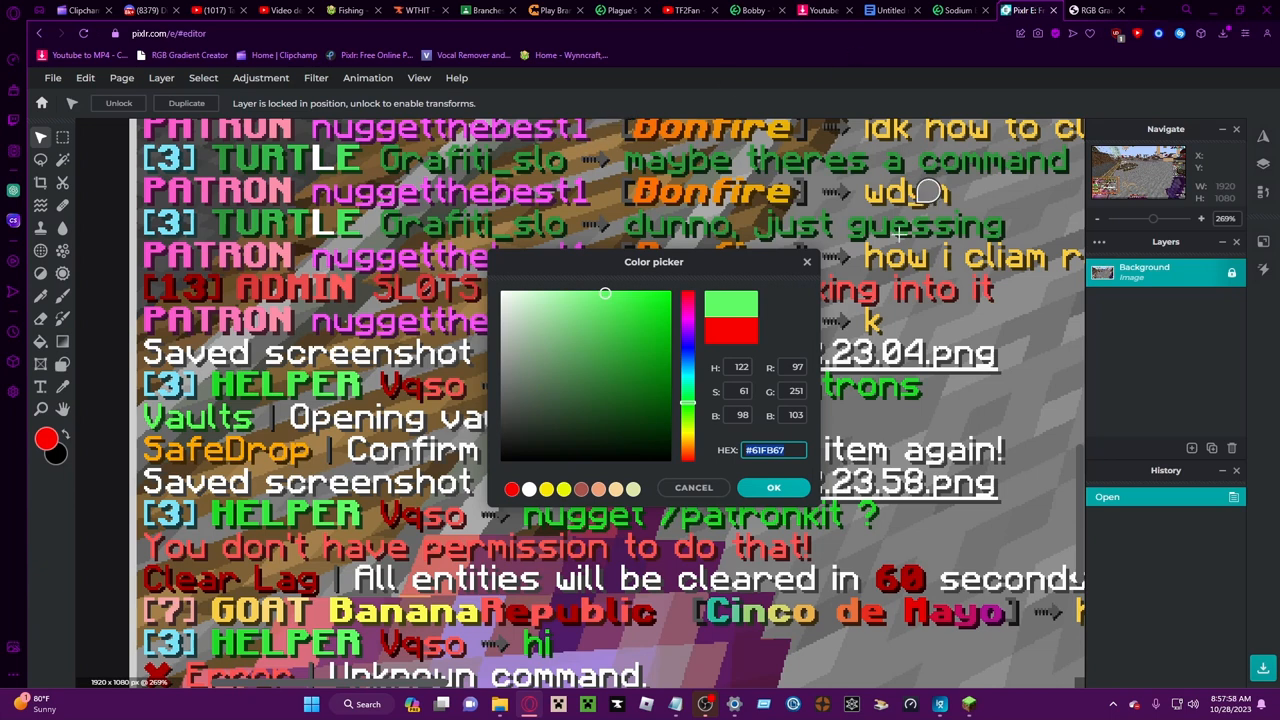
mouse_move(350, 304)
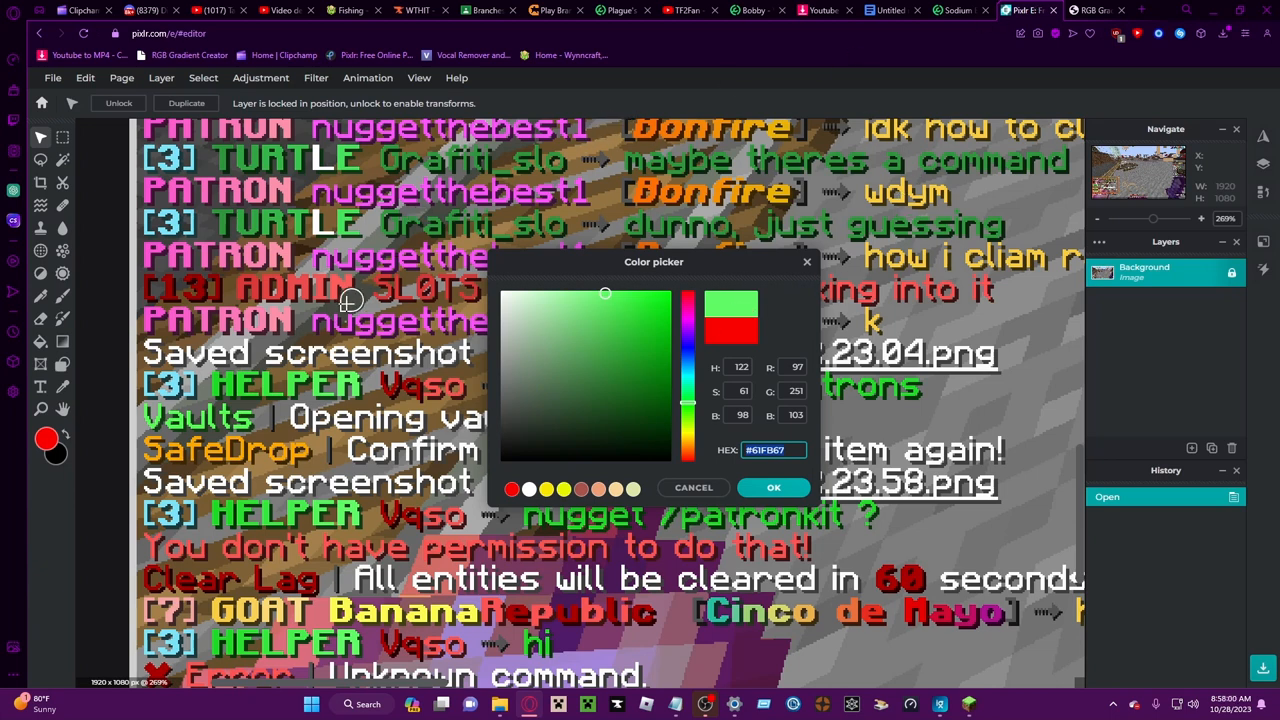
mouse_move(590, 160)
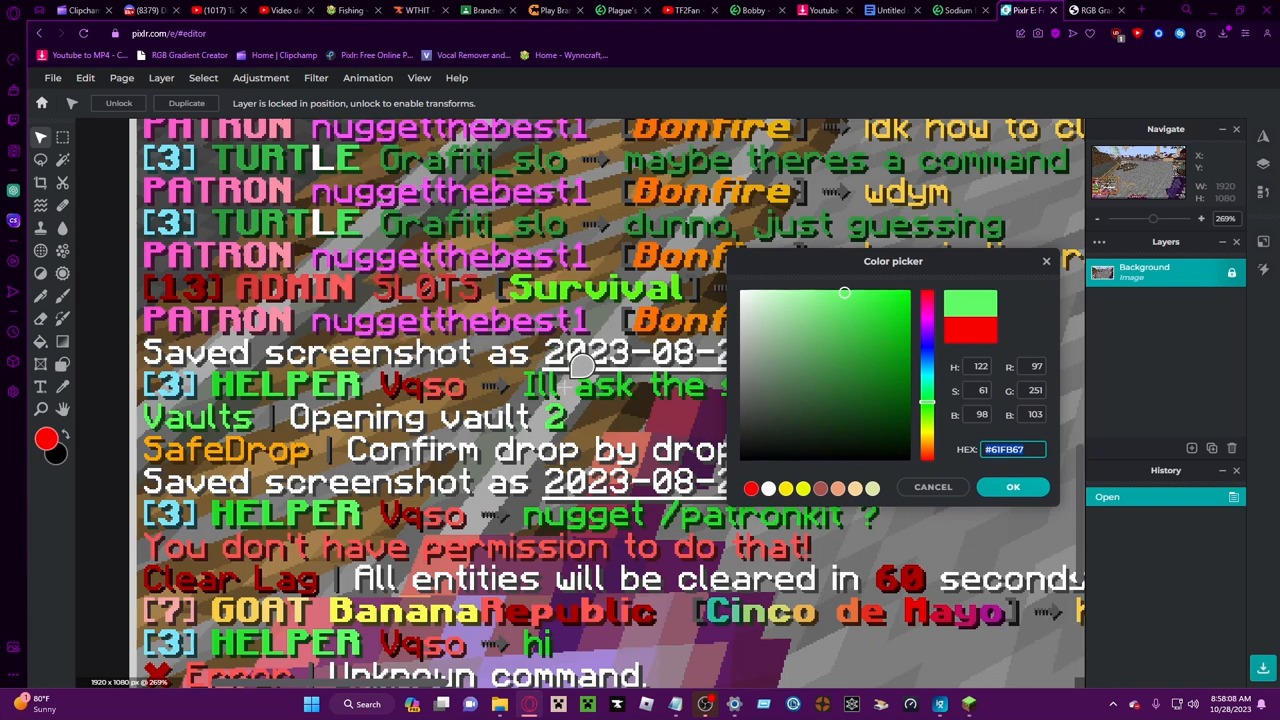
mouse_move(742, 320)
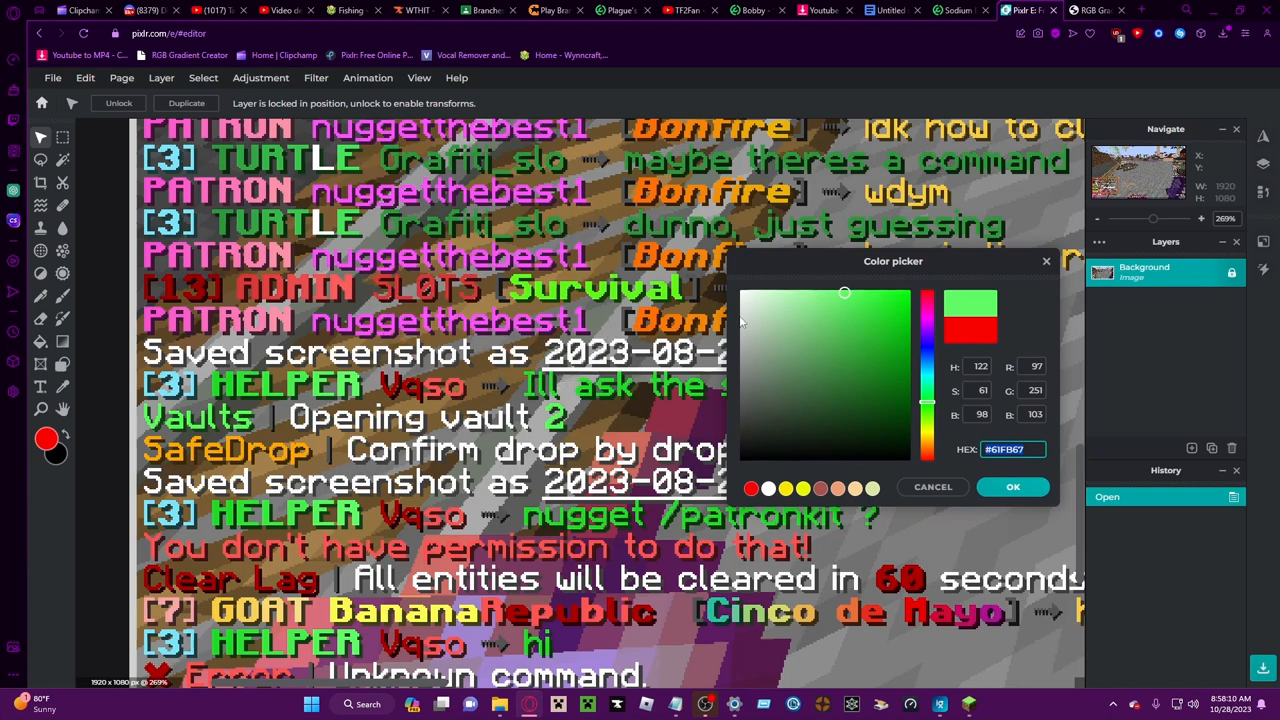
mouse_move(636, 240)
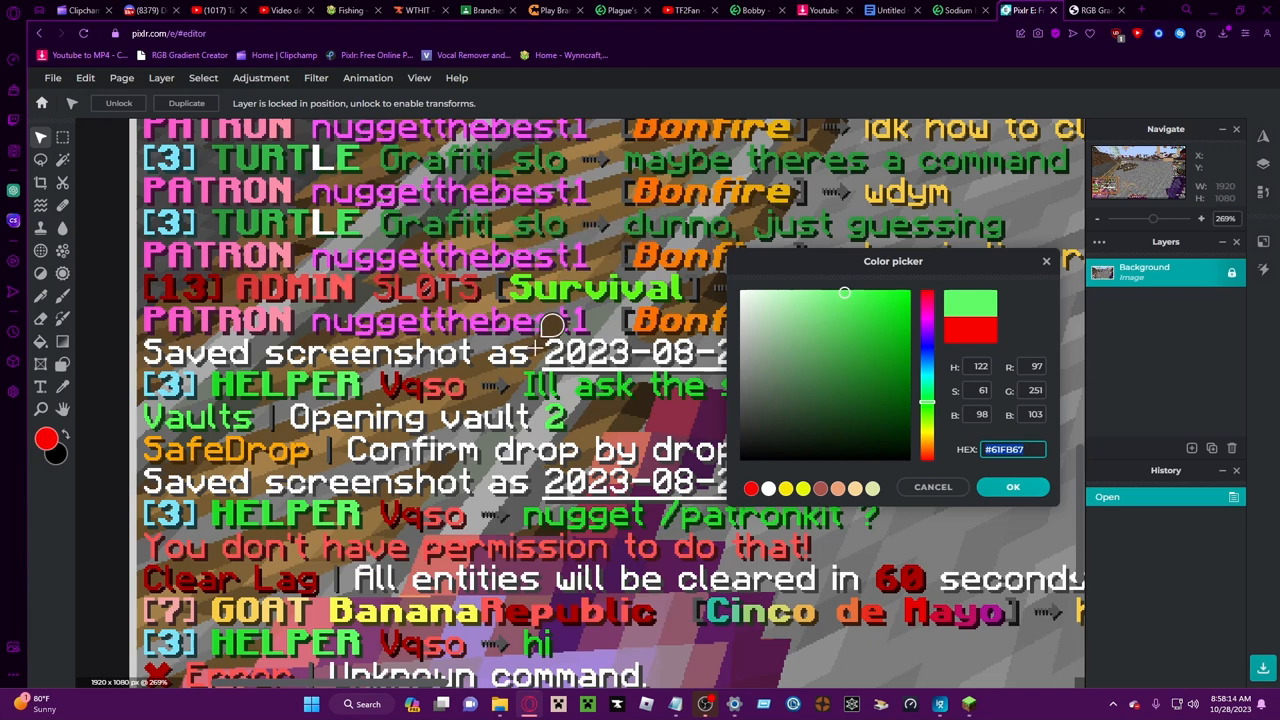
left_click(888, 314)
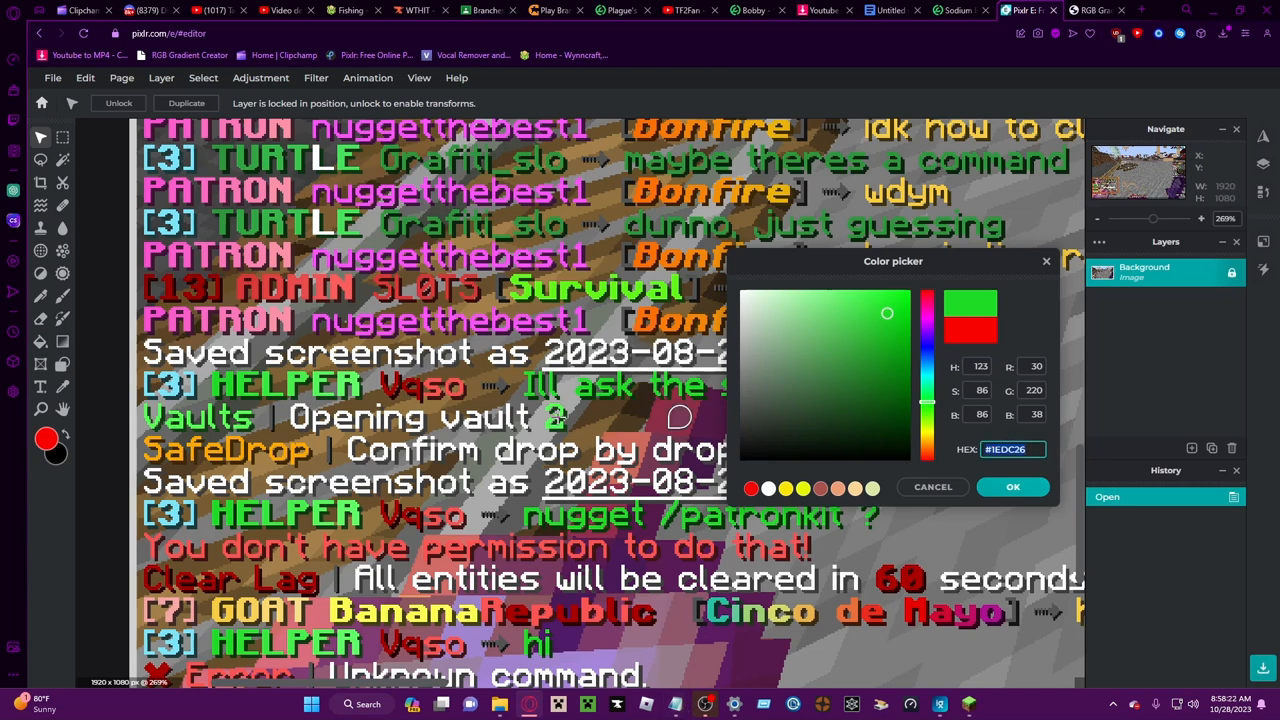
mouse_move(300, 492)
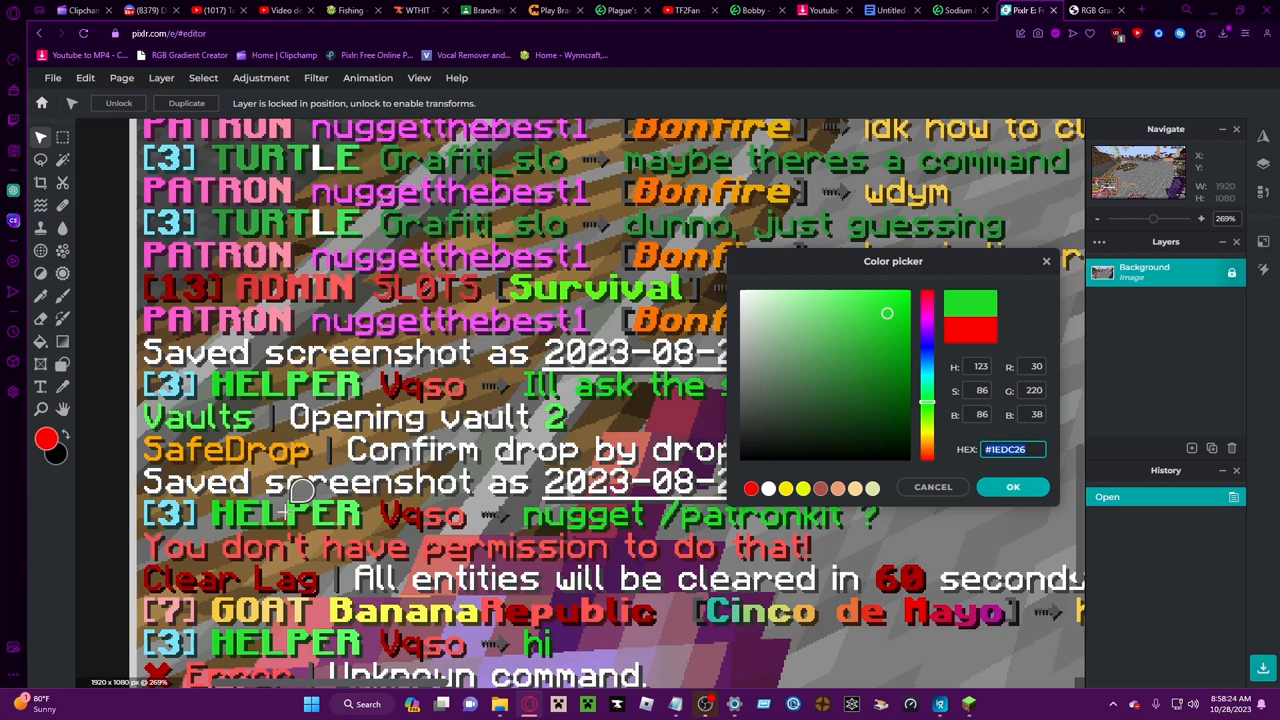
mouse_move(236, 592)
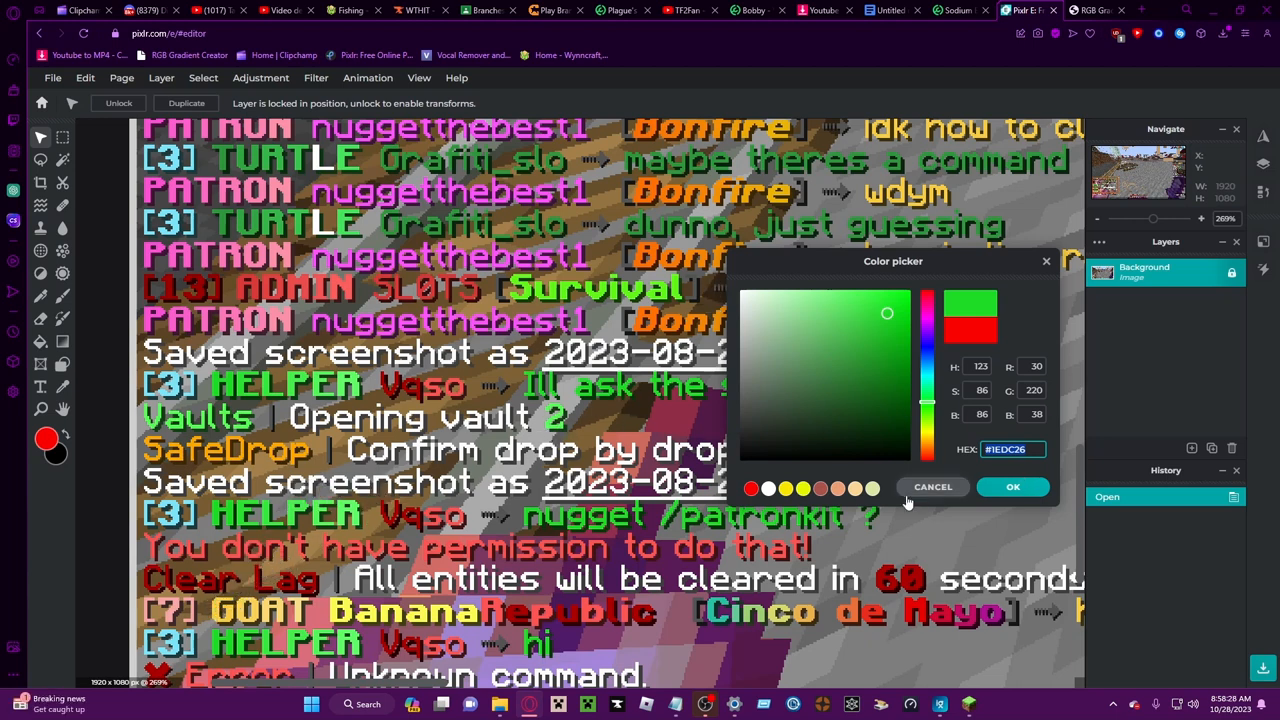
left_click(932, 488)
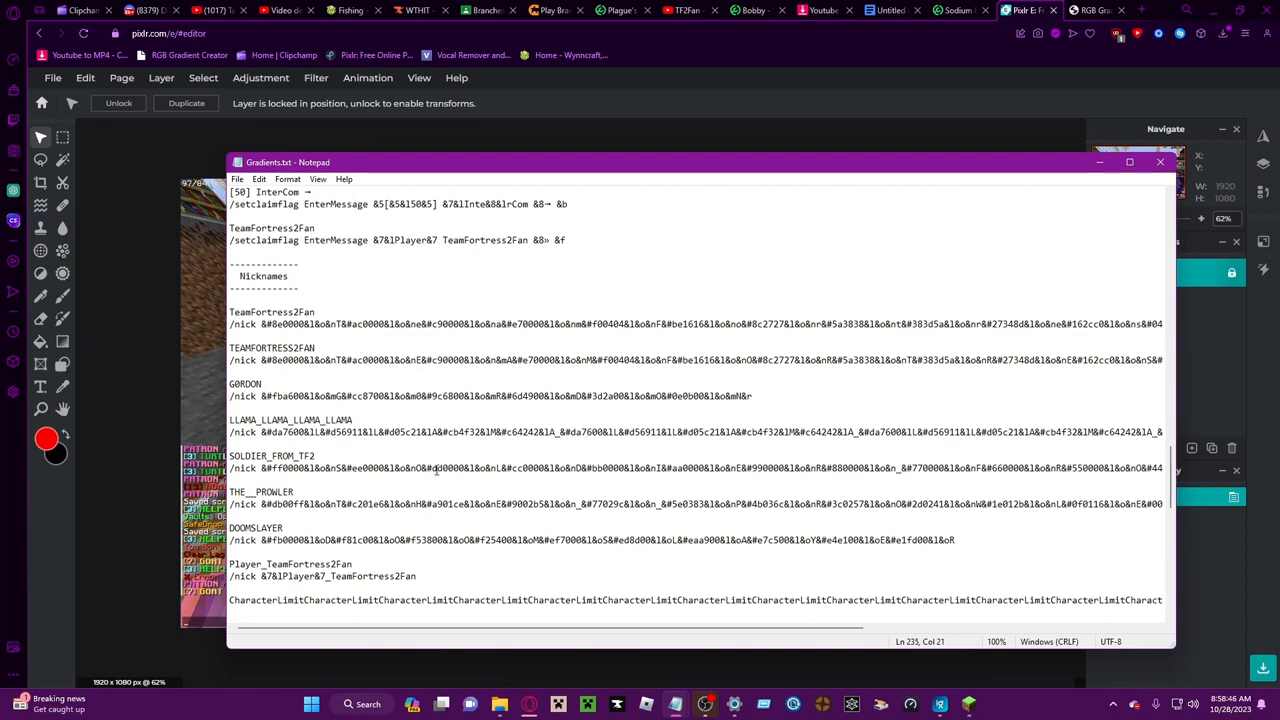
mouse_move(428, 456)
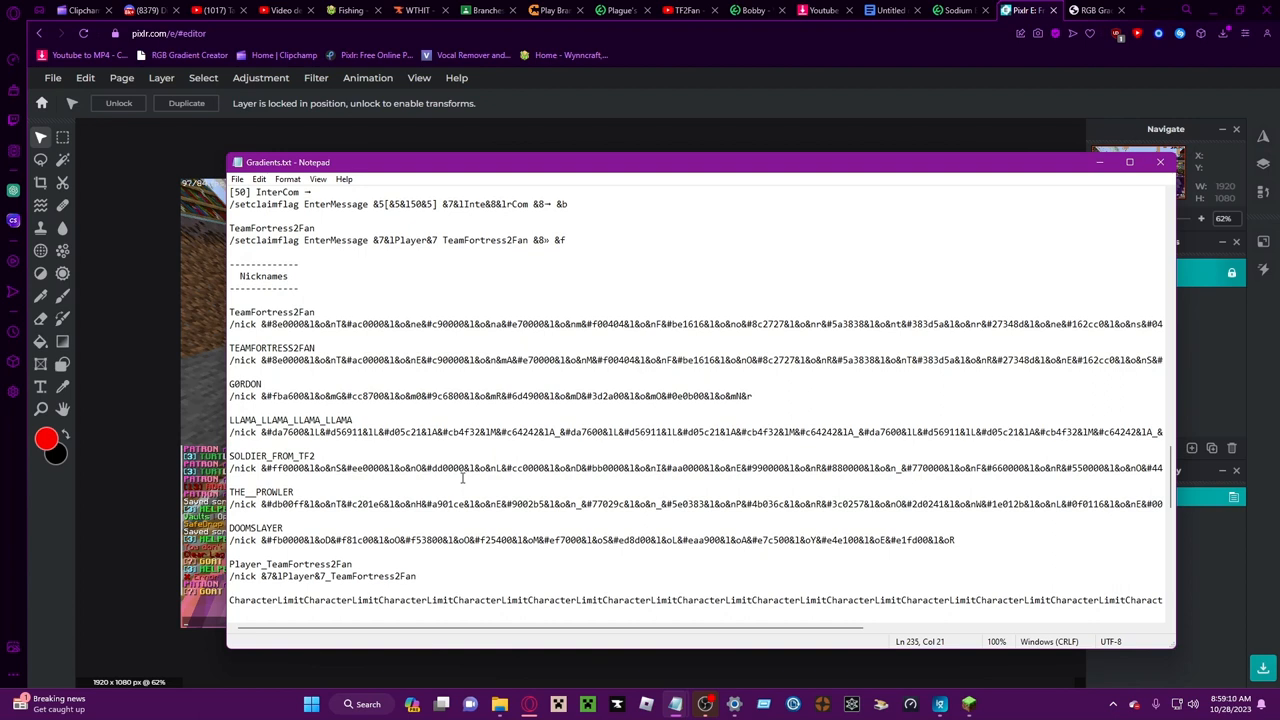
Scroll through the saved gradient codes in Gradient.txt, then switch back to Minecraft
scroll("down", 3)
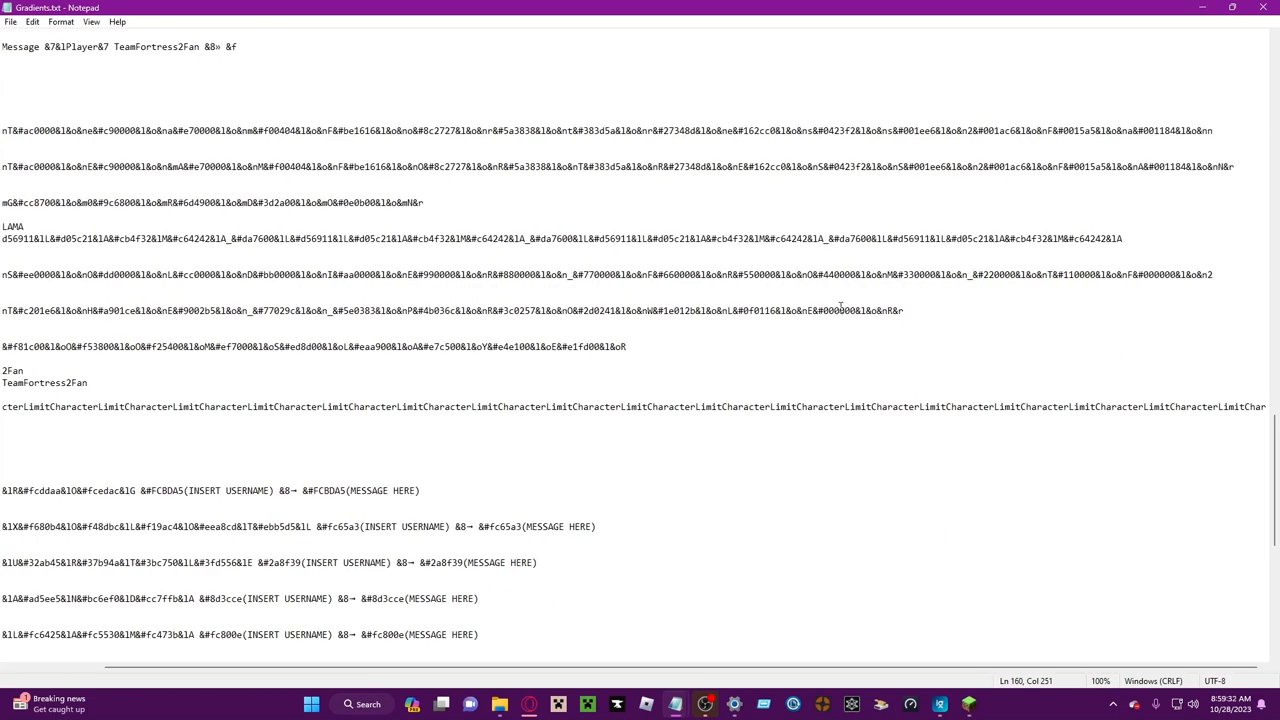
mouse_move(968, 704)
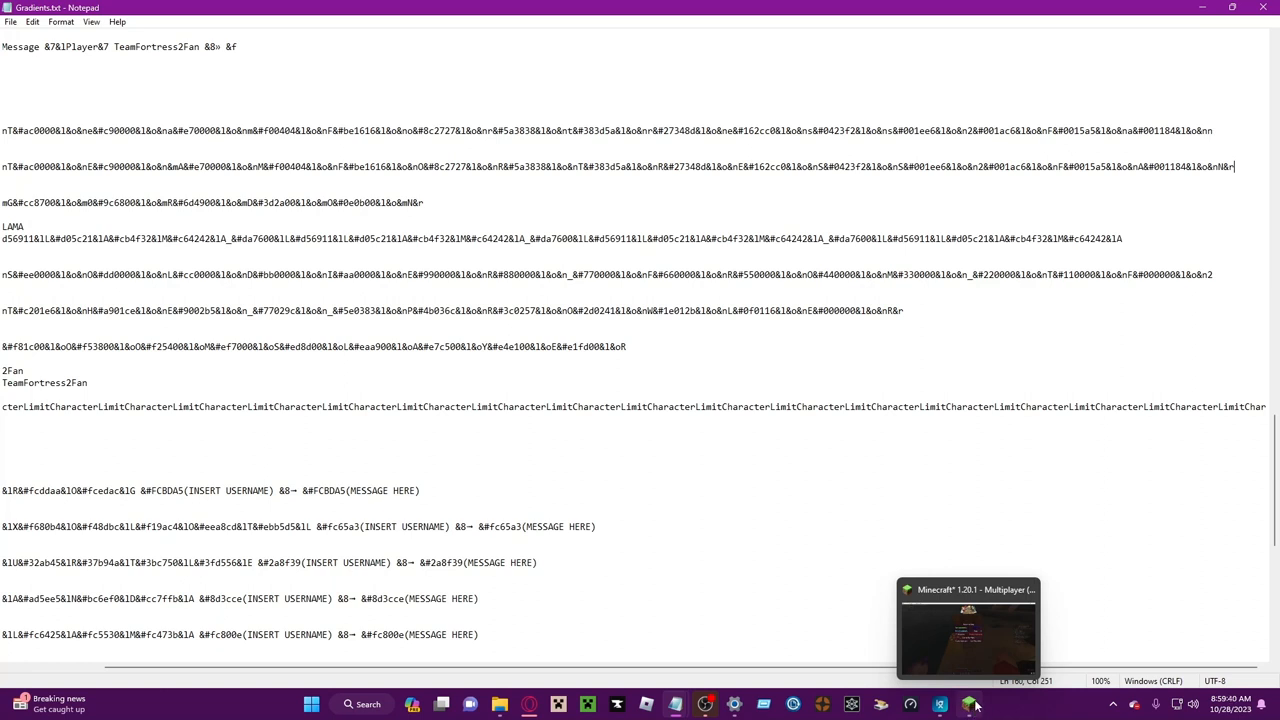
mouse_move(992, 704)
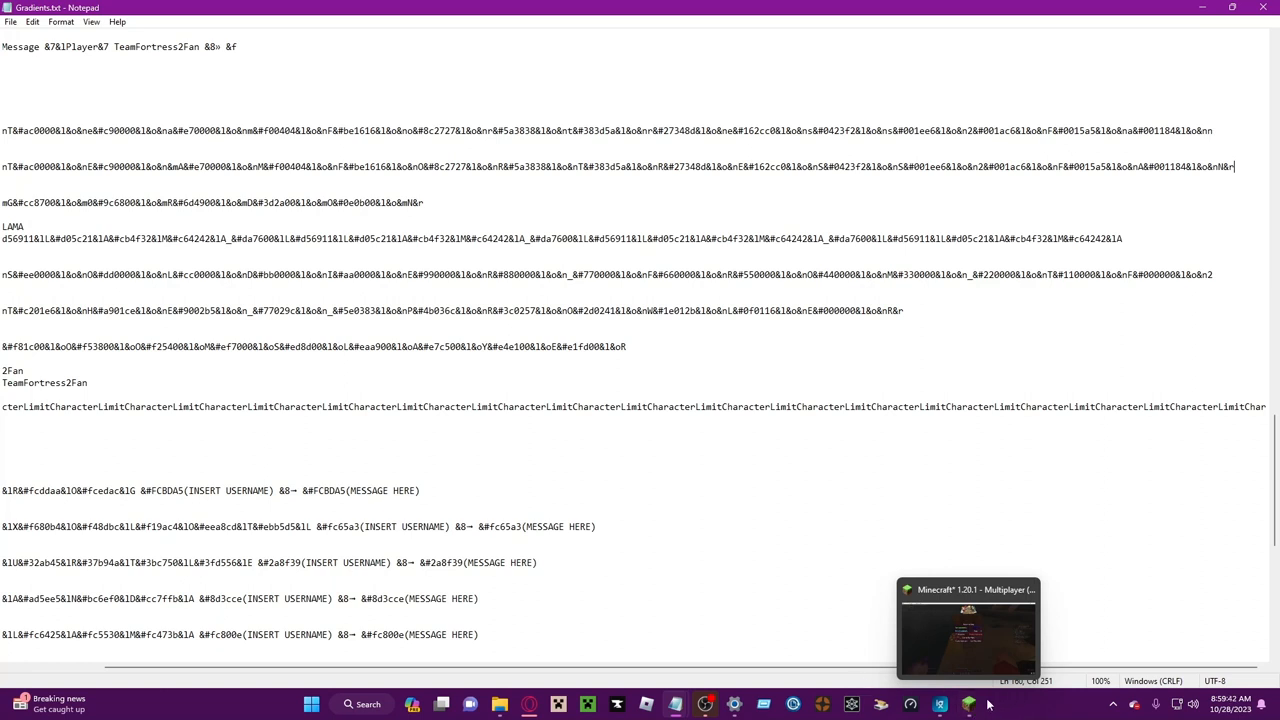
left_click(972, 636)
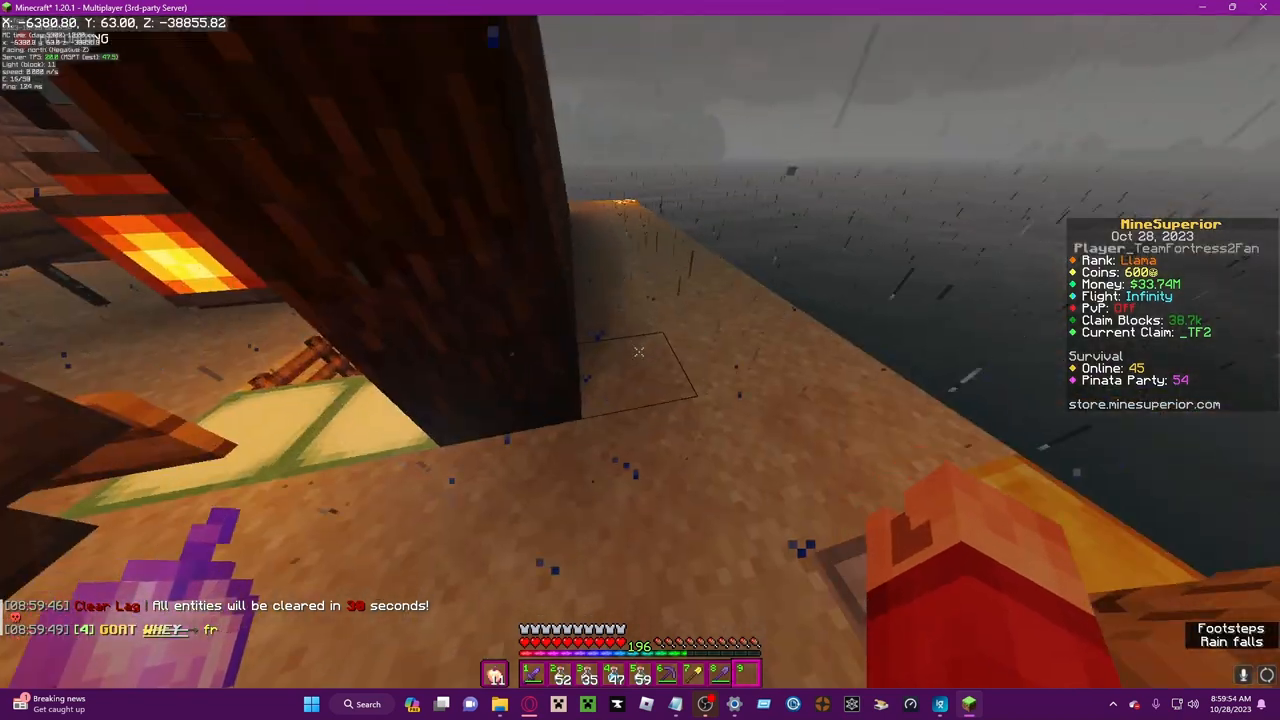
Show the F3 debug overlay in Minecraft, then dismiss with Escape
key("F3")
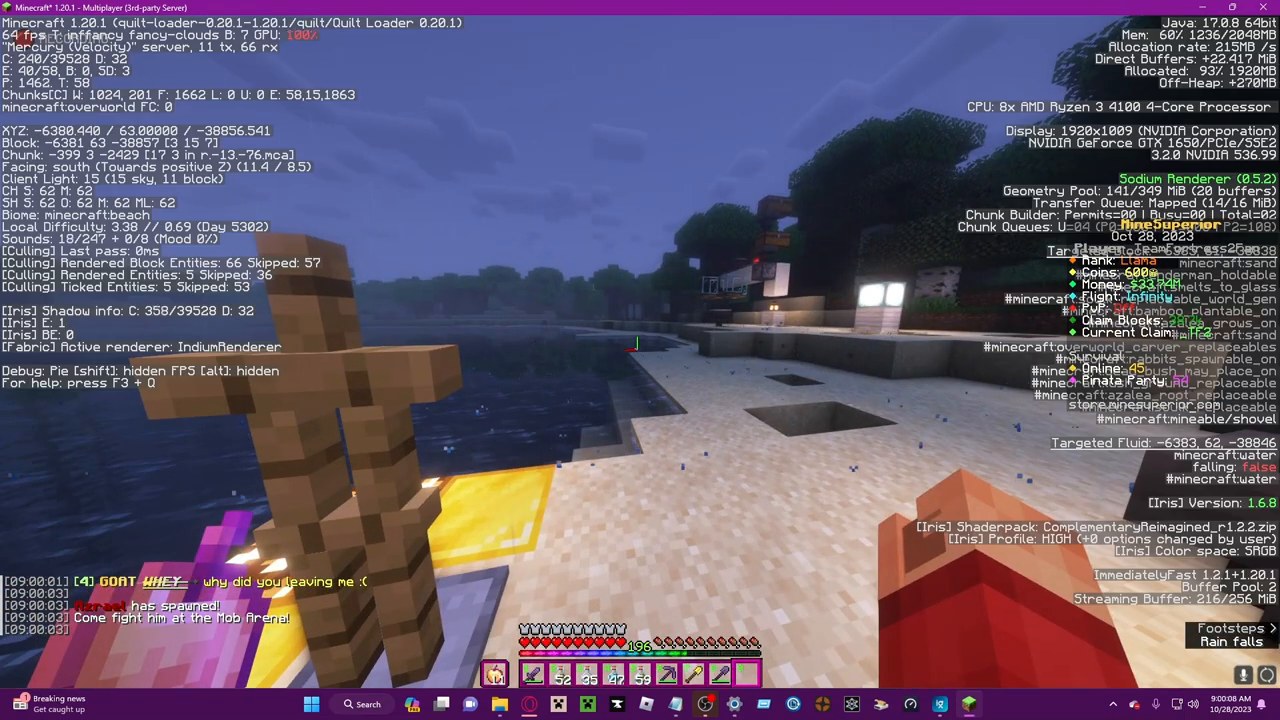
key("Escape")
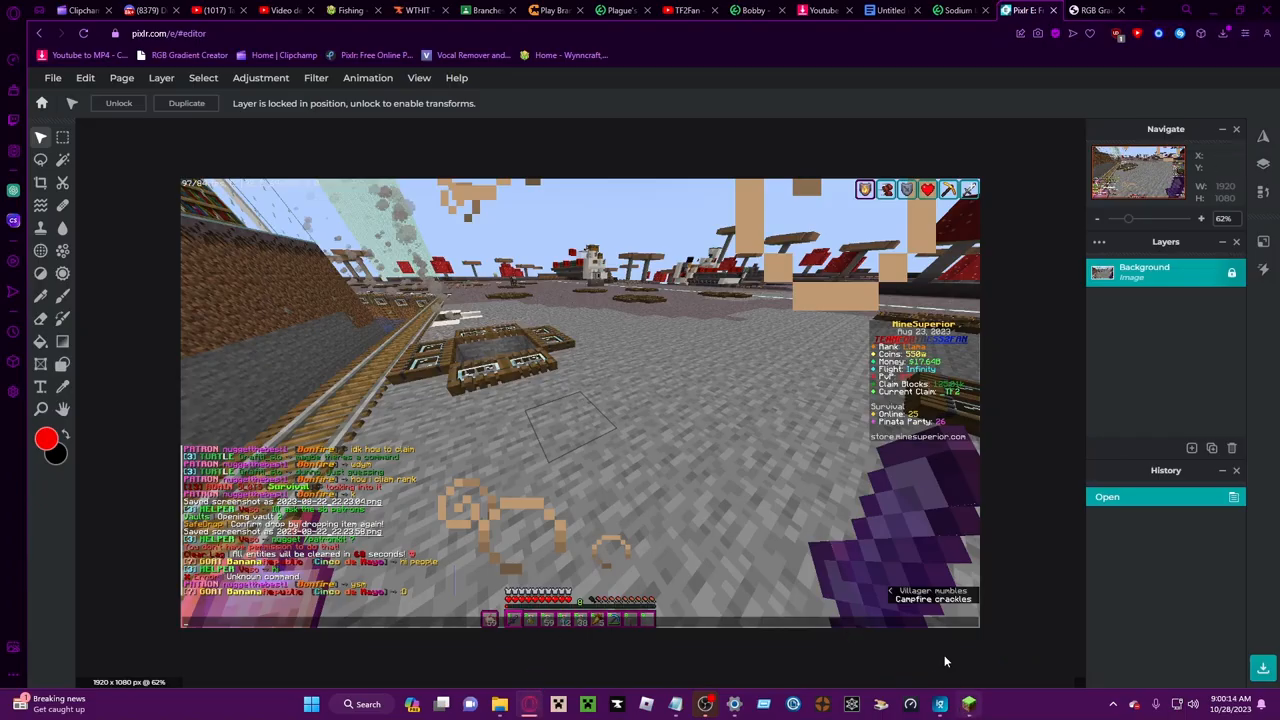
left_click(1088, 12)
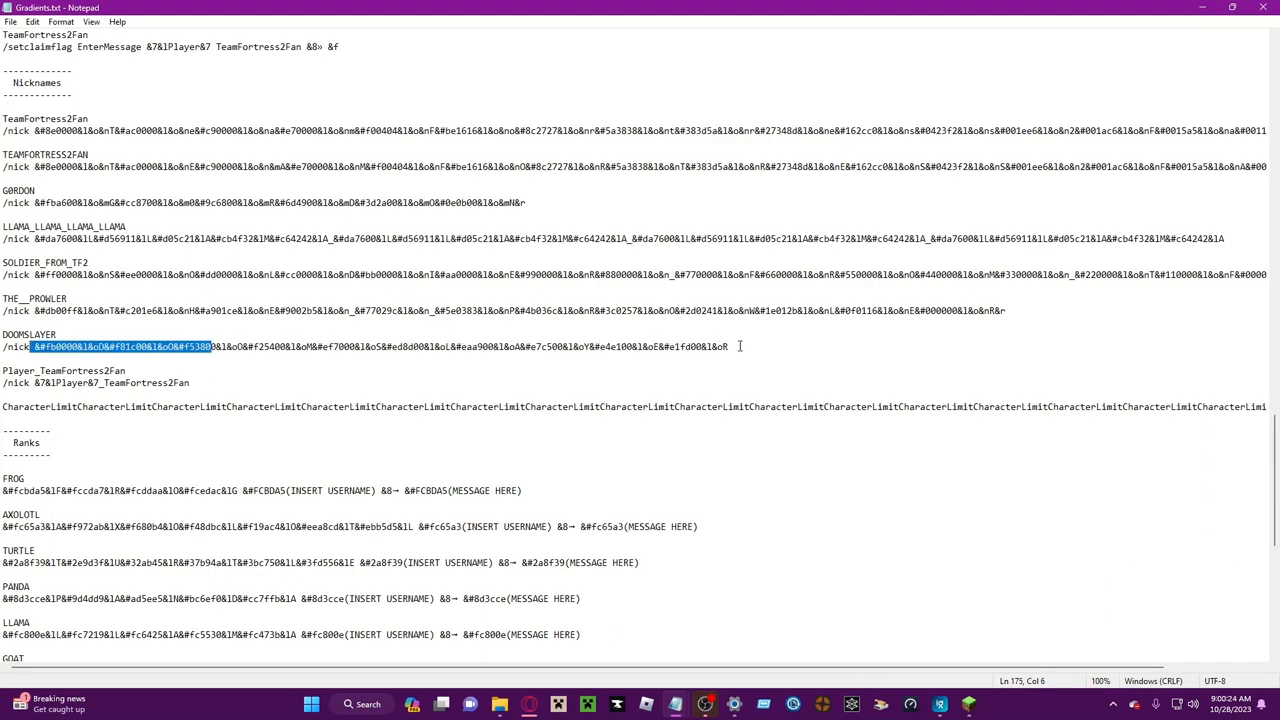
Clear the DOOMSLAYER code selection, type 'nwha' beside the nickname entry and backspace
left_click(732, 346)
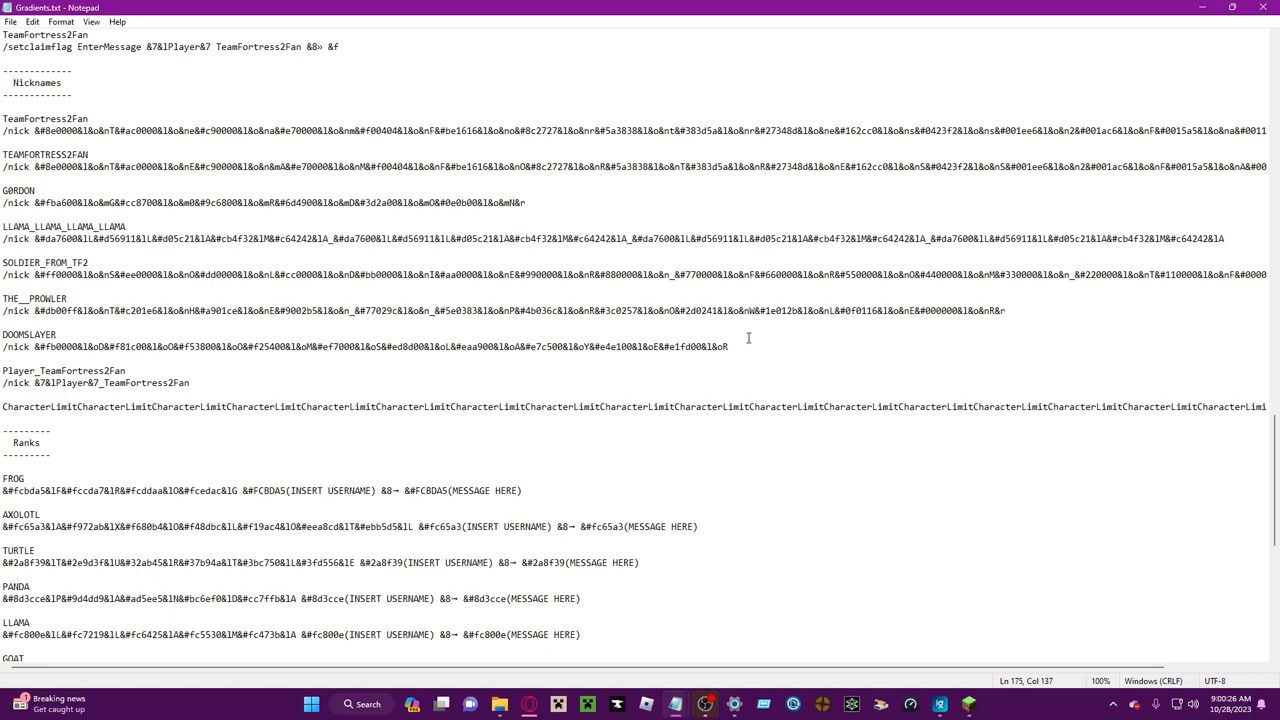
mouse_move(492, 420)
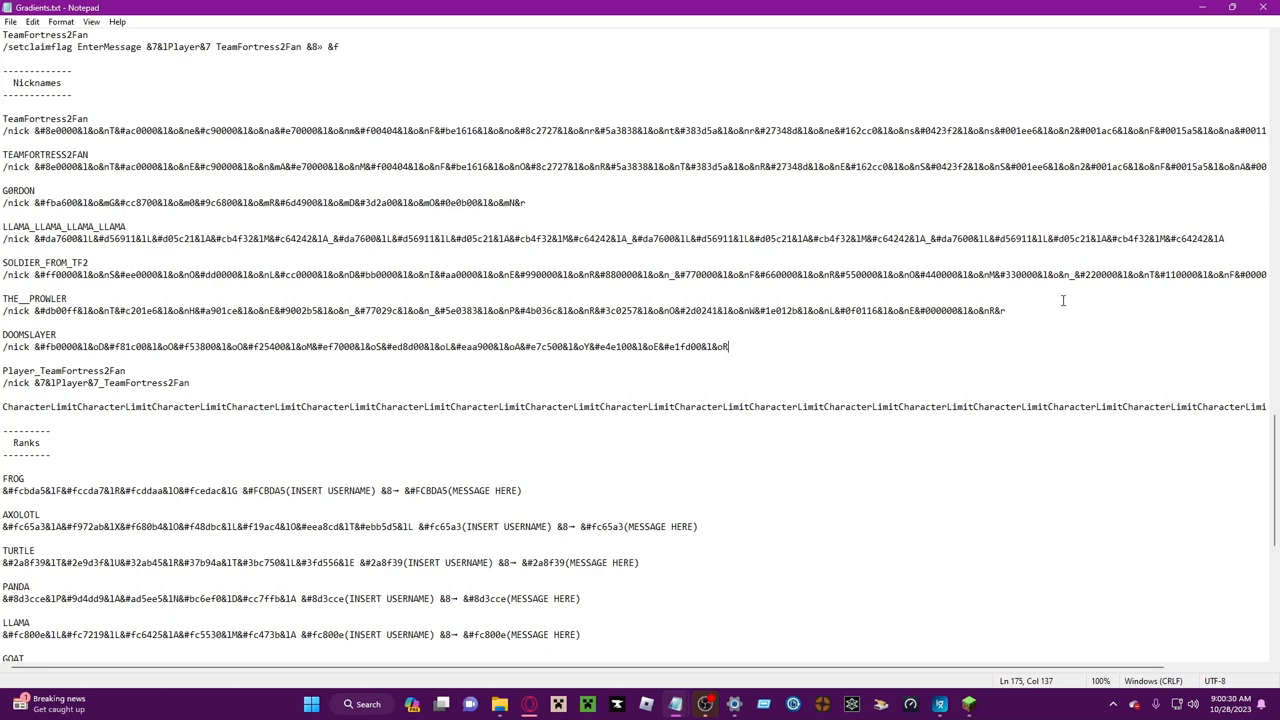
mouse_move(1026, 306)
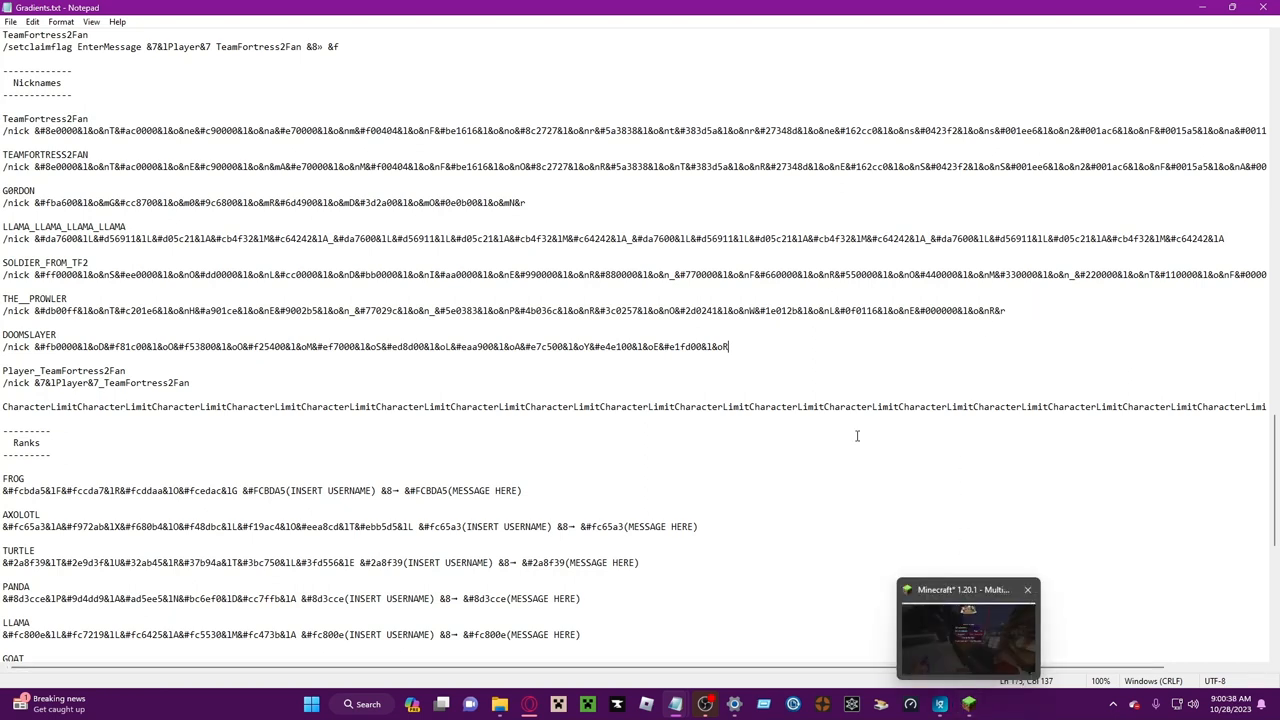
type("nwha")
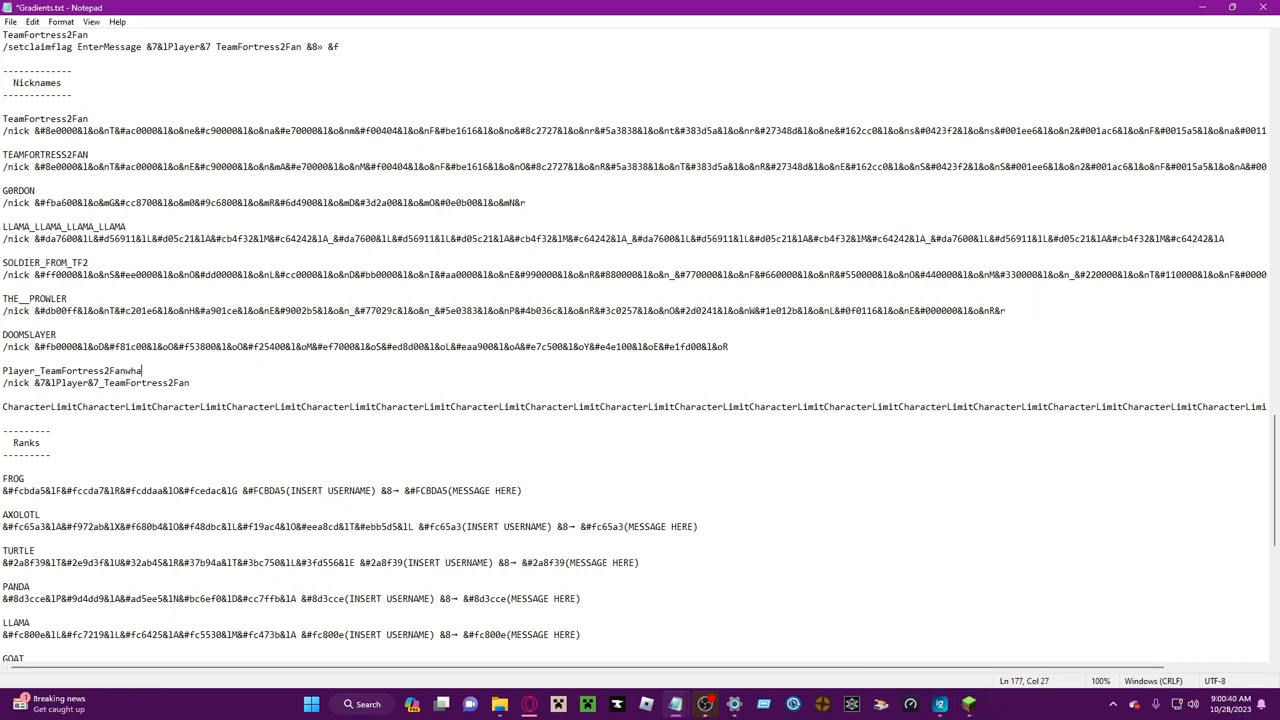
key("Backspace")
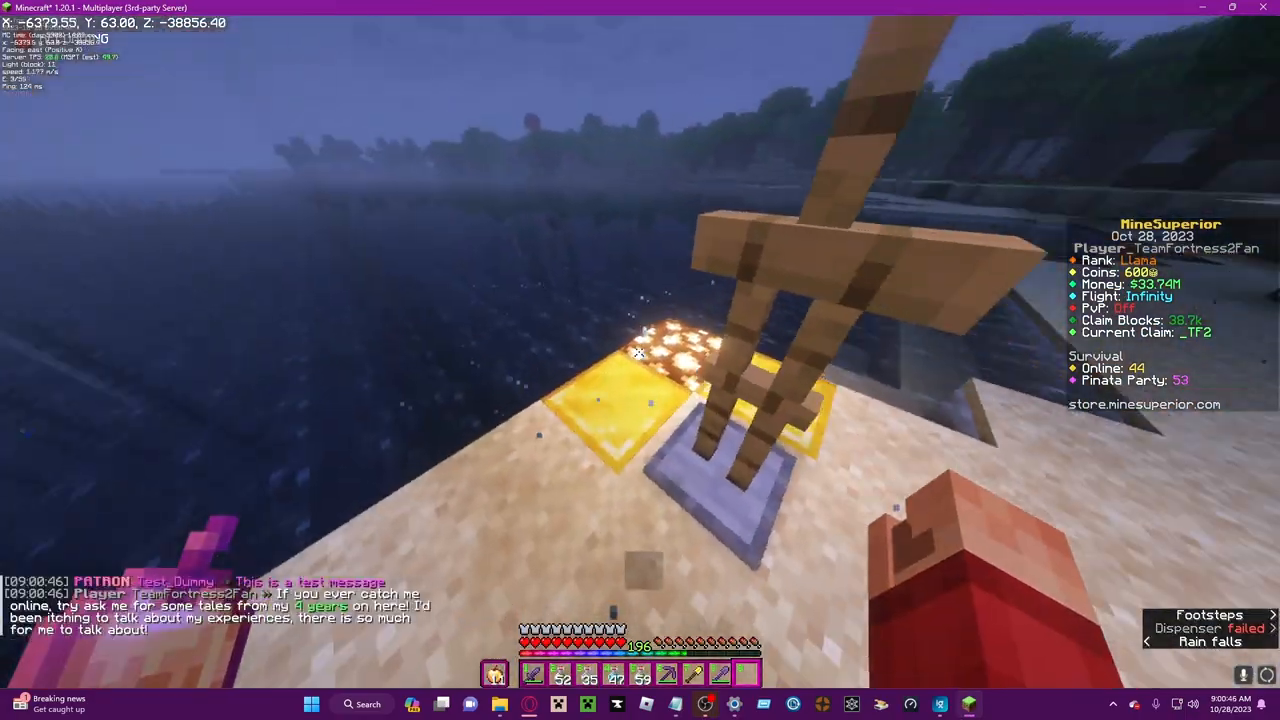
mouse_move(640, 352)
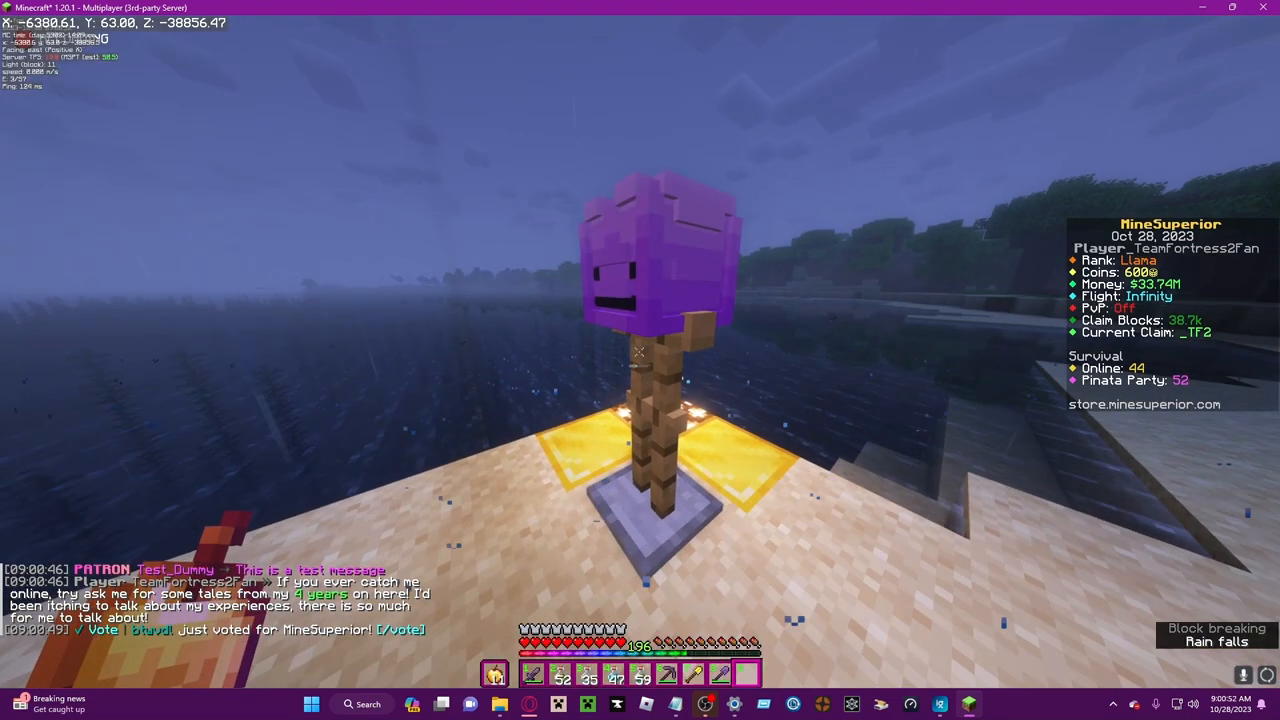
Check the online player list several times, walk to the labelled block wall, and pause the game
key("Tab")
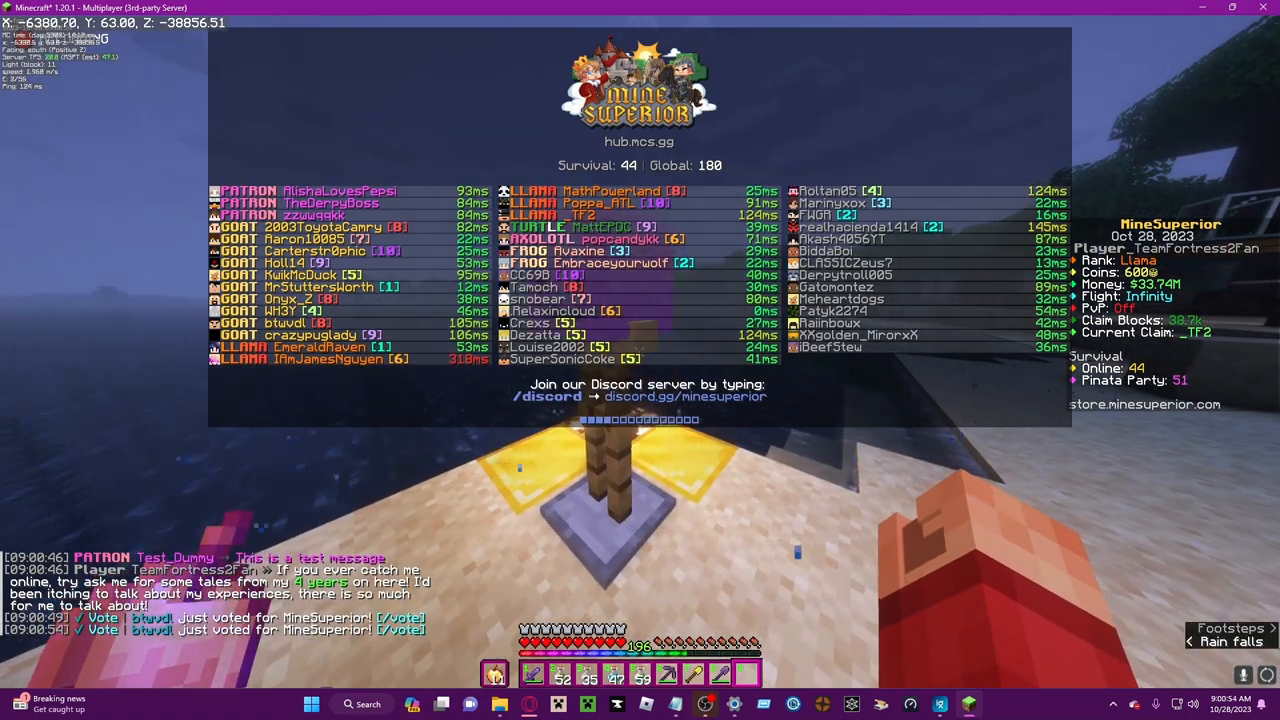
key("tab")
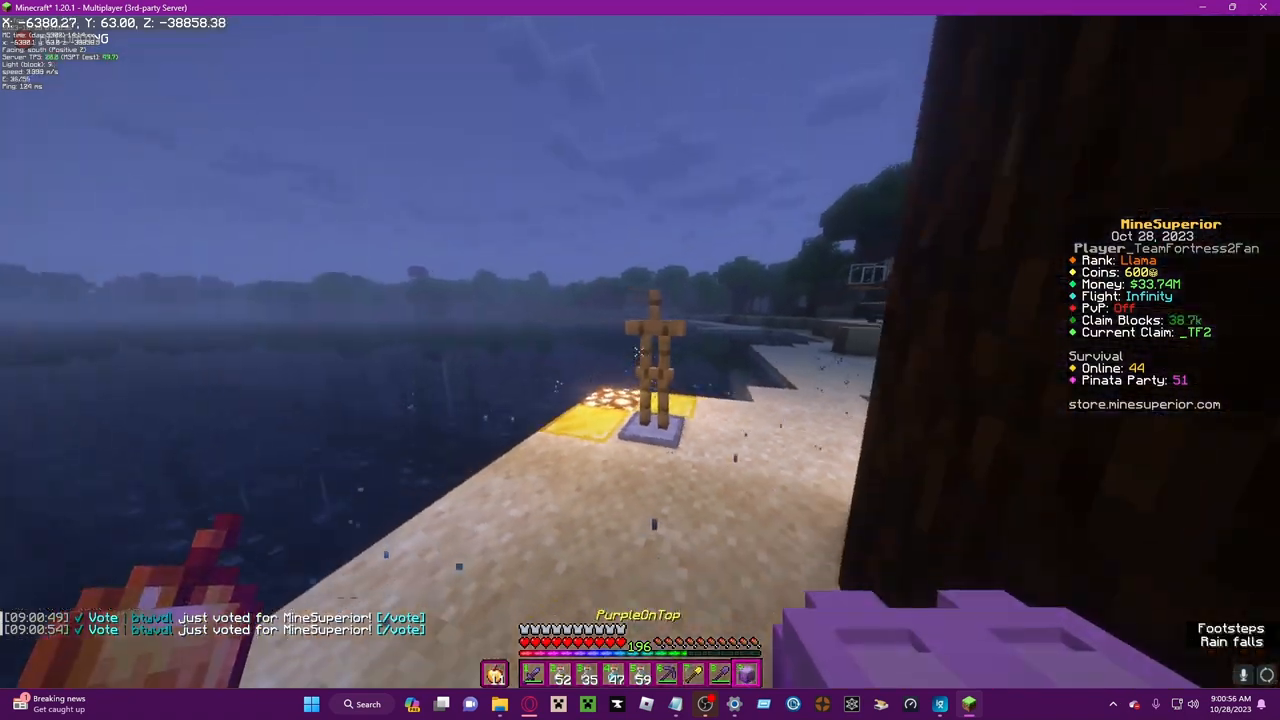
key("Tab")
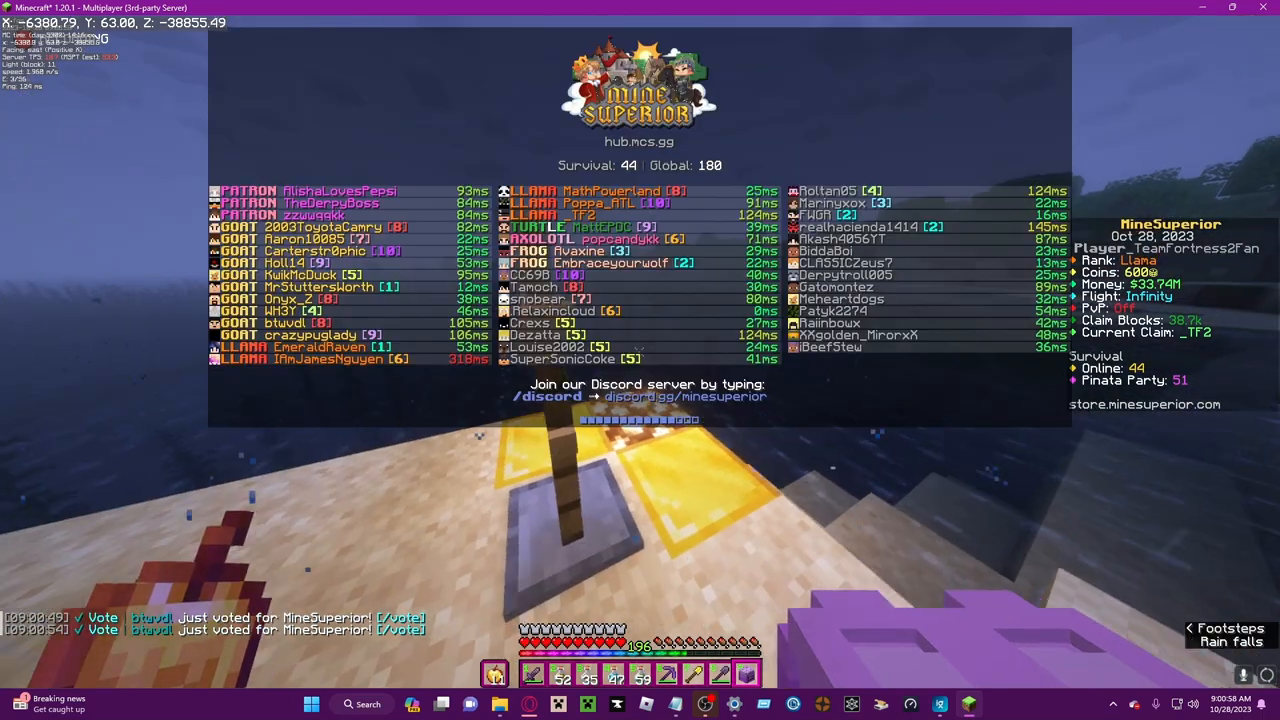
key("tab")
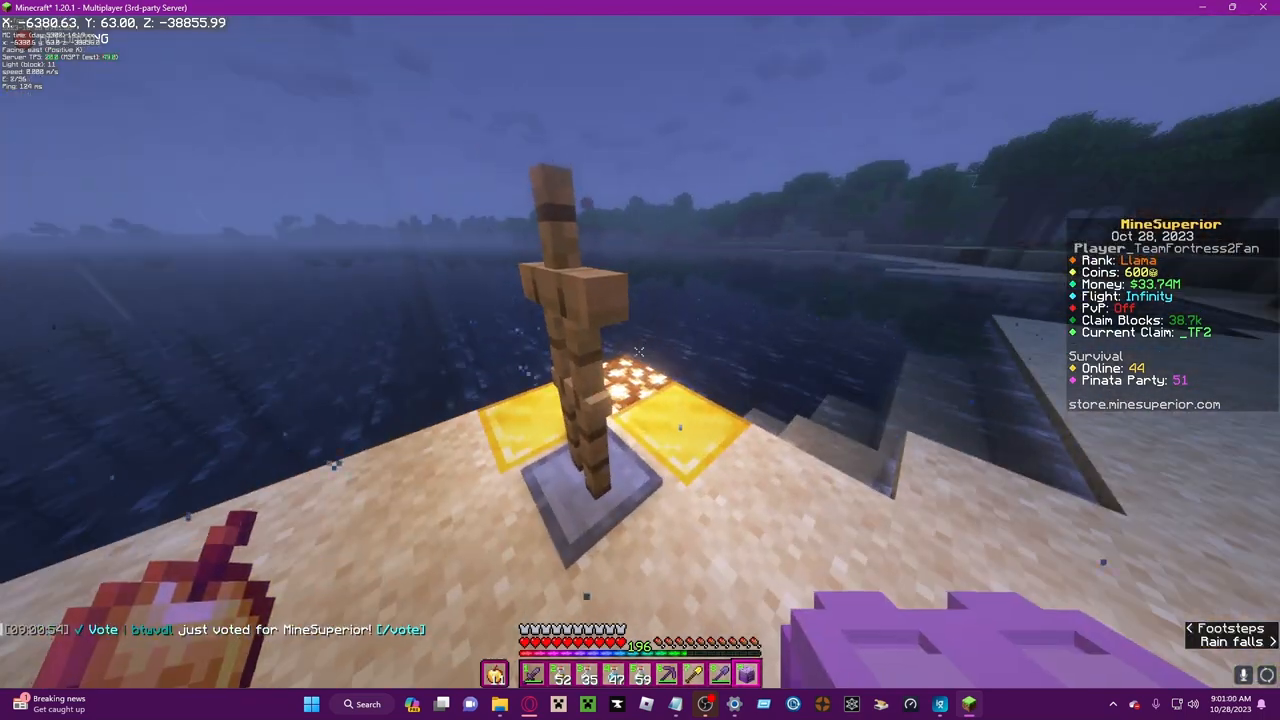
key("tab")
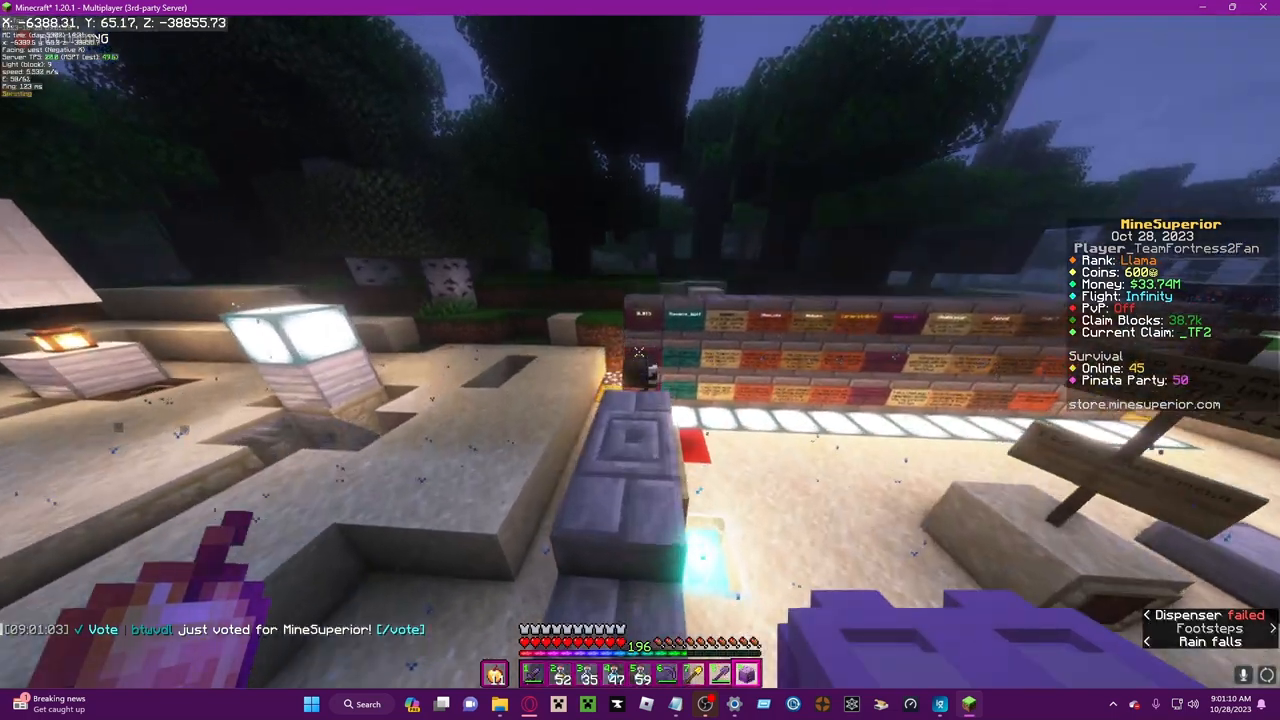
mouse_move(640, 360)
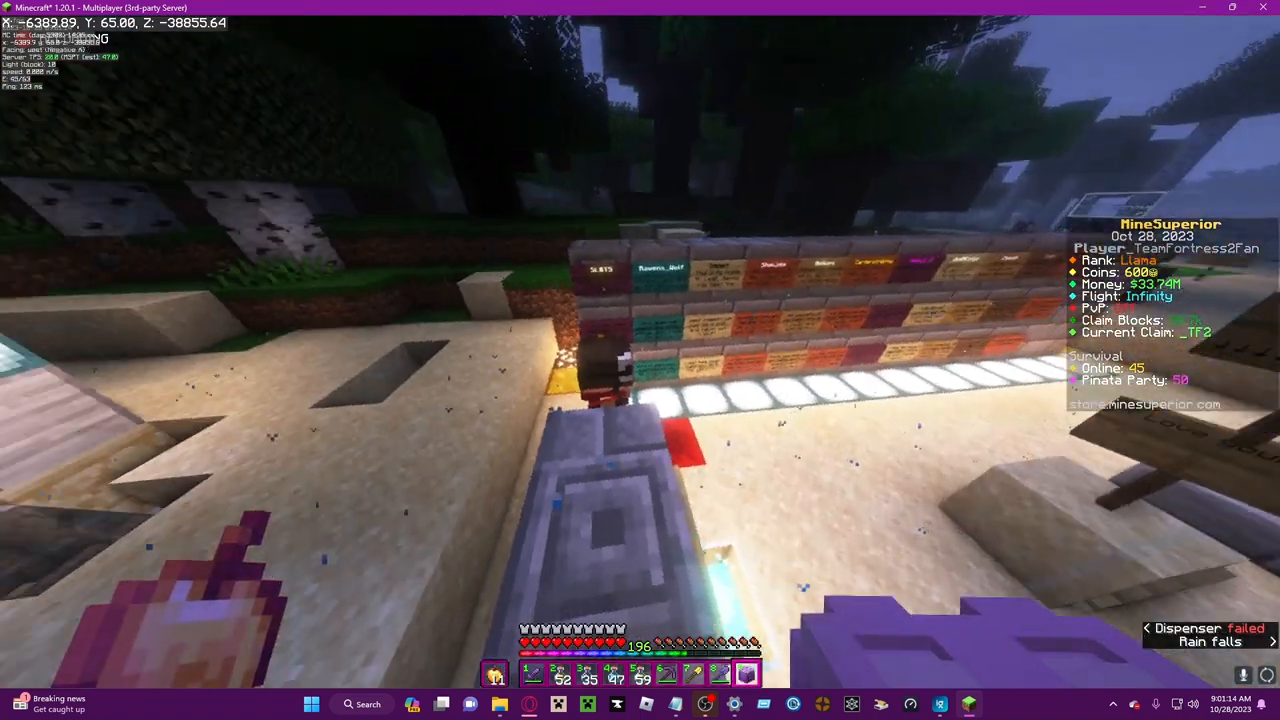
key("Escape")
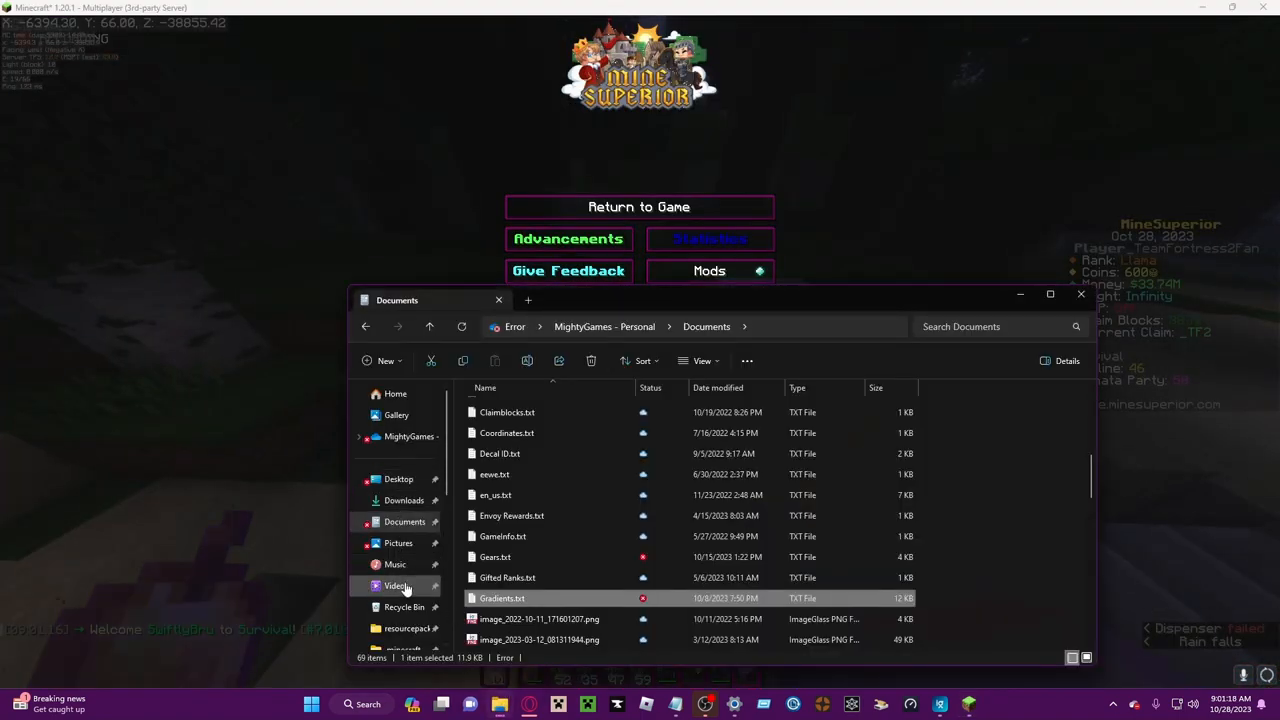
Play a Tales of Survival .mkv recording from the Videos folder in VLC
left_click(396, 584)
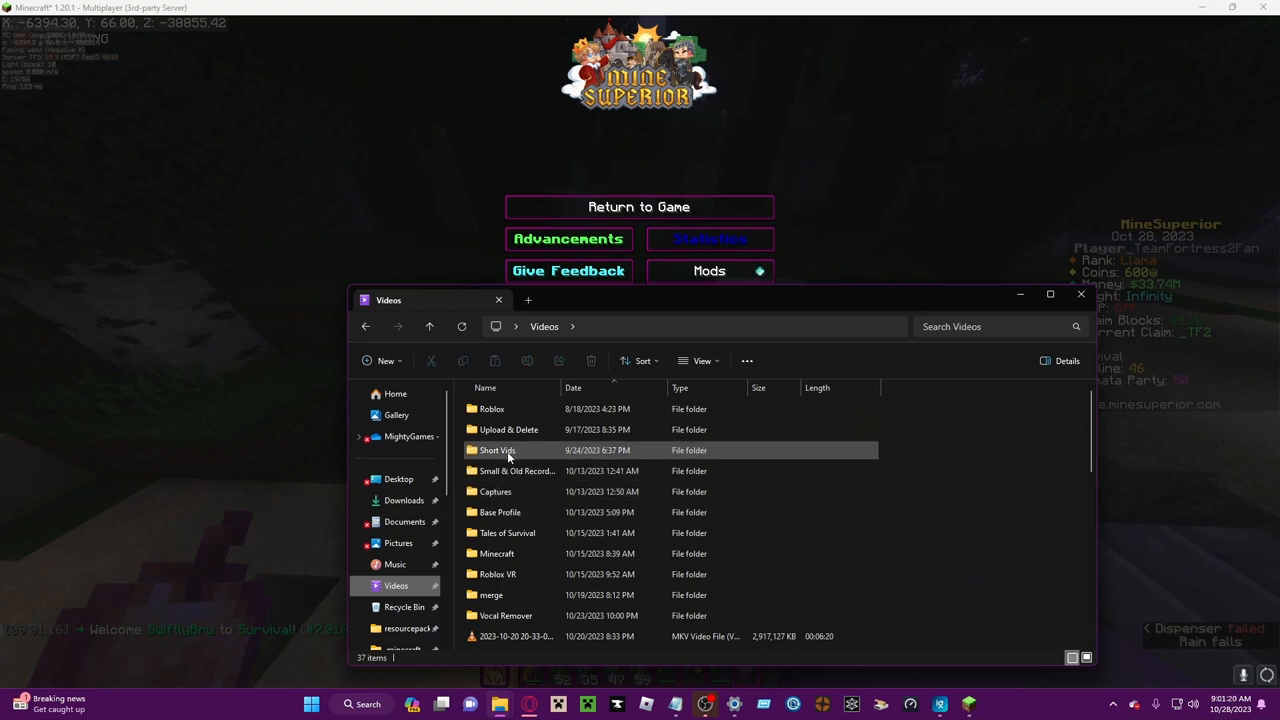
double_click(496, 450)
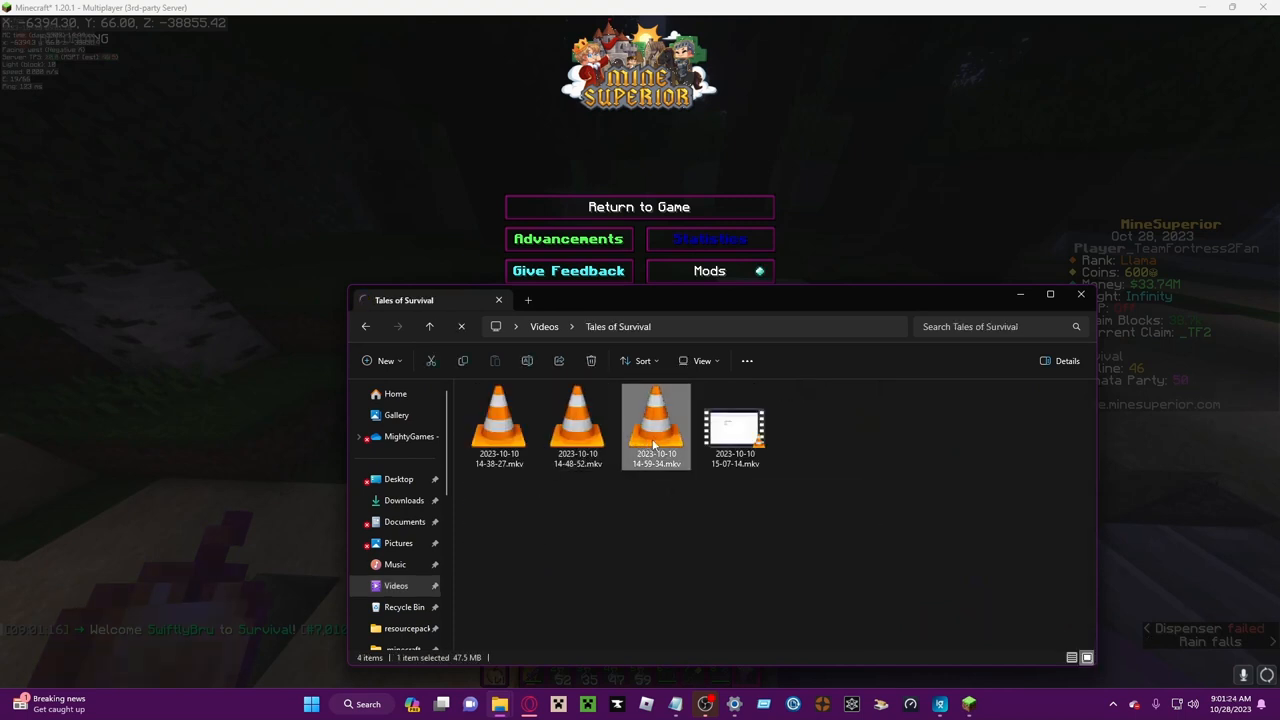
double_click(656, 420)
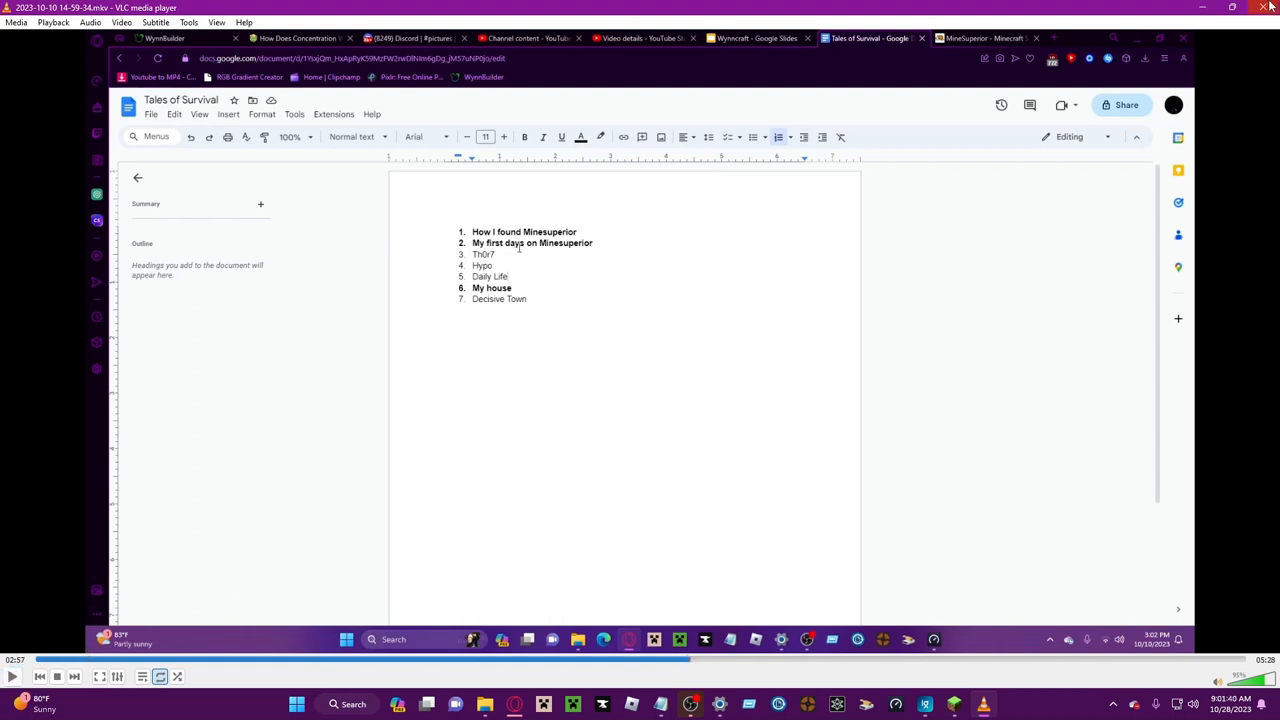
Bring Minecraft back to the front and return to the game from the pause menu
left_click(994, 38)
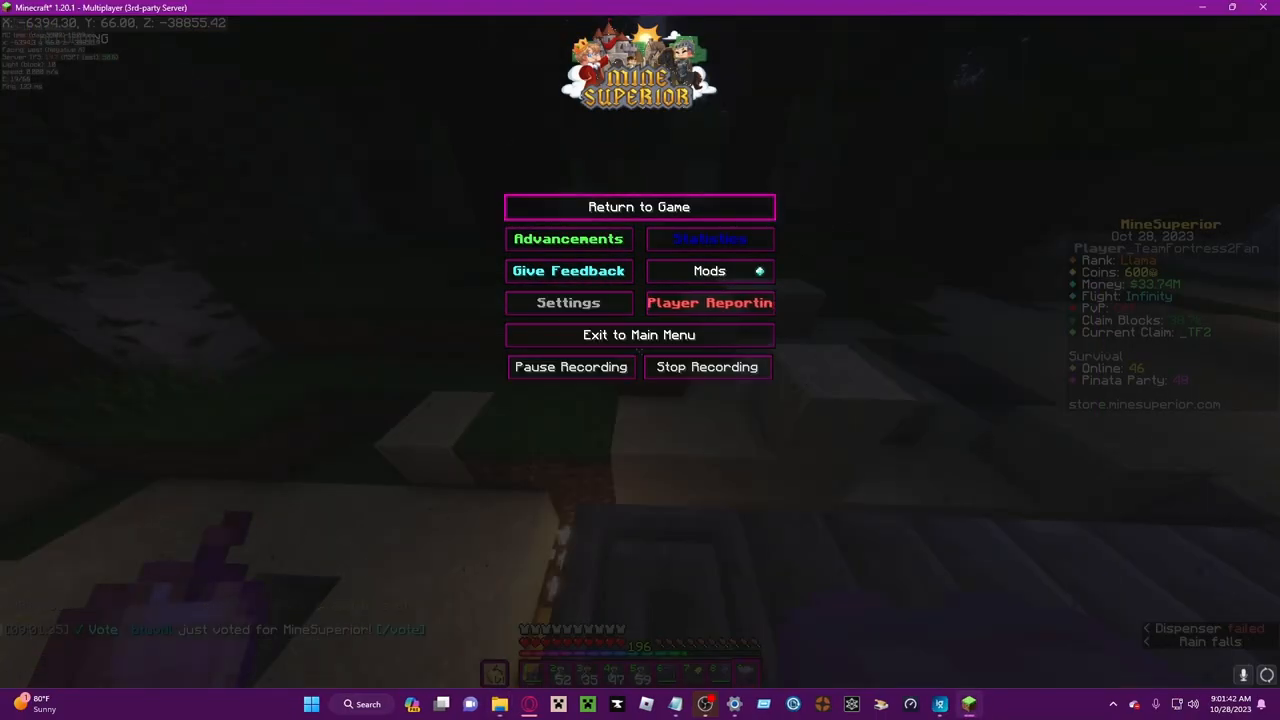
left_click(640, 206)
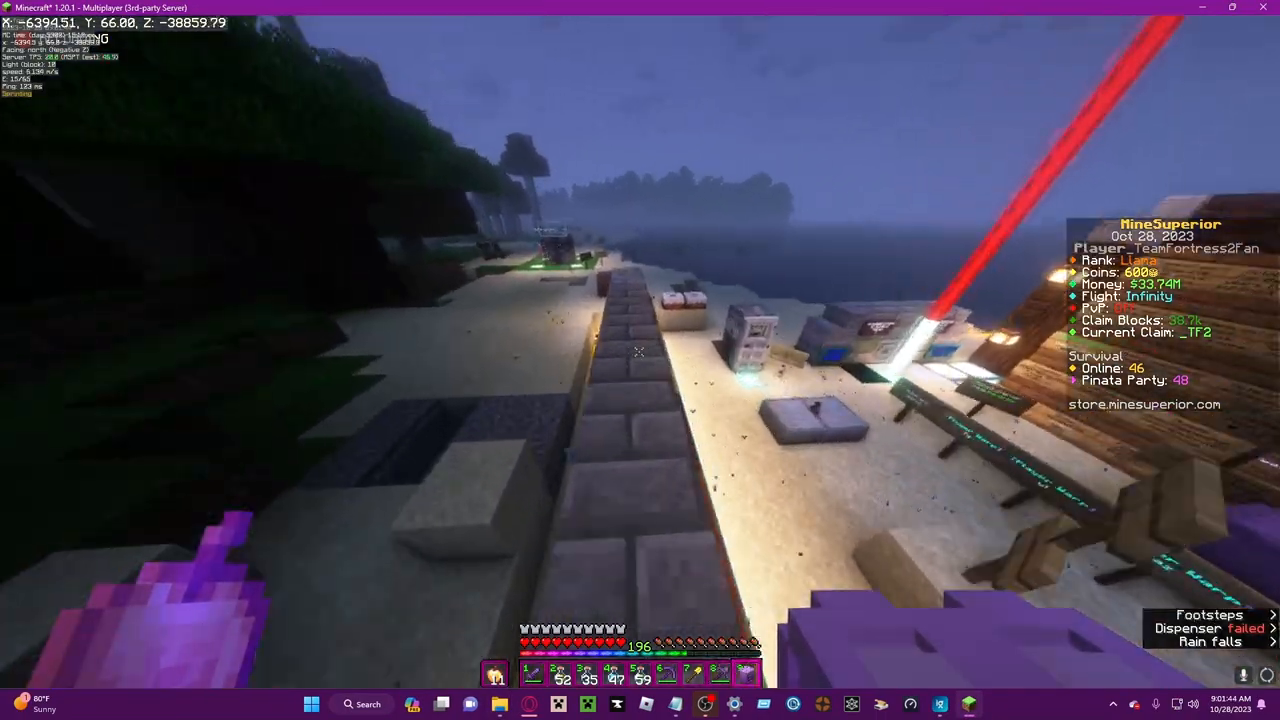